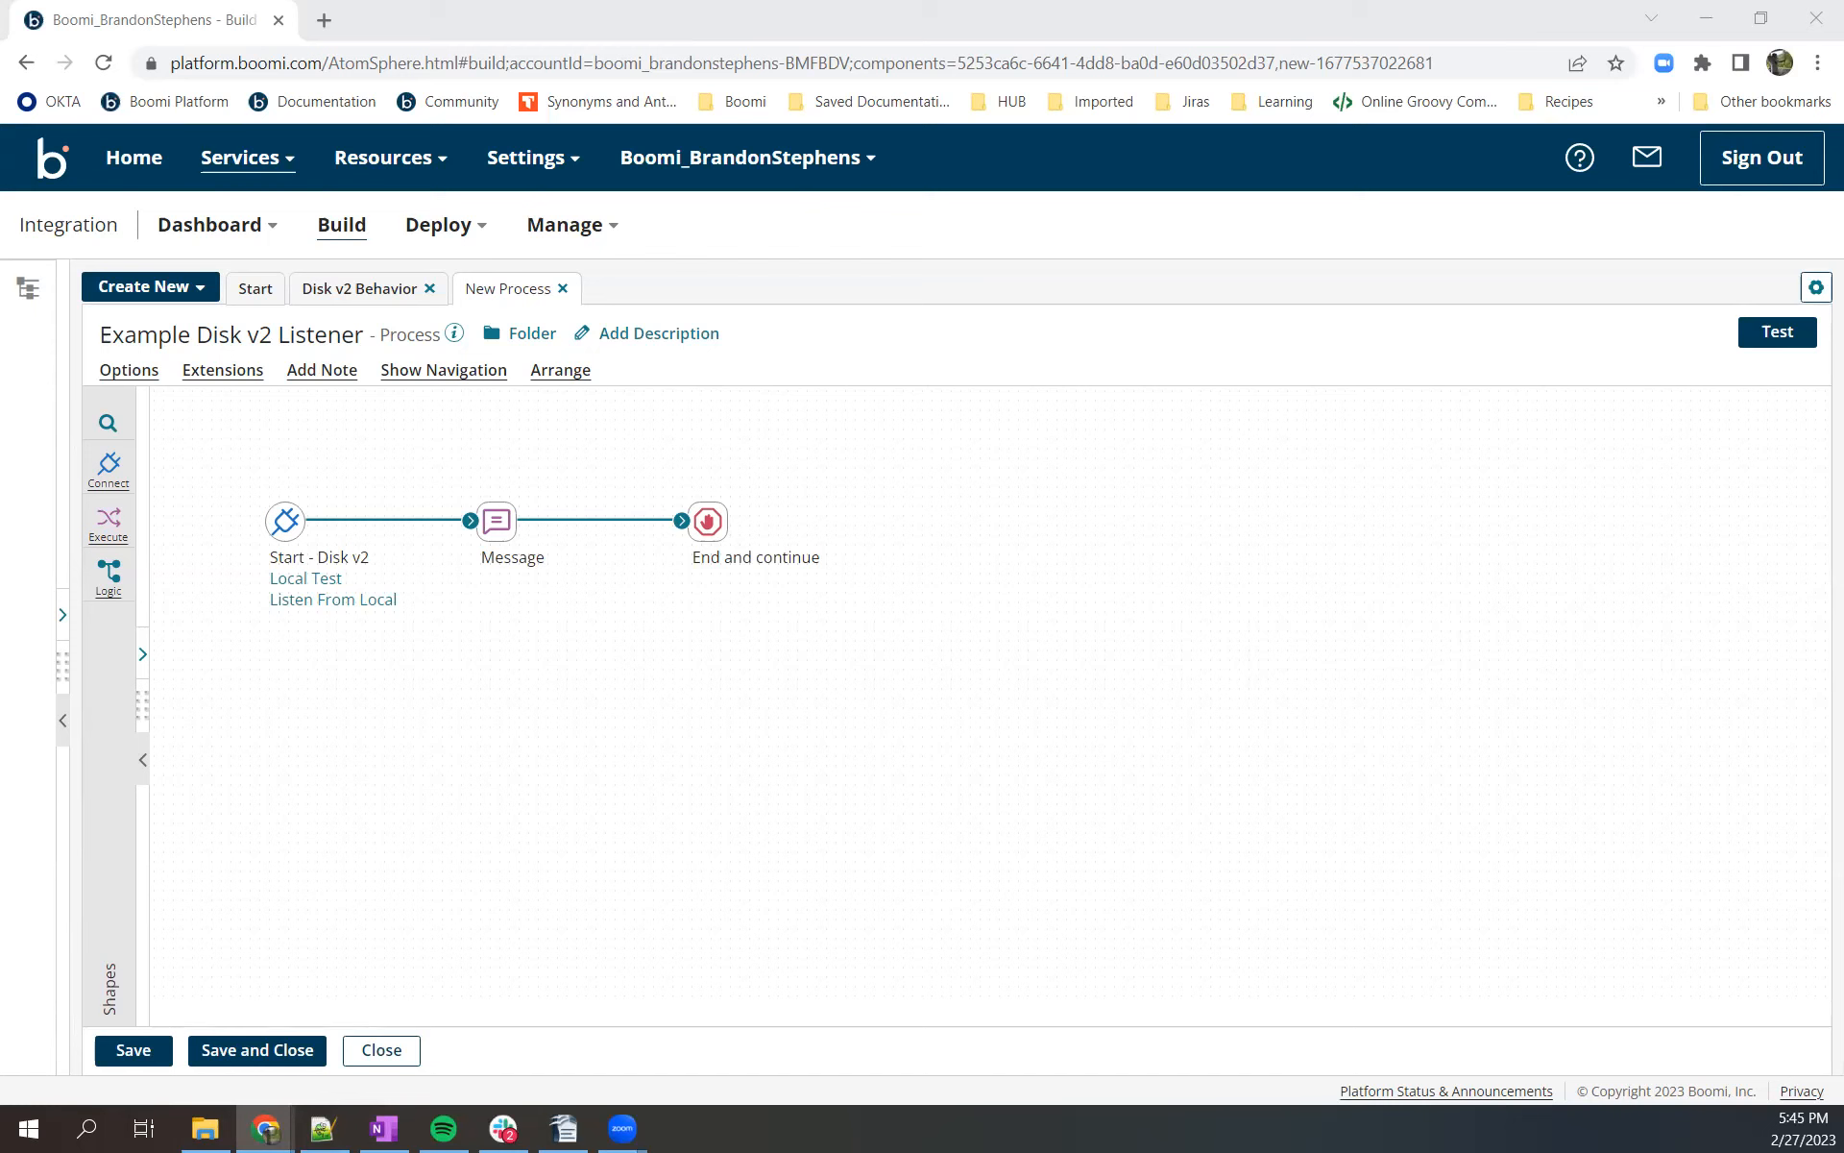
pyautogui.moveTo(614, 550)
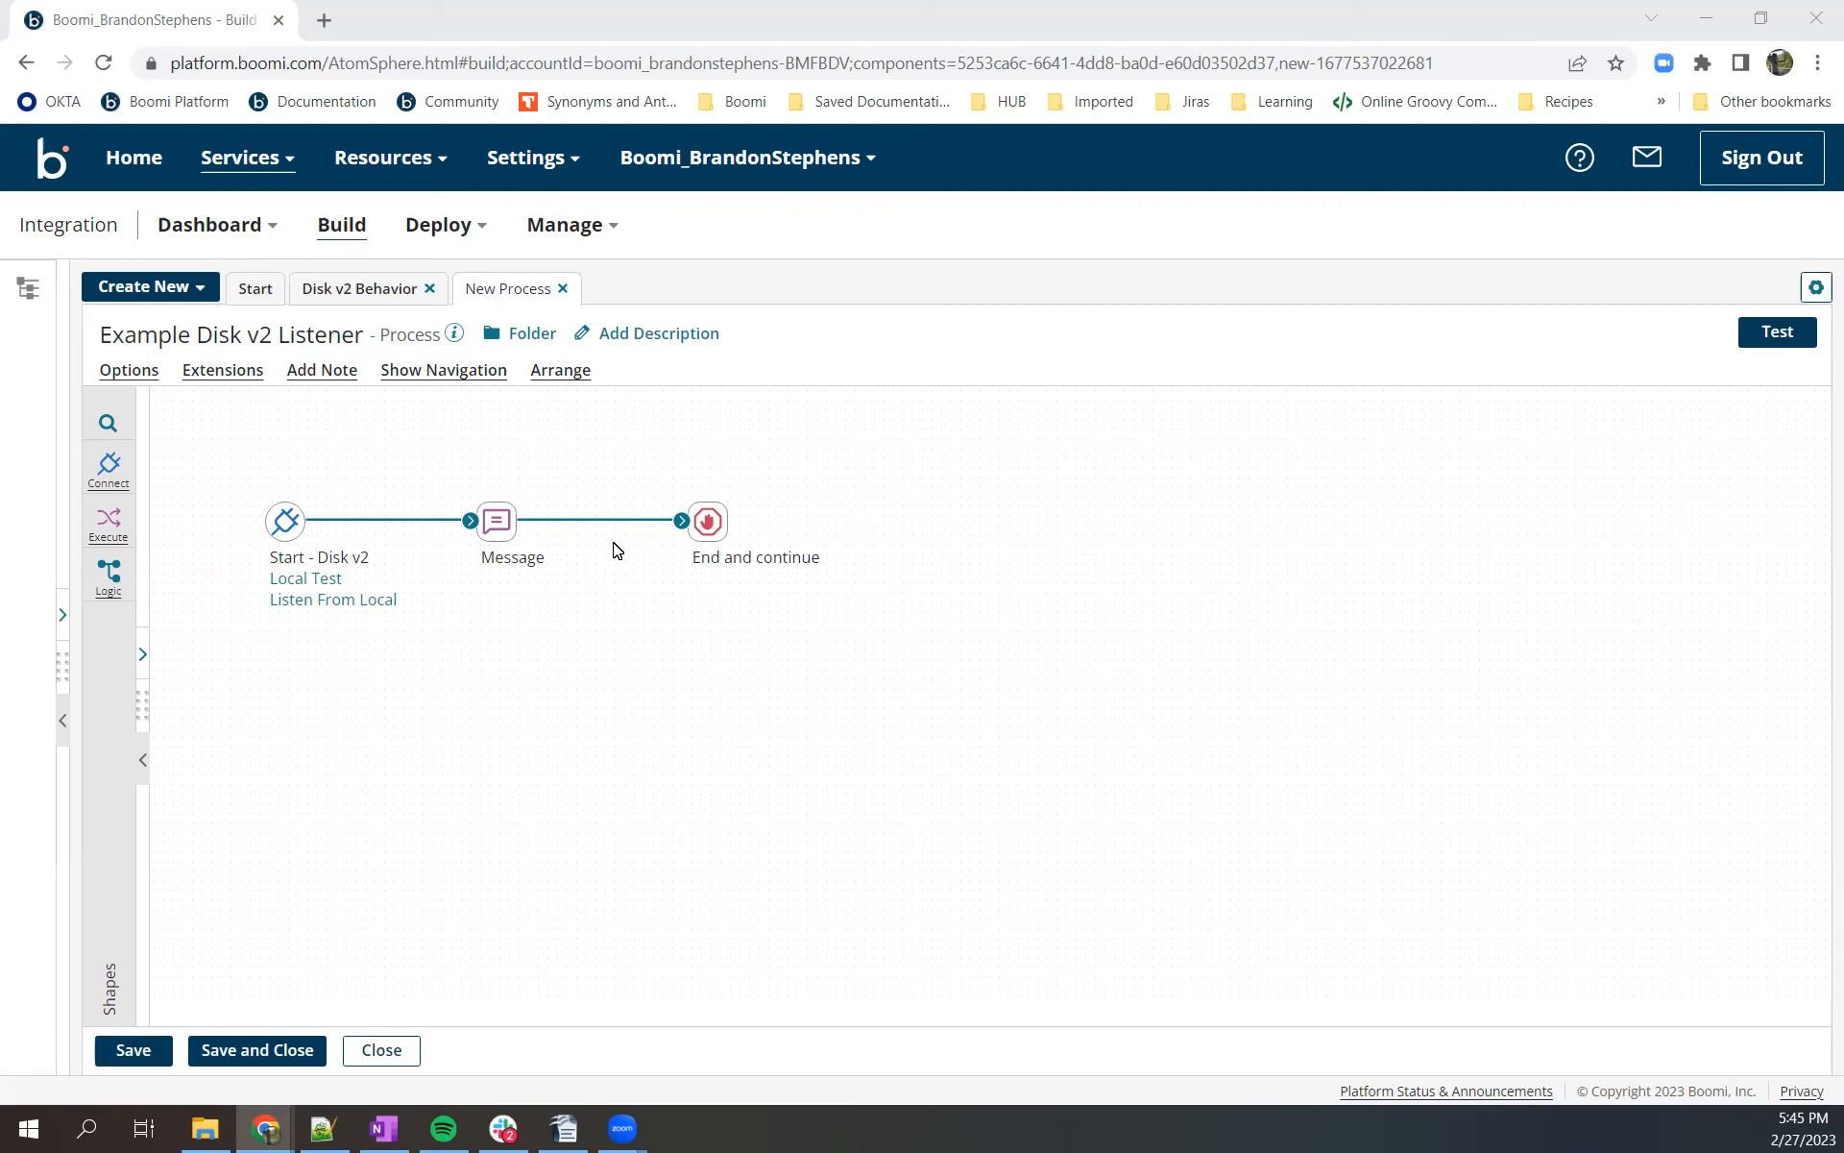
pyautogui.moveTo(1009, 358)
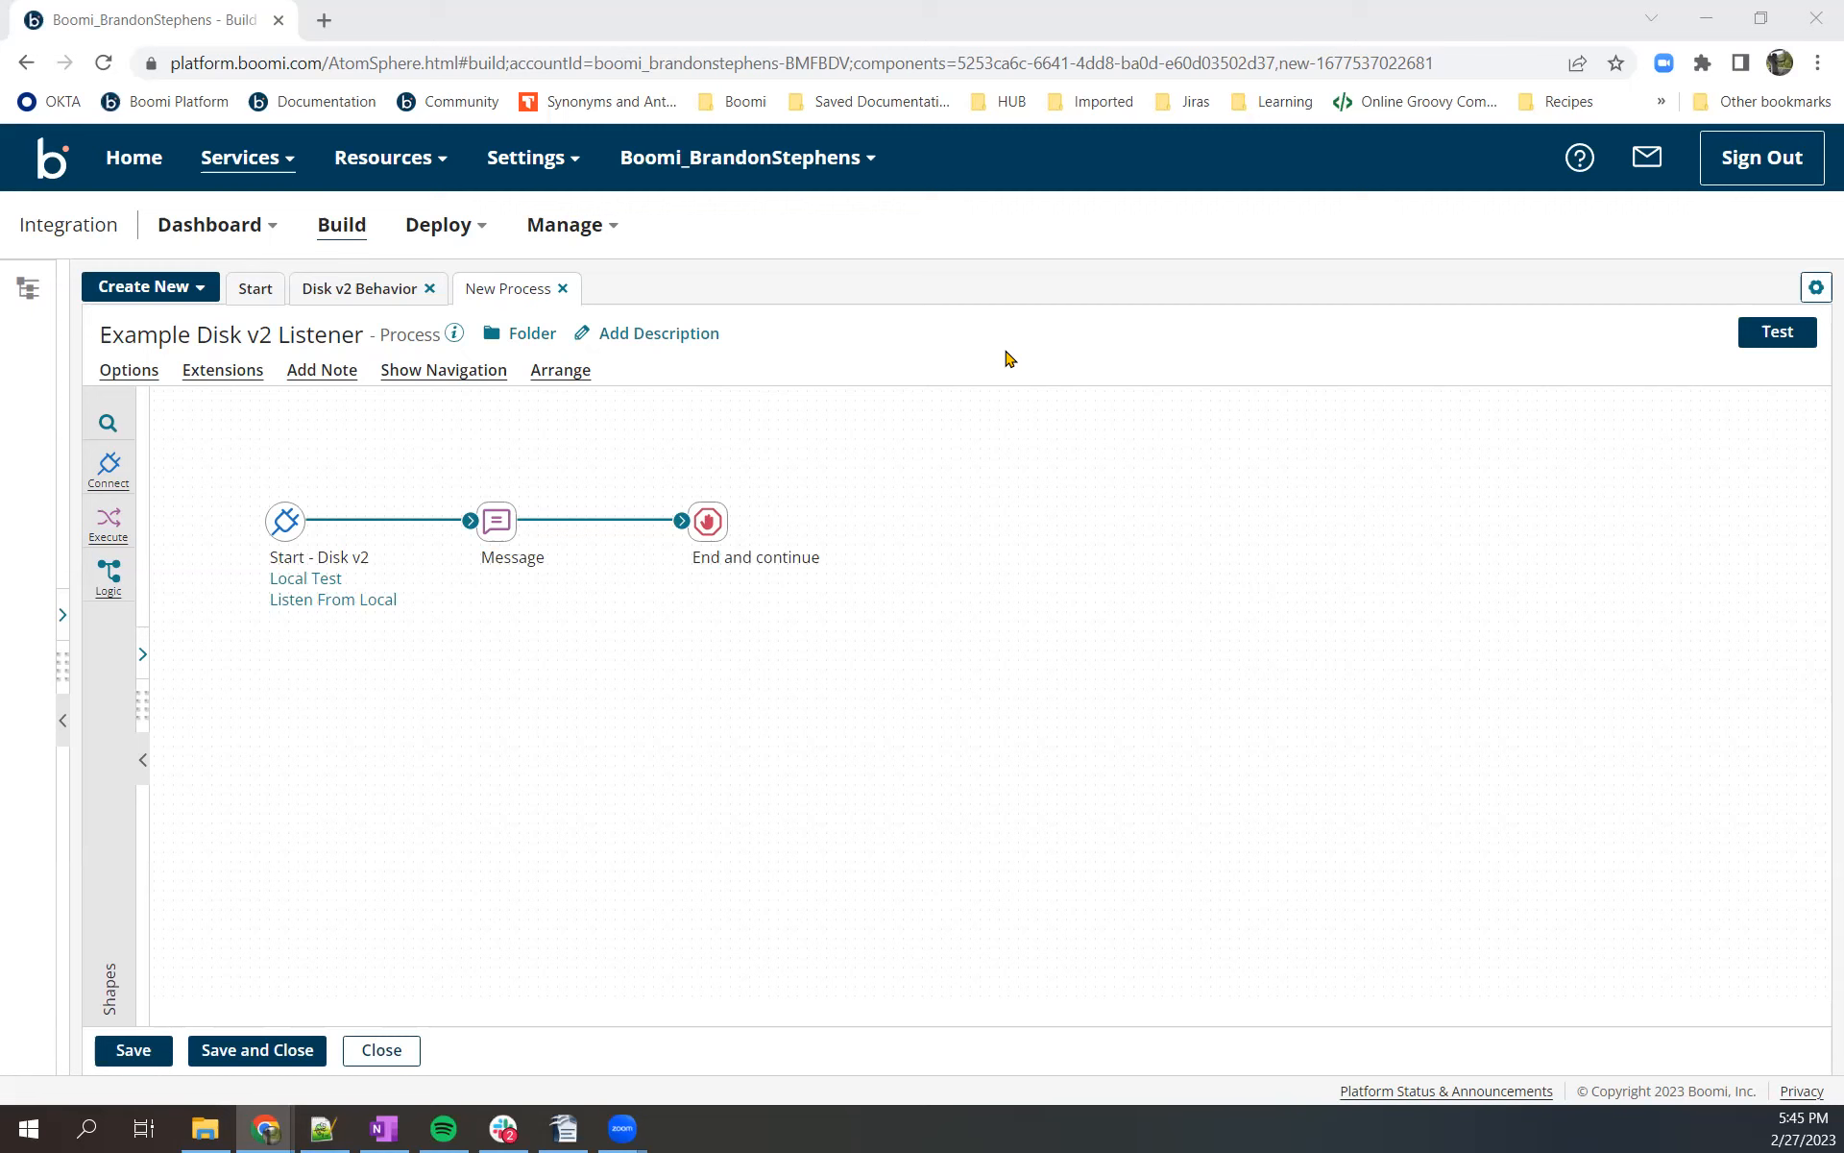
pyautogui.moveTo(863, 288)
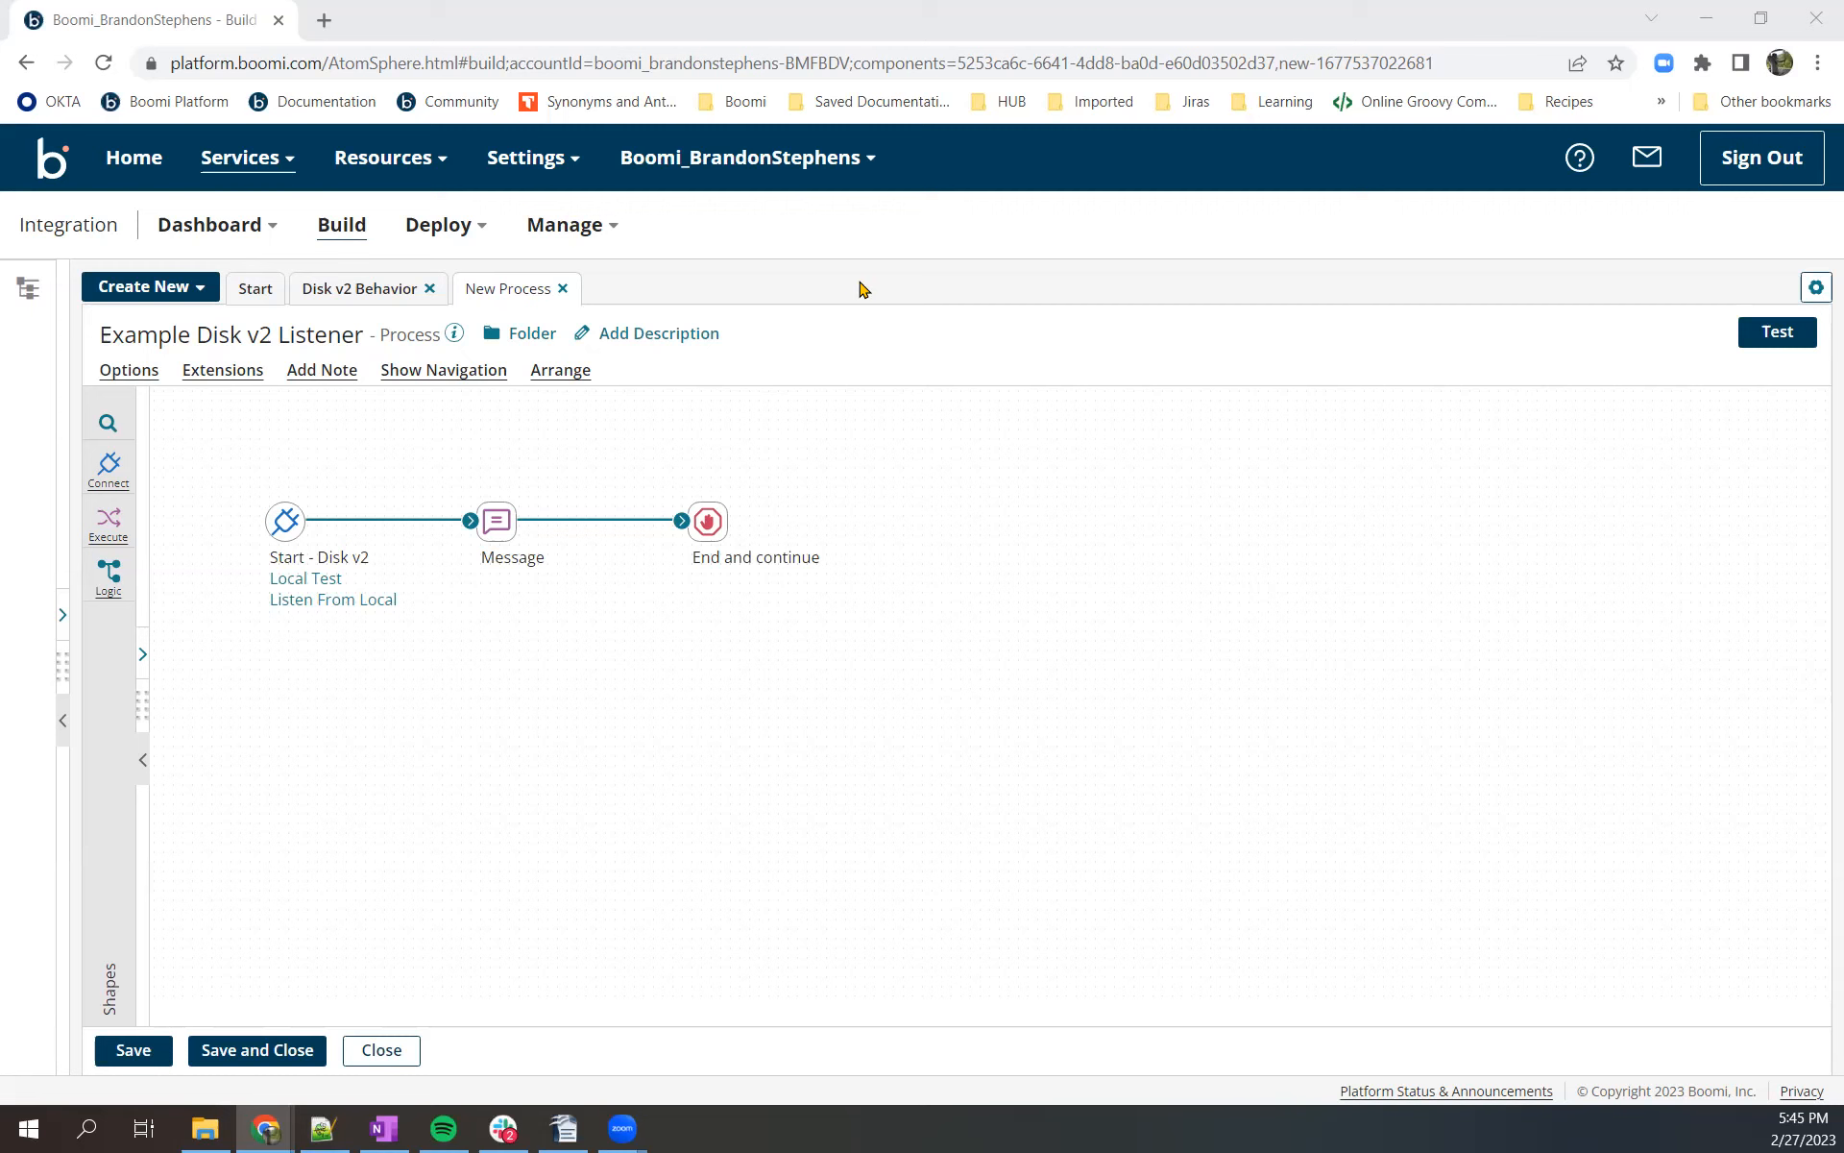
pyautogui.moveTo(873, 308)
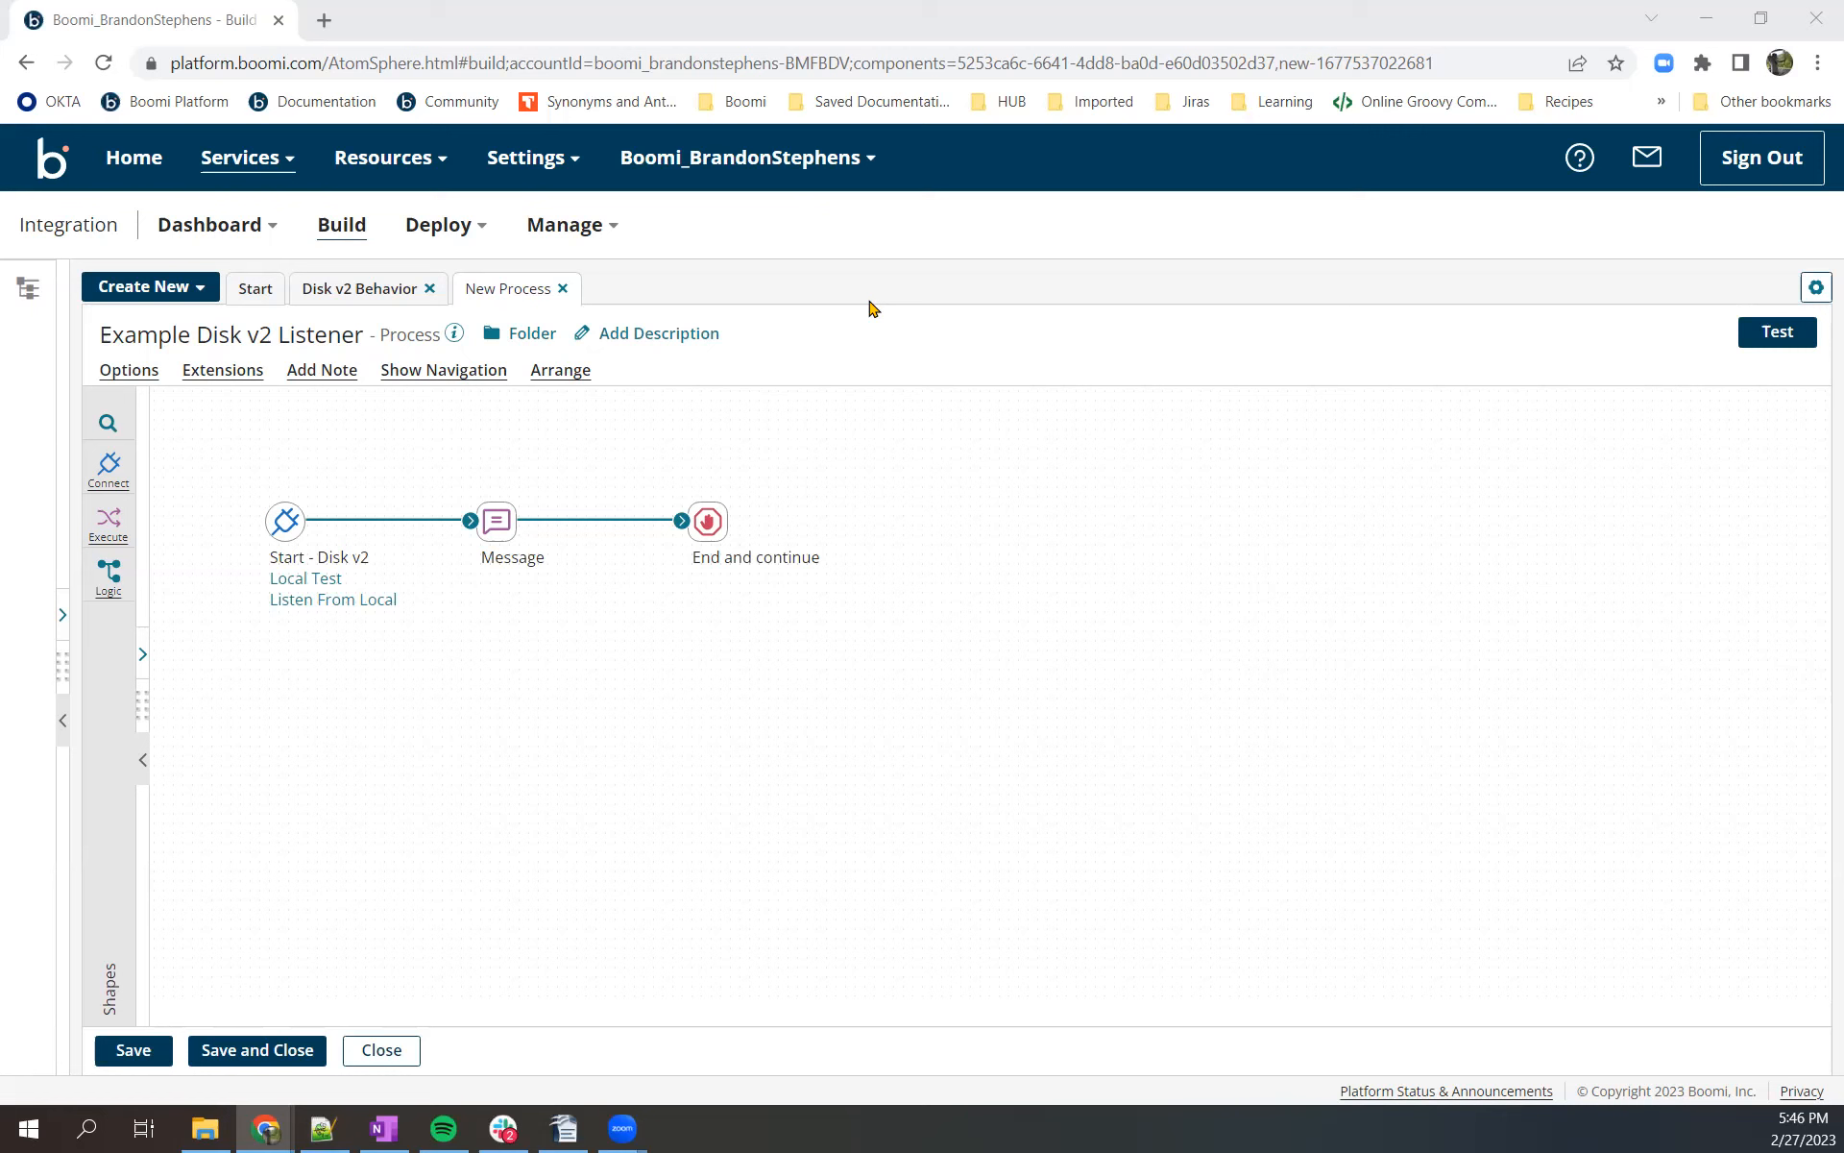
pyautogui.moveTo(647, 308)
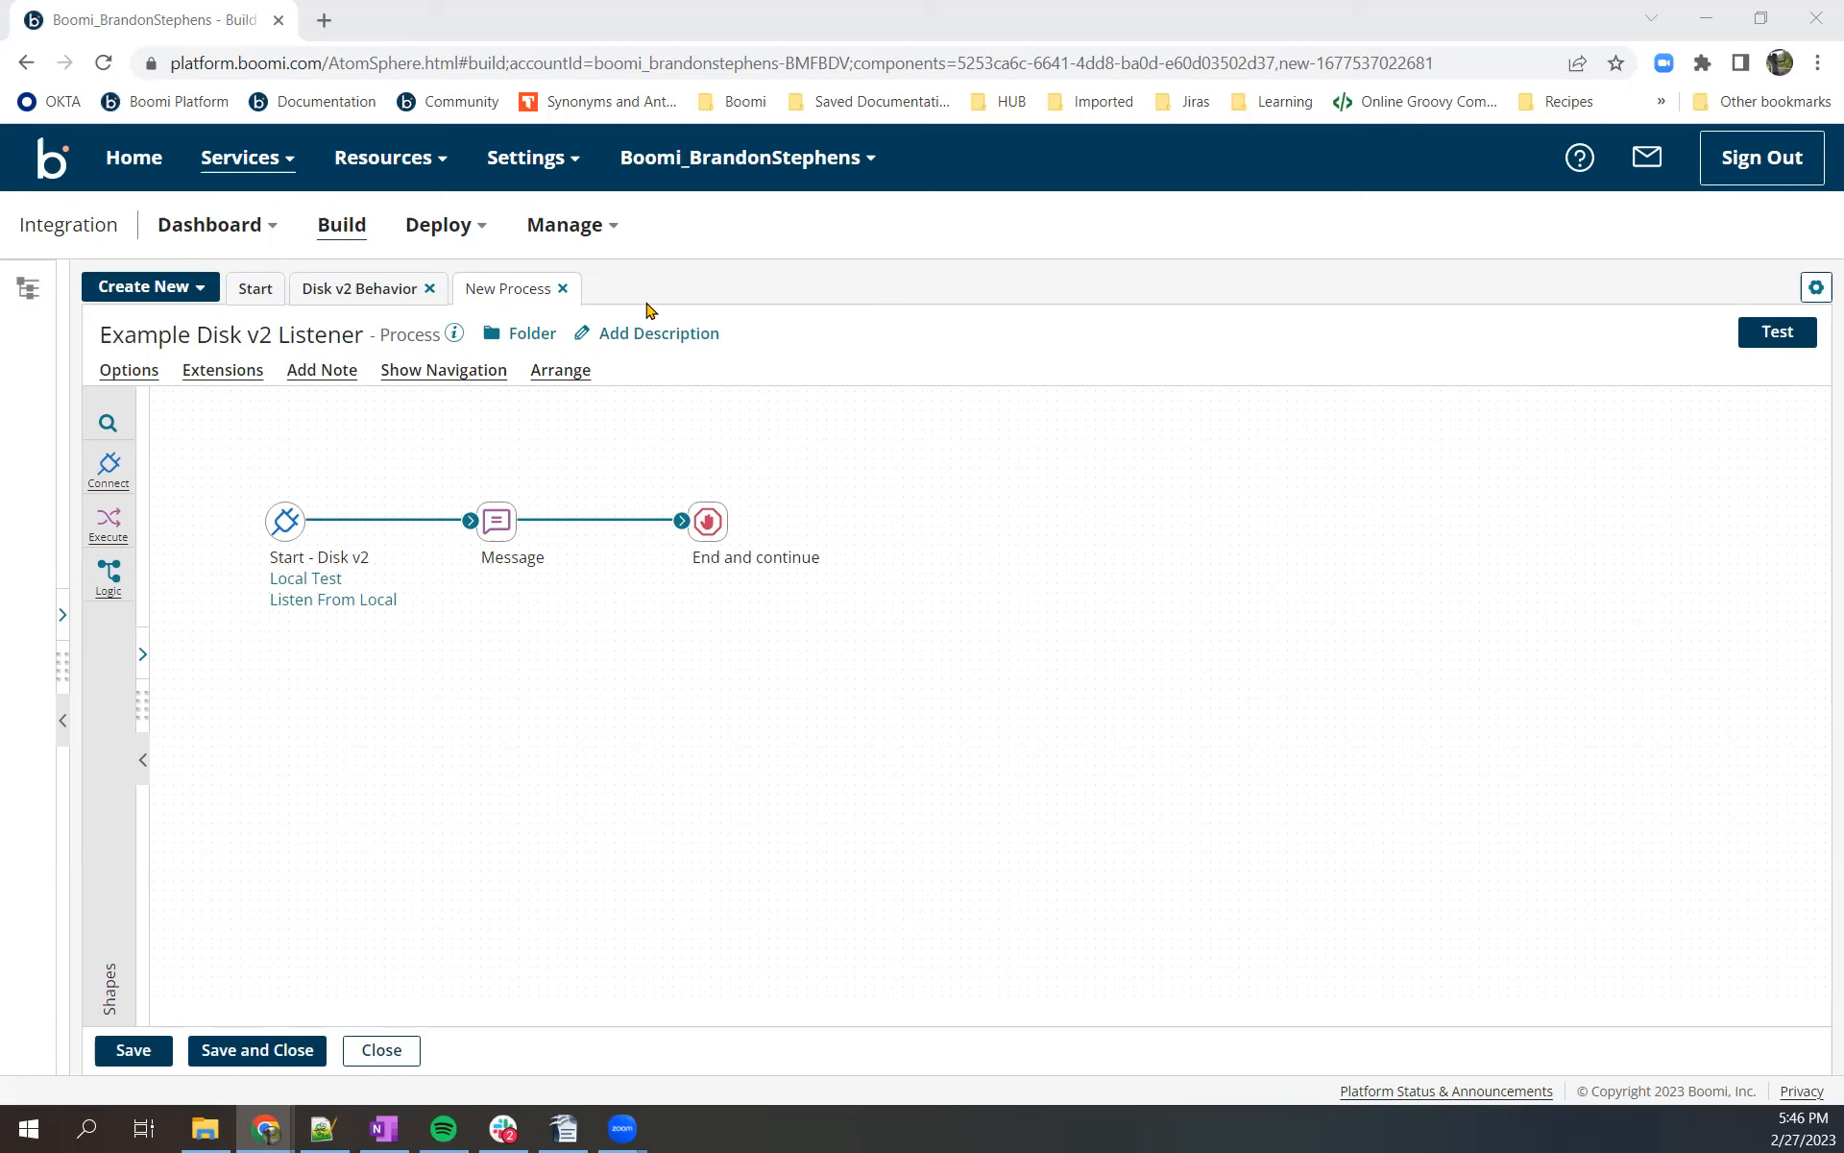
# - Open the Start shape settings in the Disk v2 Behavior process
pyautogui.click(358, 288)
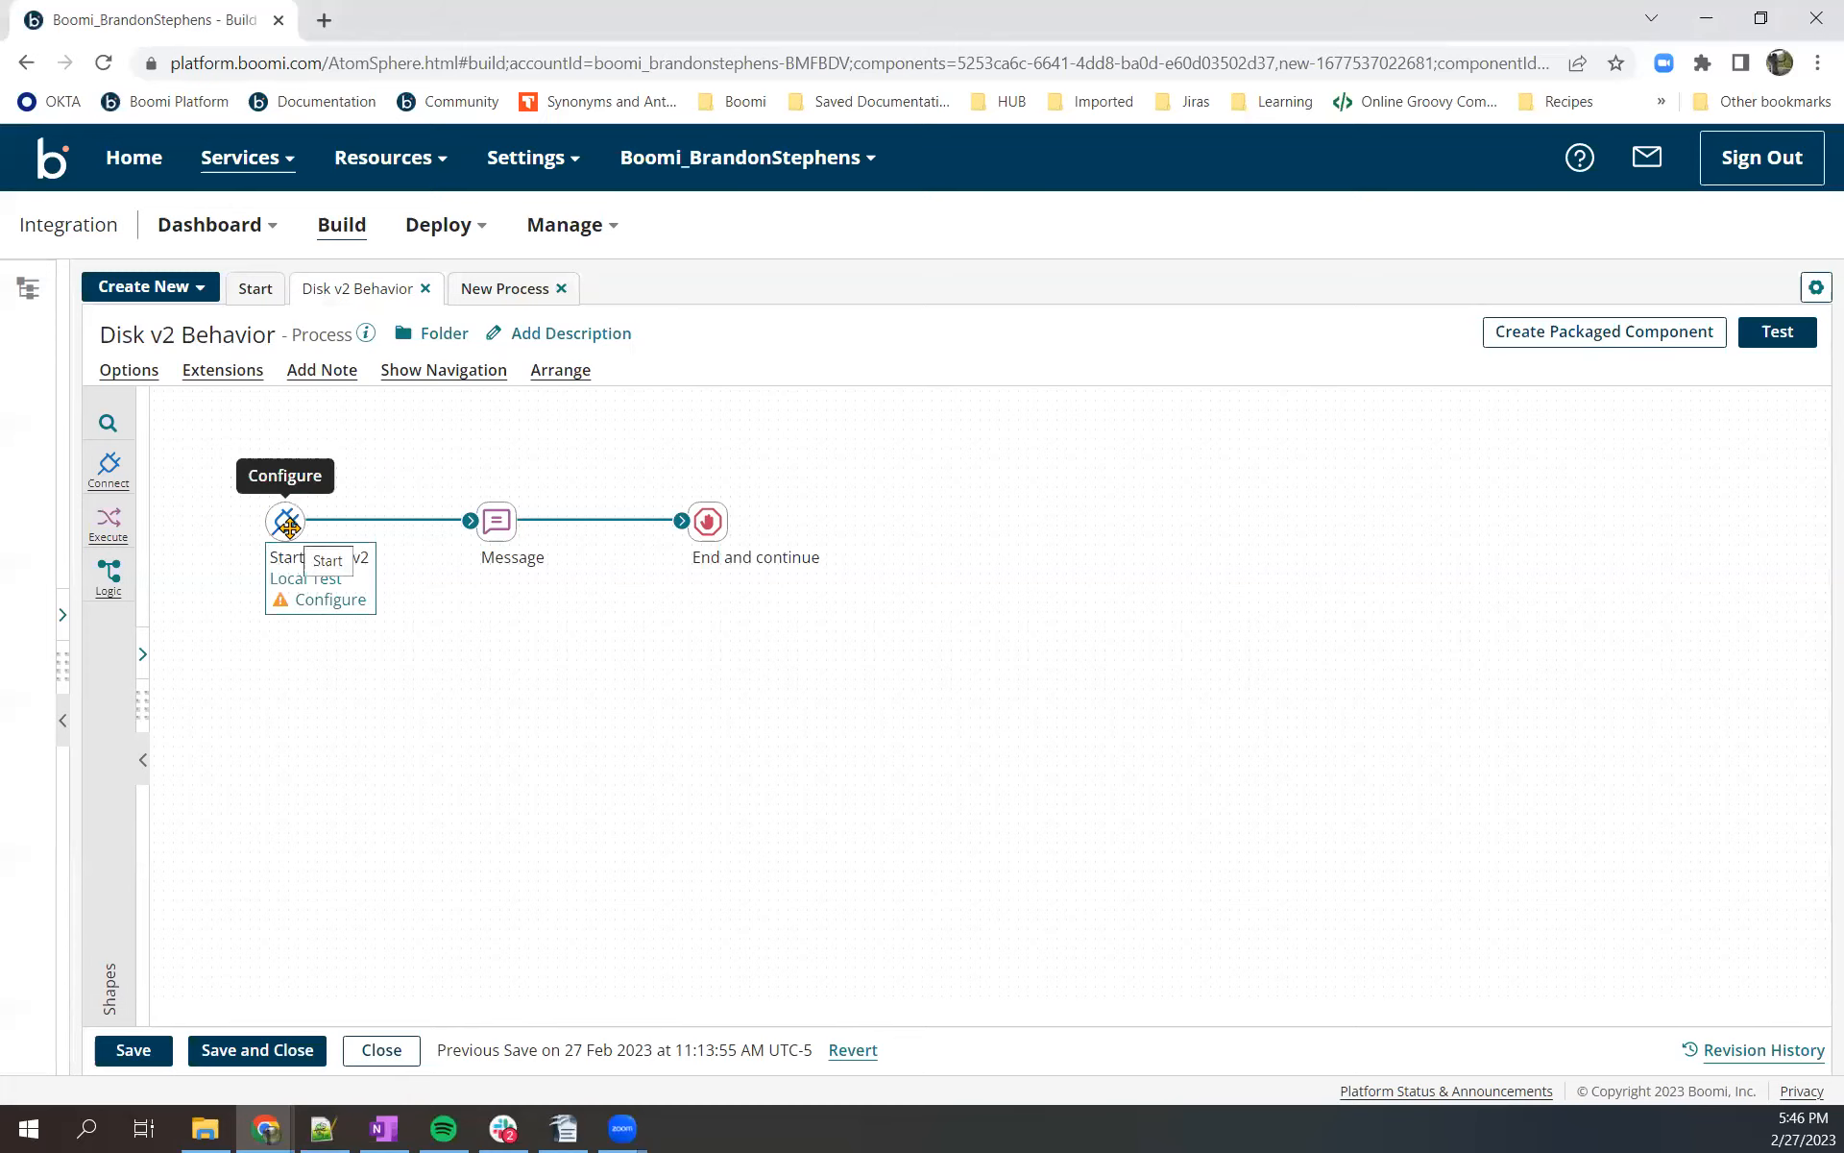
pyautogui.click(284, 521)
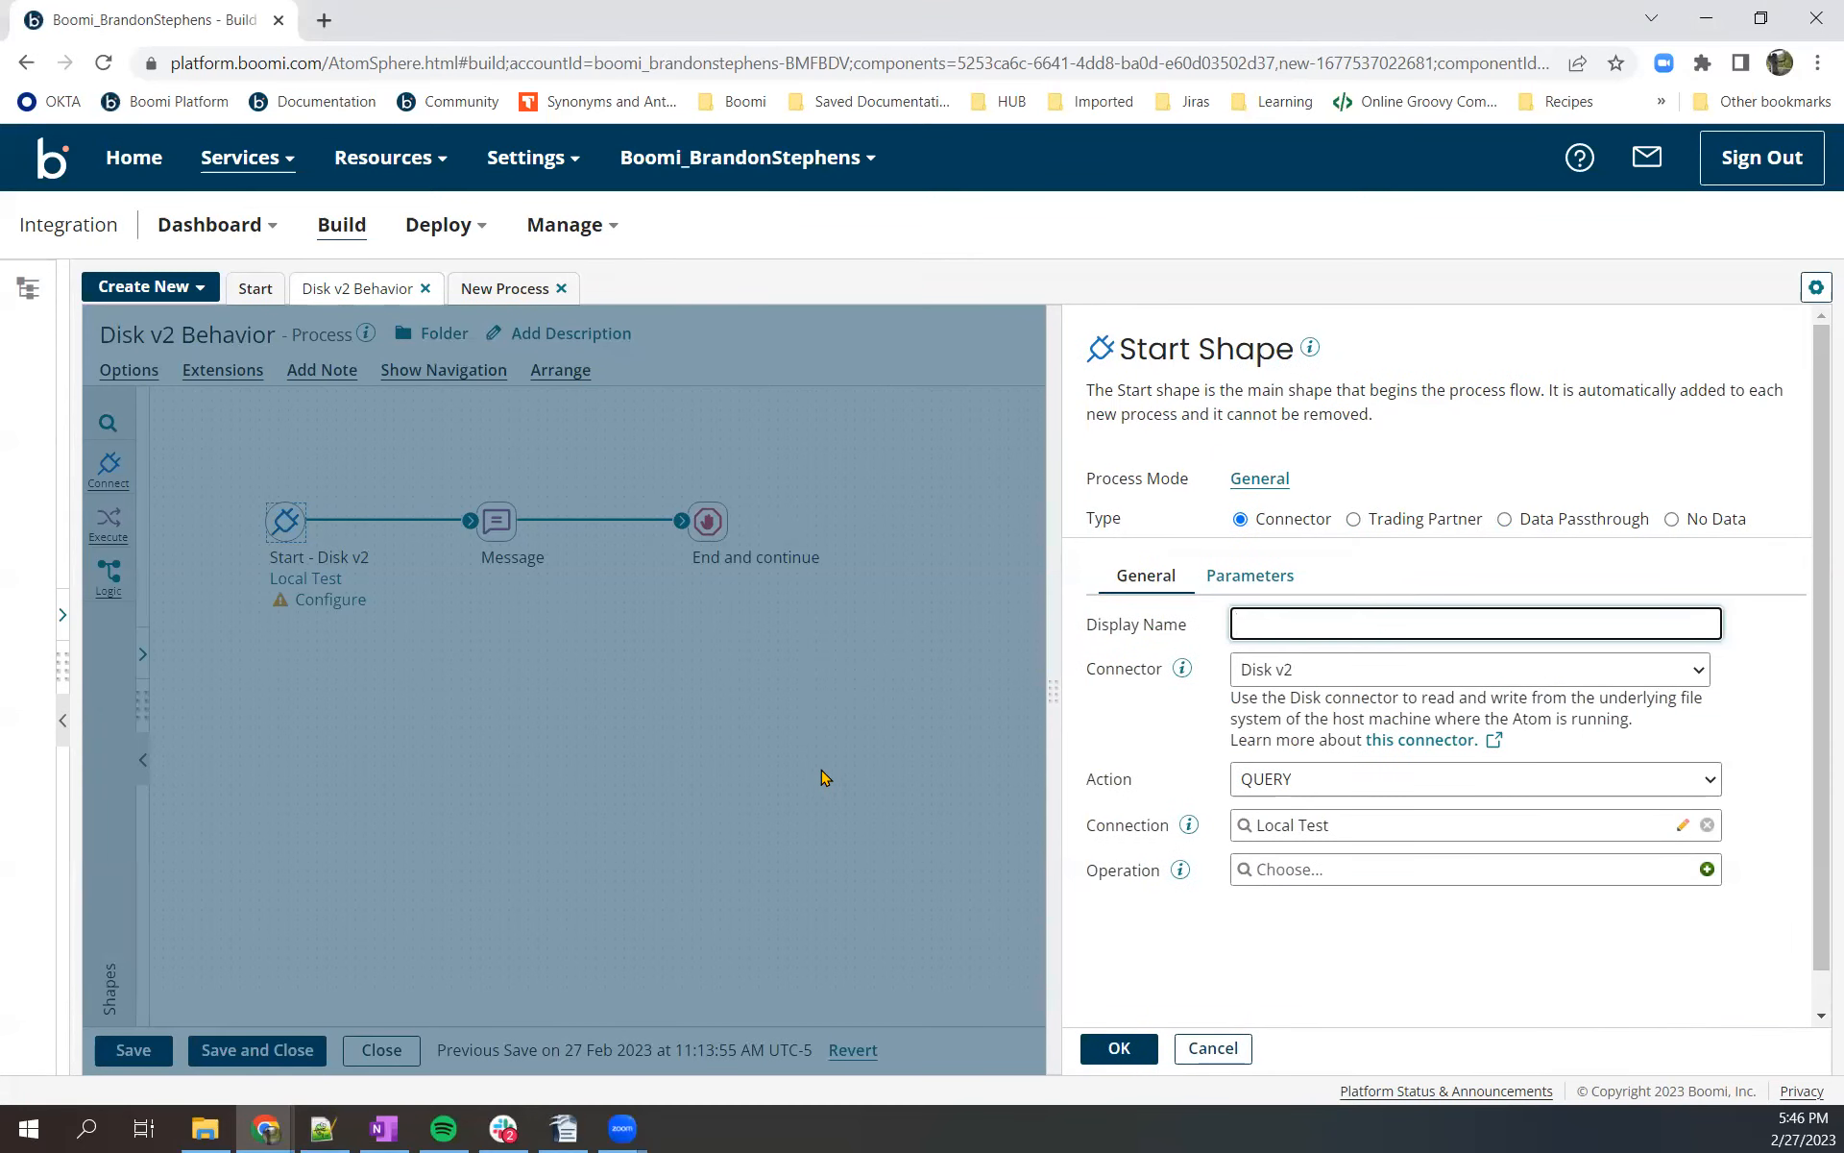
pyautogui.moveTo(815, 754)
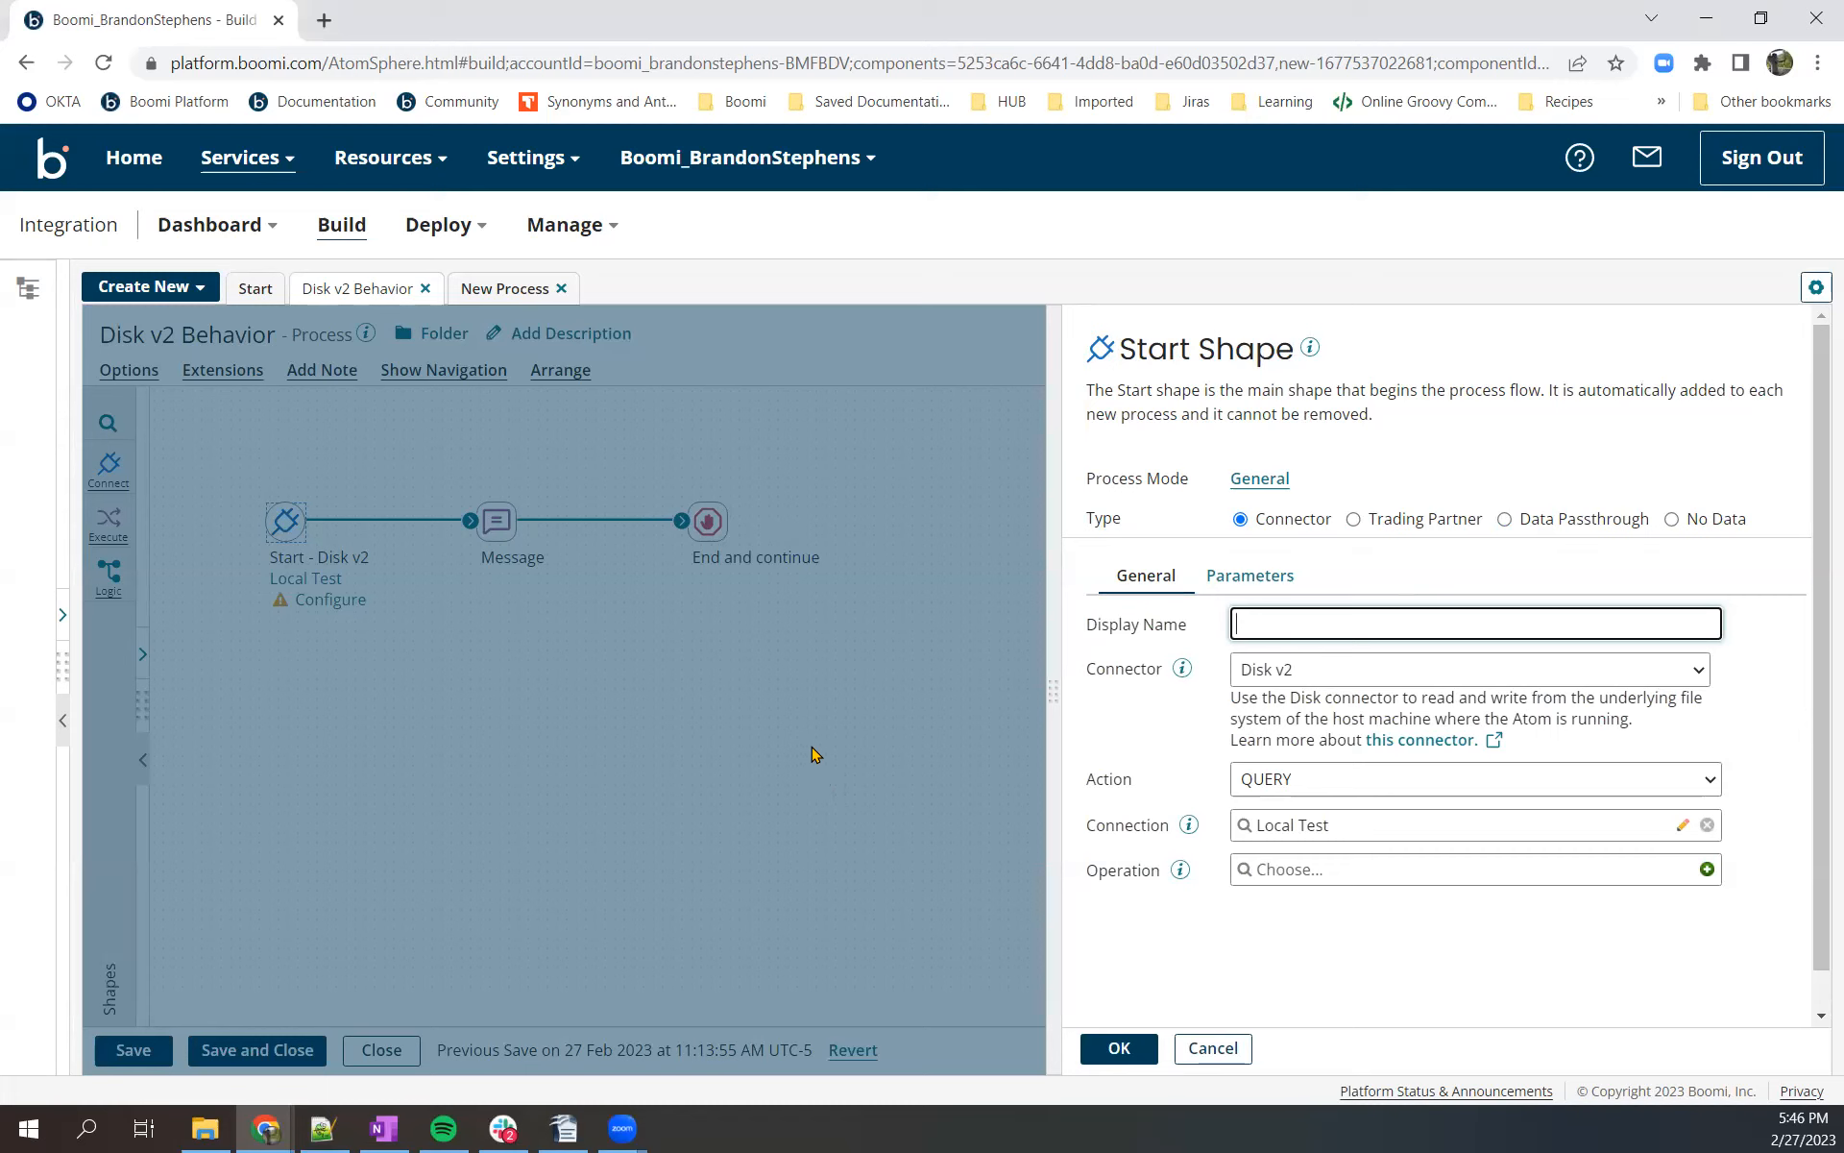
pyautogui.moveTo(823, 790)
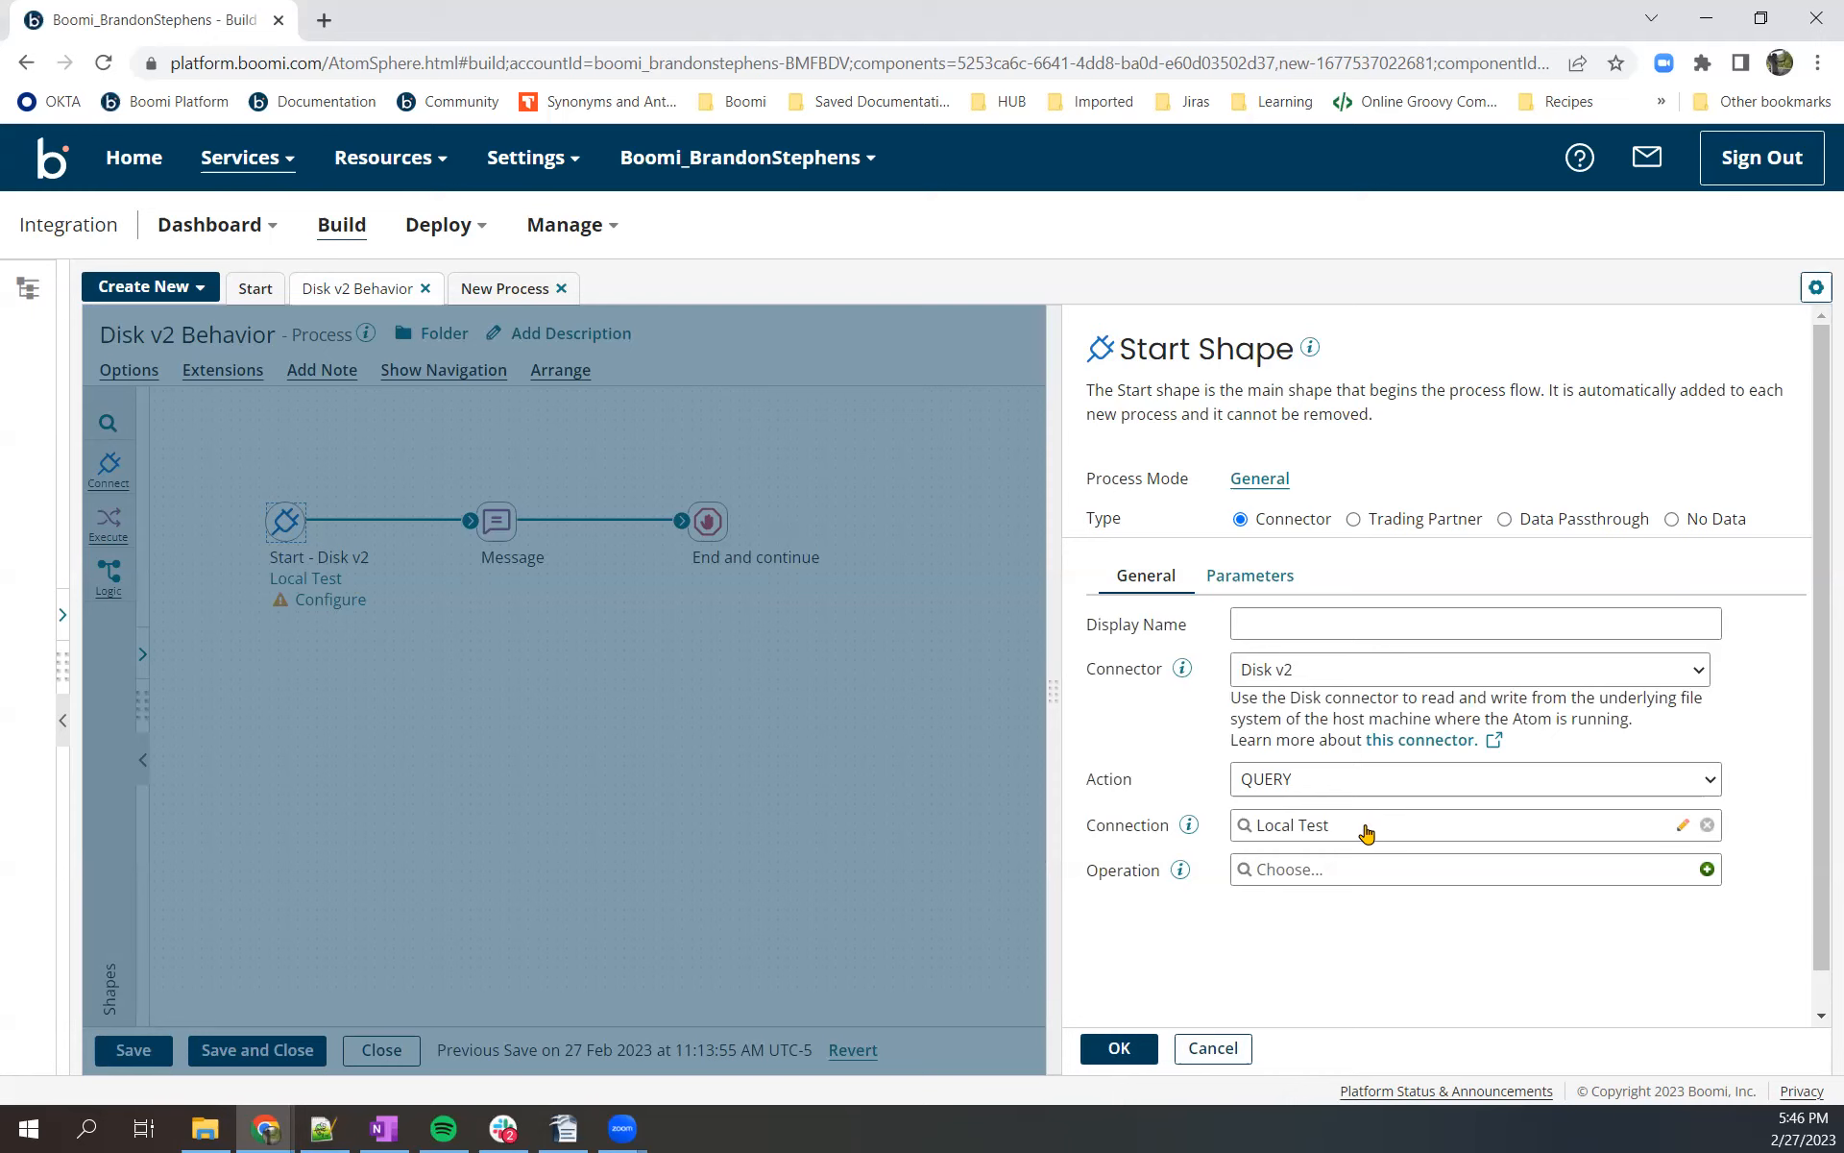
pyautogui.moveTo(1291, 829)
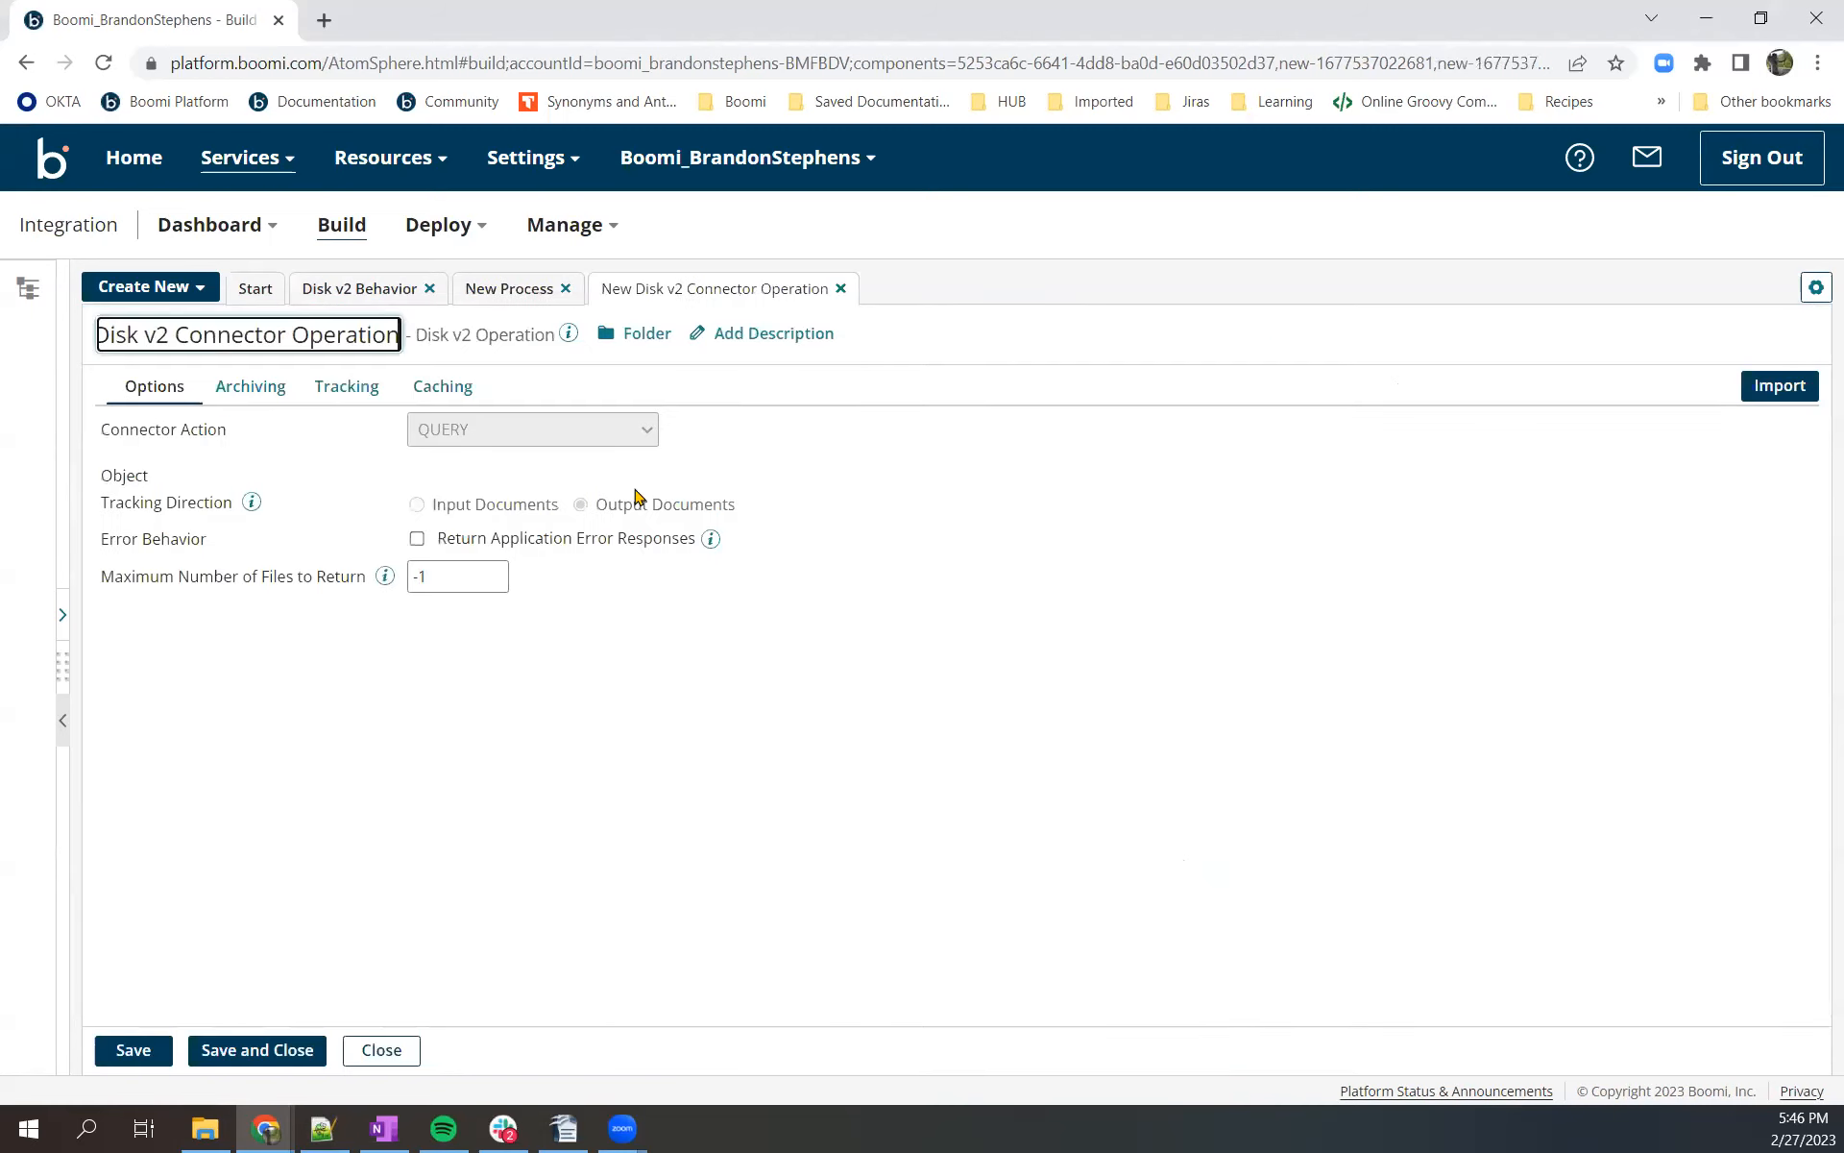
# - Rename the new operation to 'Video Example' and launch its import wizard
pyautogui.doubleClick(224, 335)
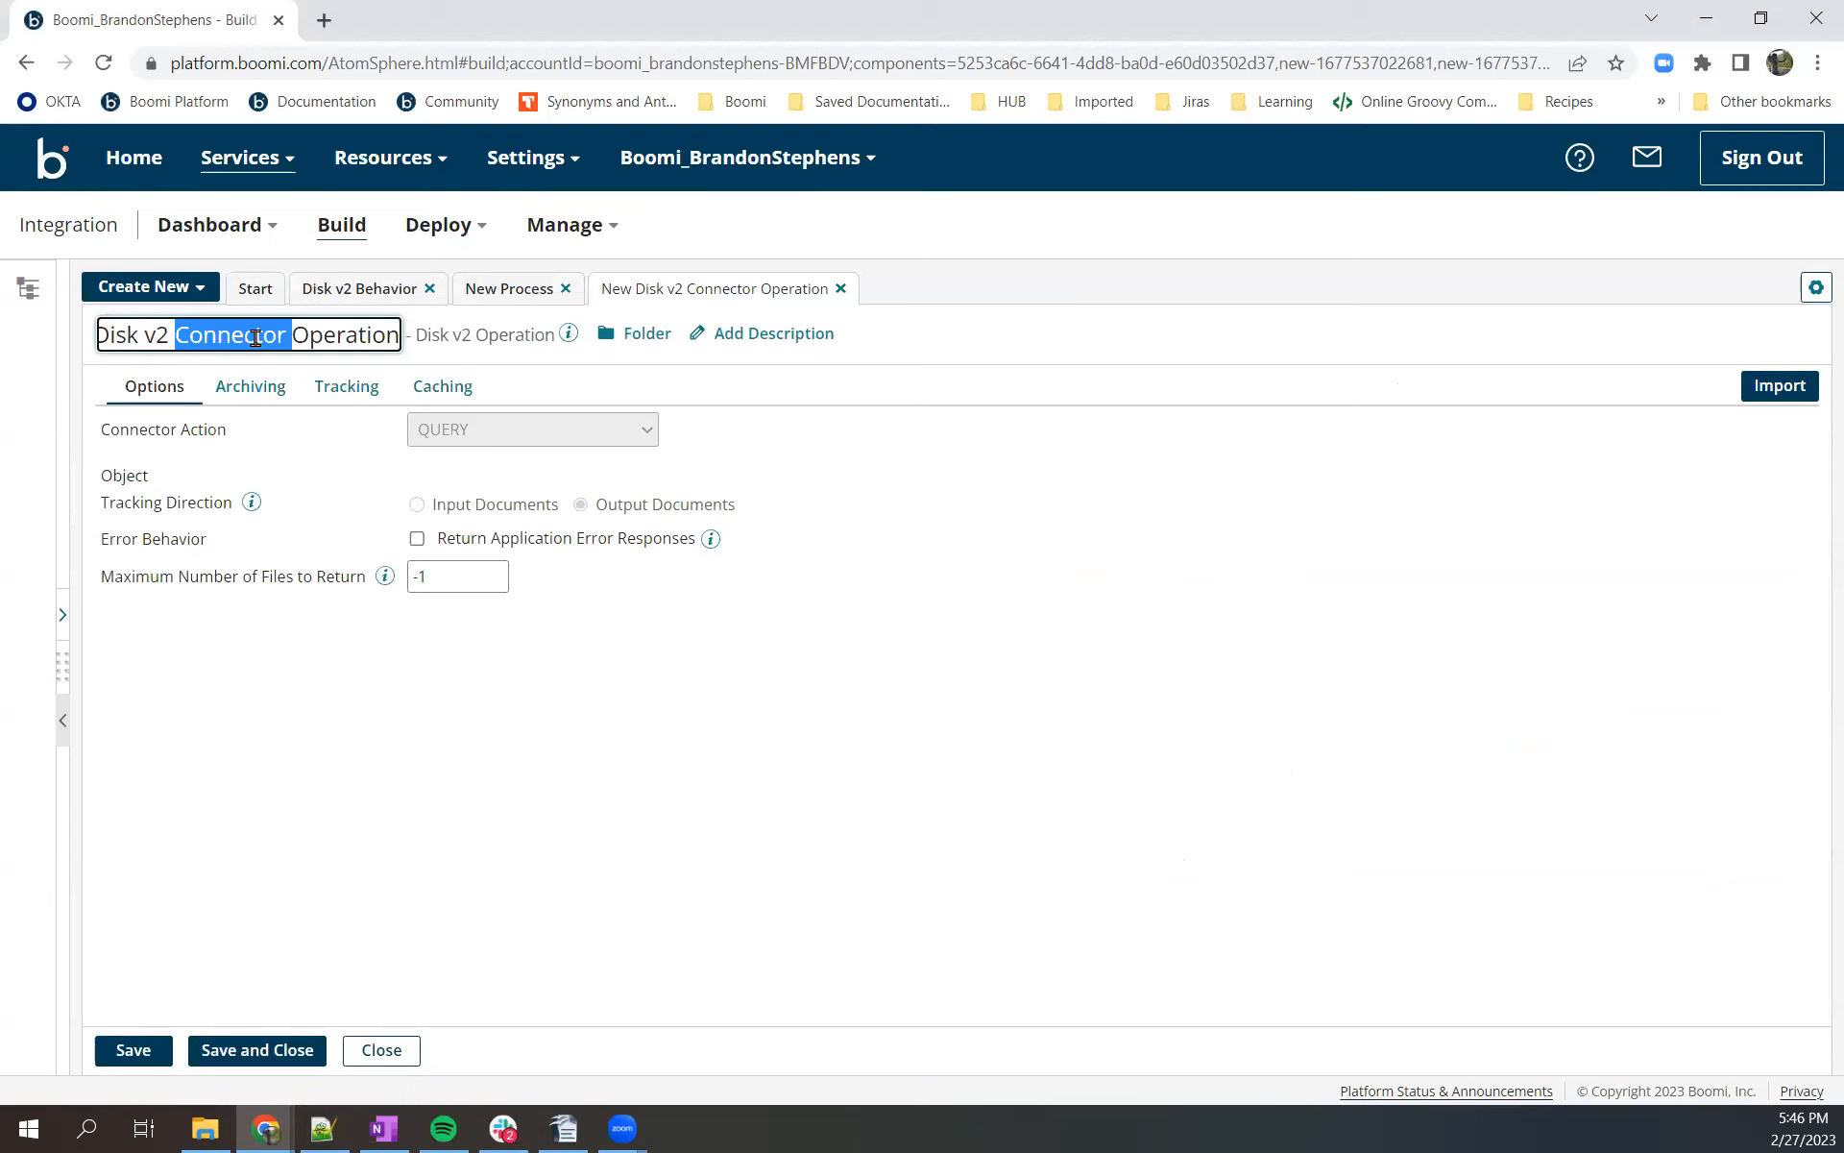
pyautogui.write('Video')
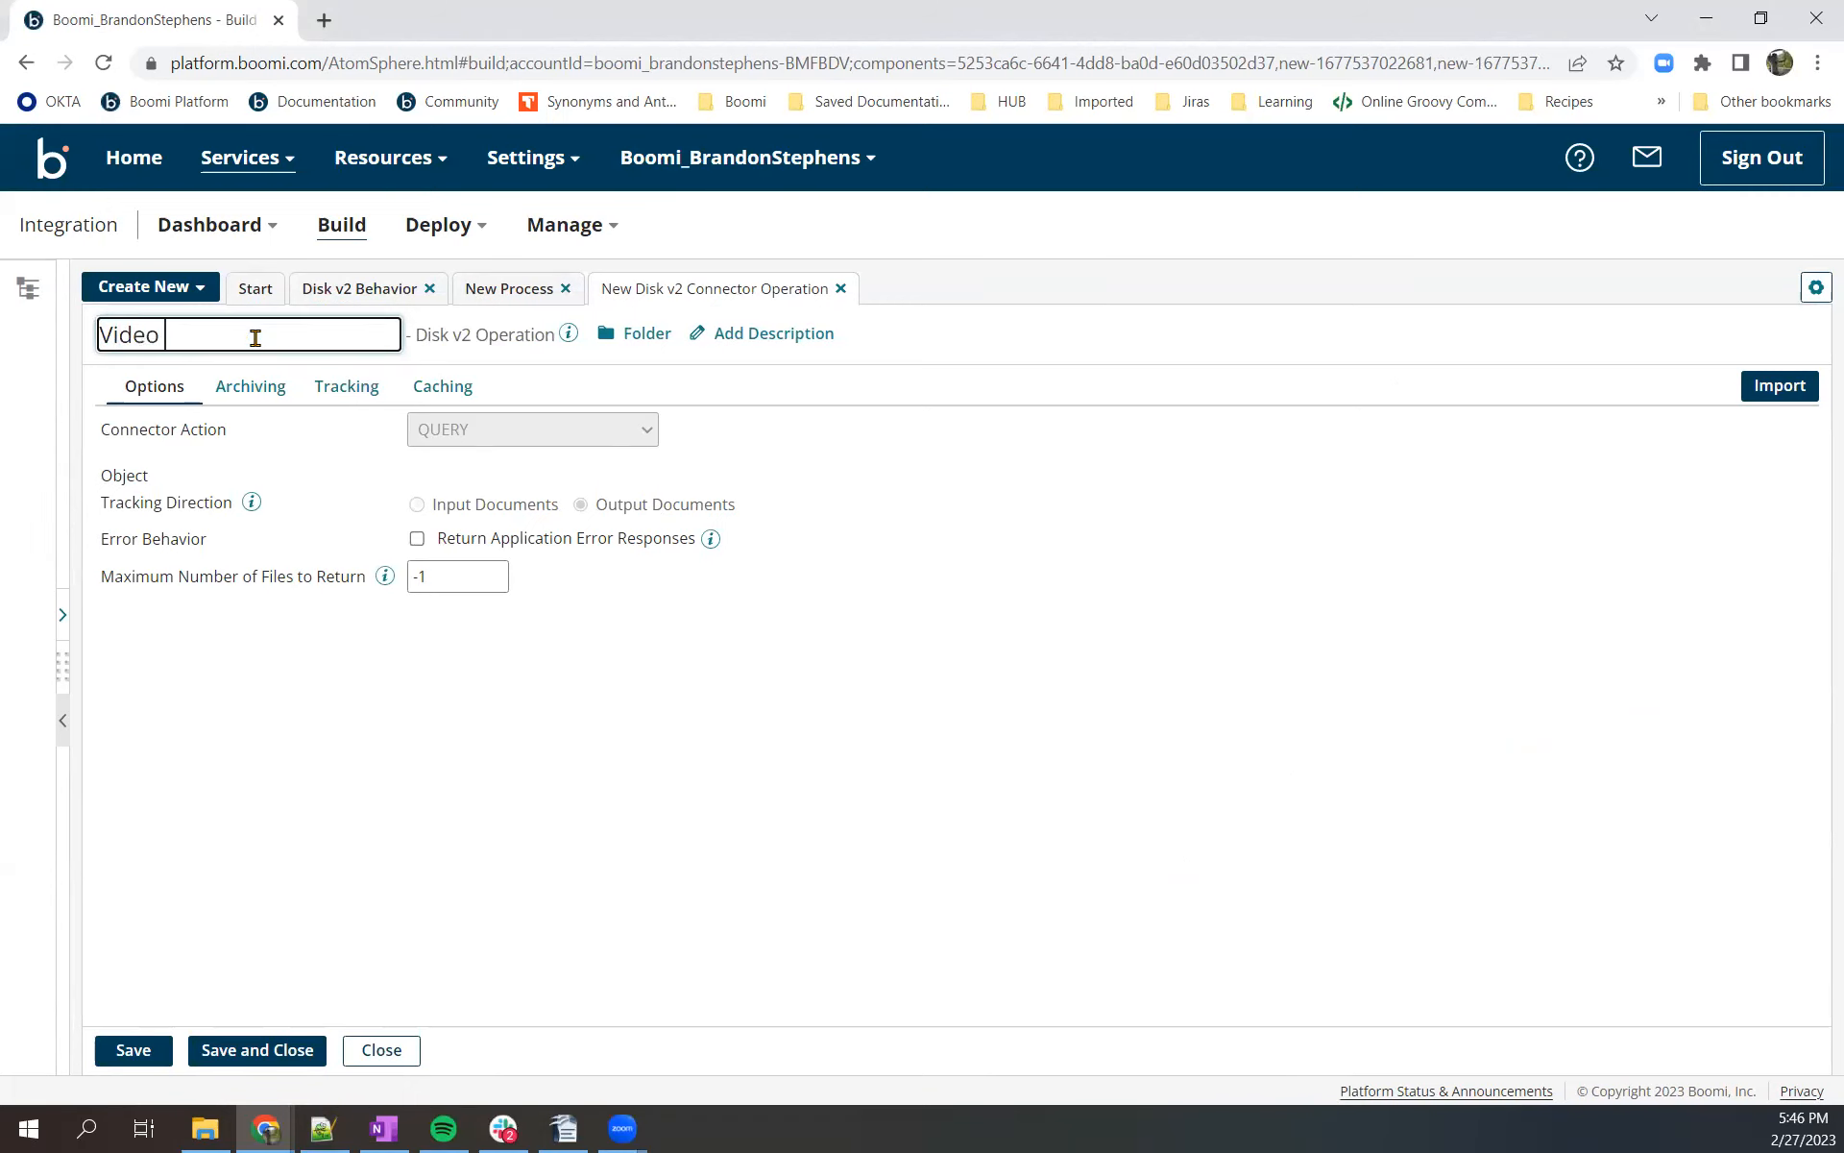
pyautogui.write('Example')
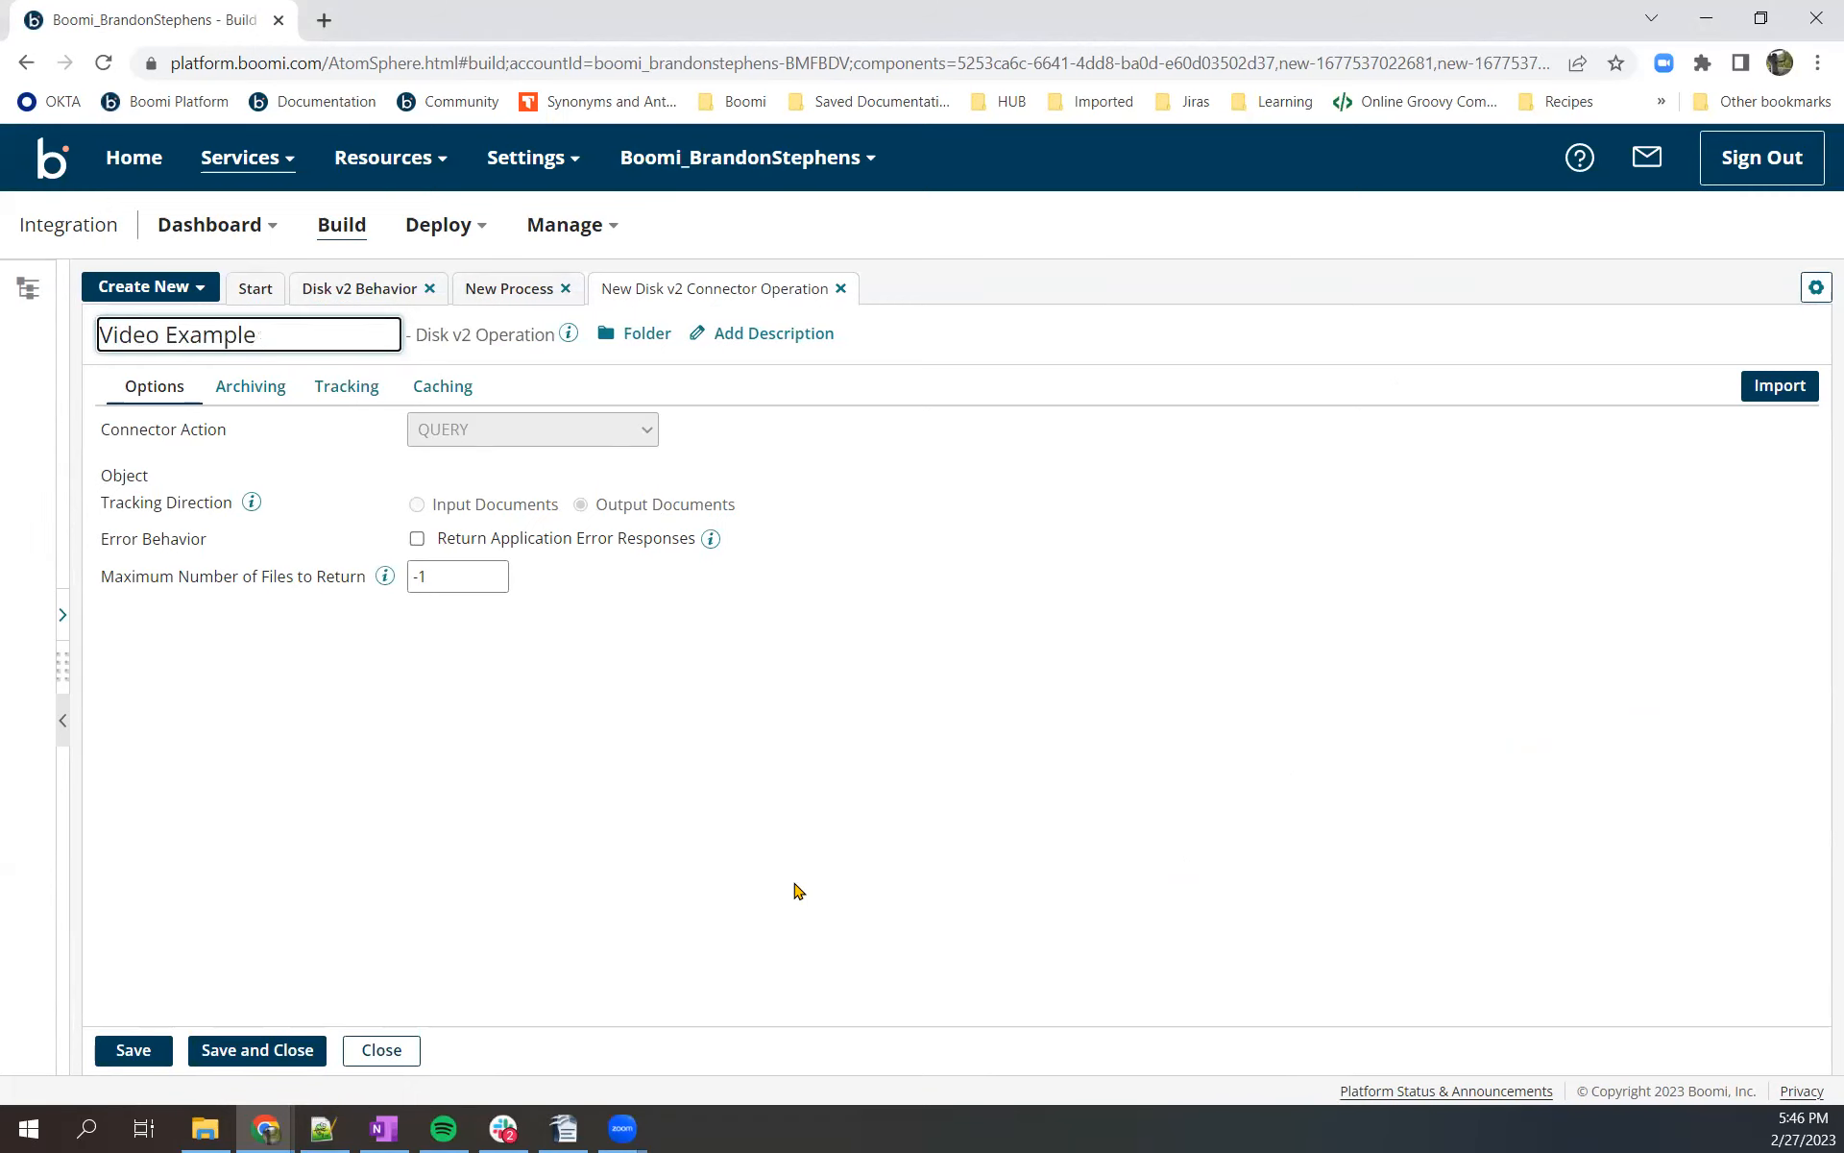
pyautogui.click(456, 576)
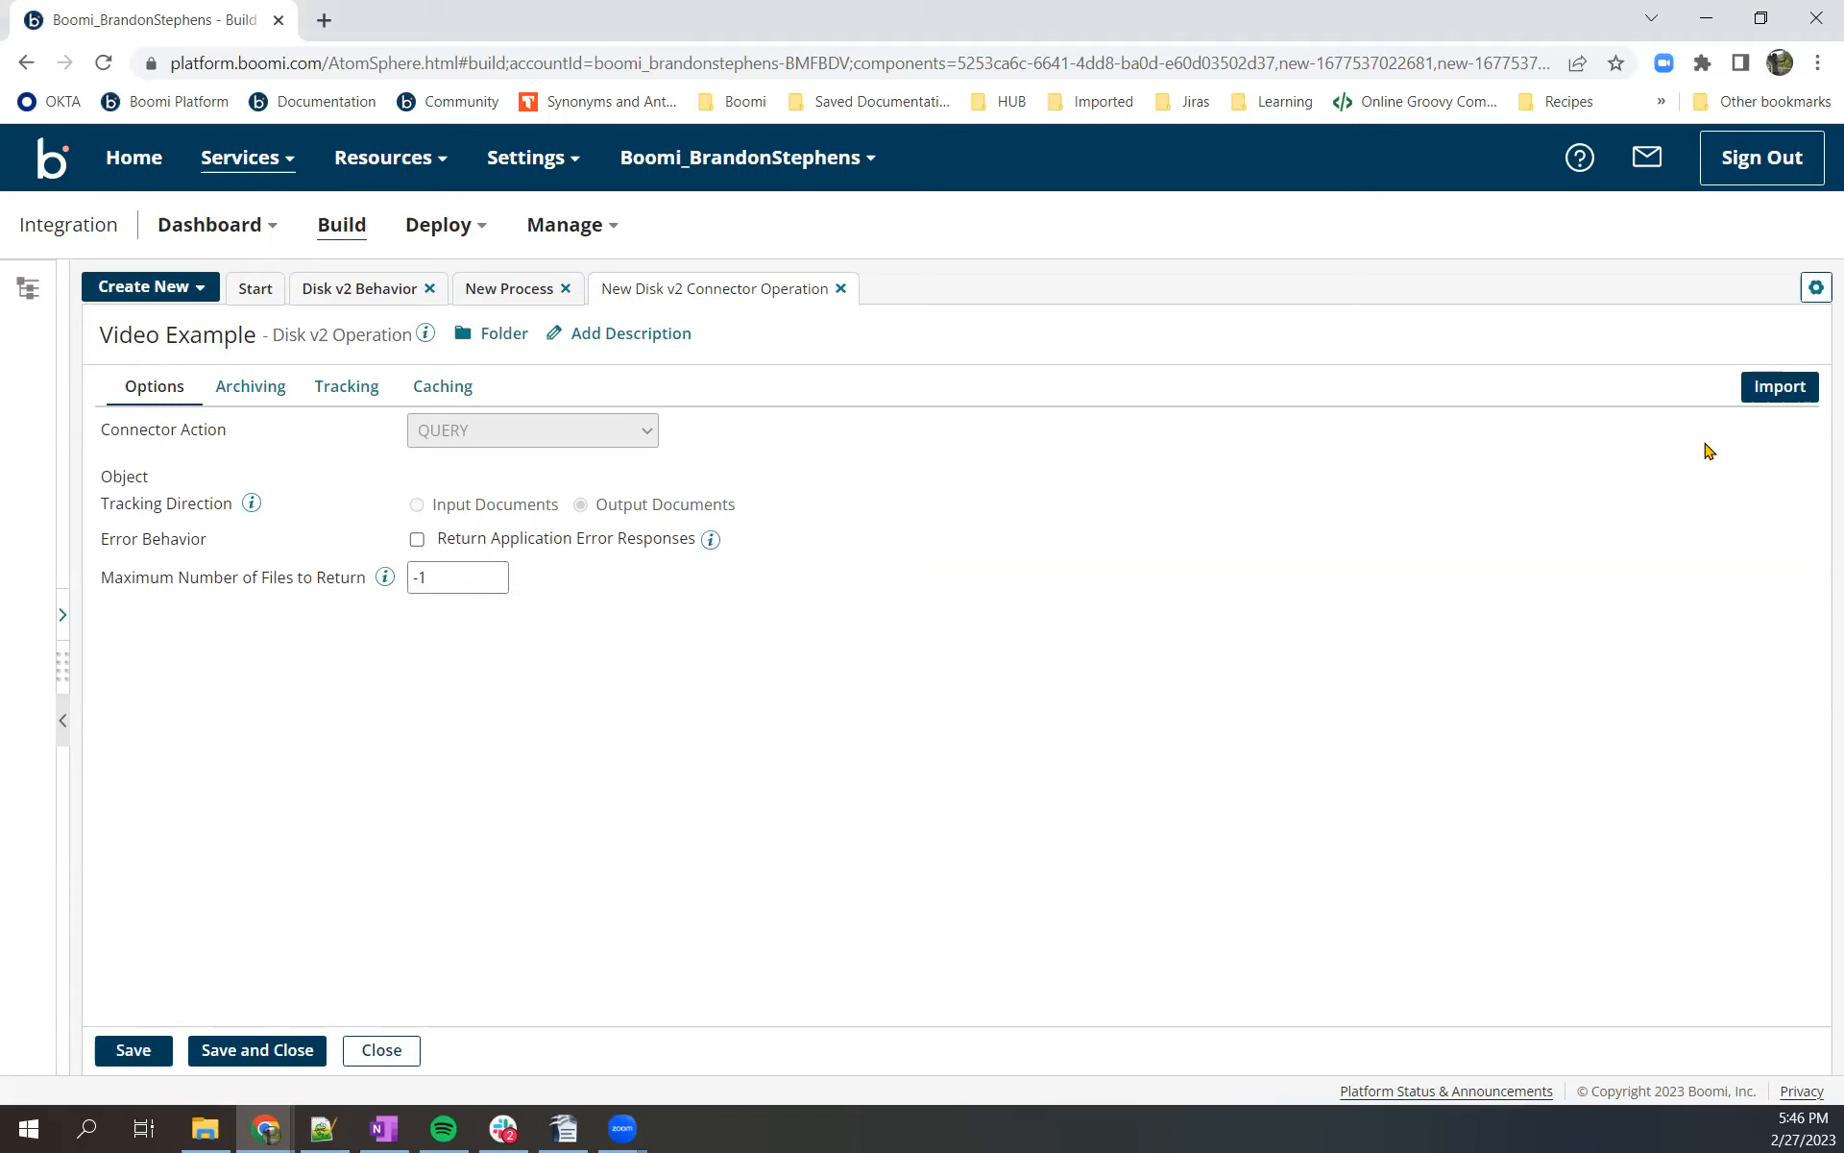
pyautogui.click(1778, 386)
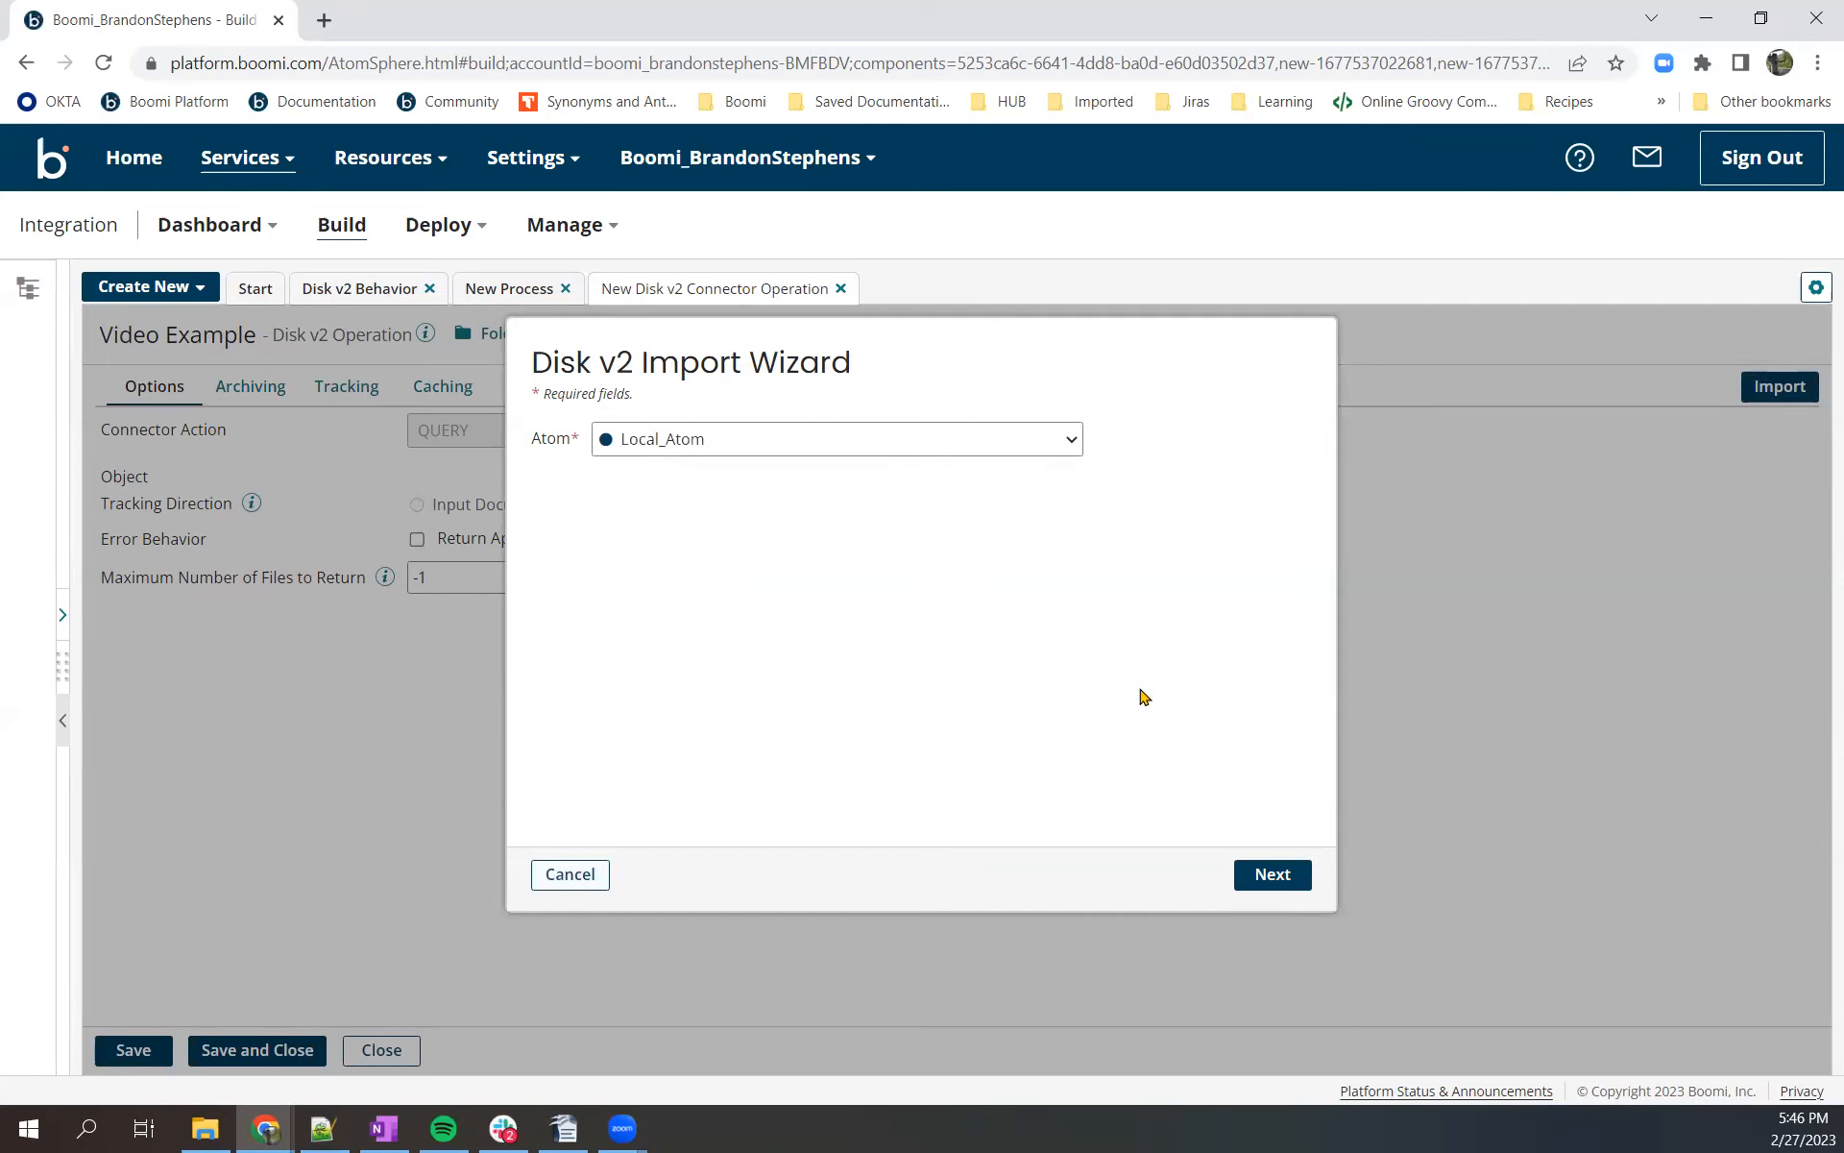
# - Advance the import wizard past the Local_Atom step to the File object type
pyautogui.click(1270, 874)
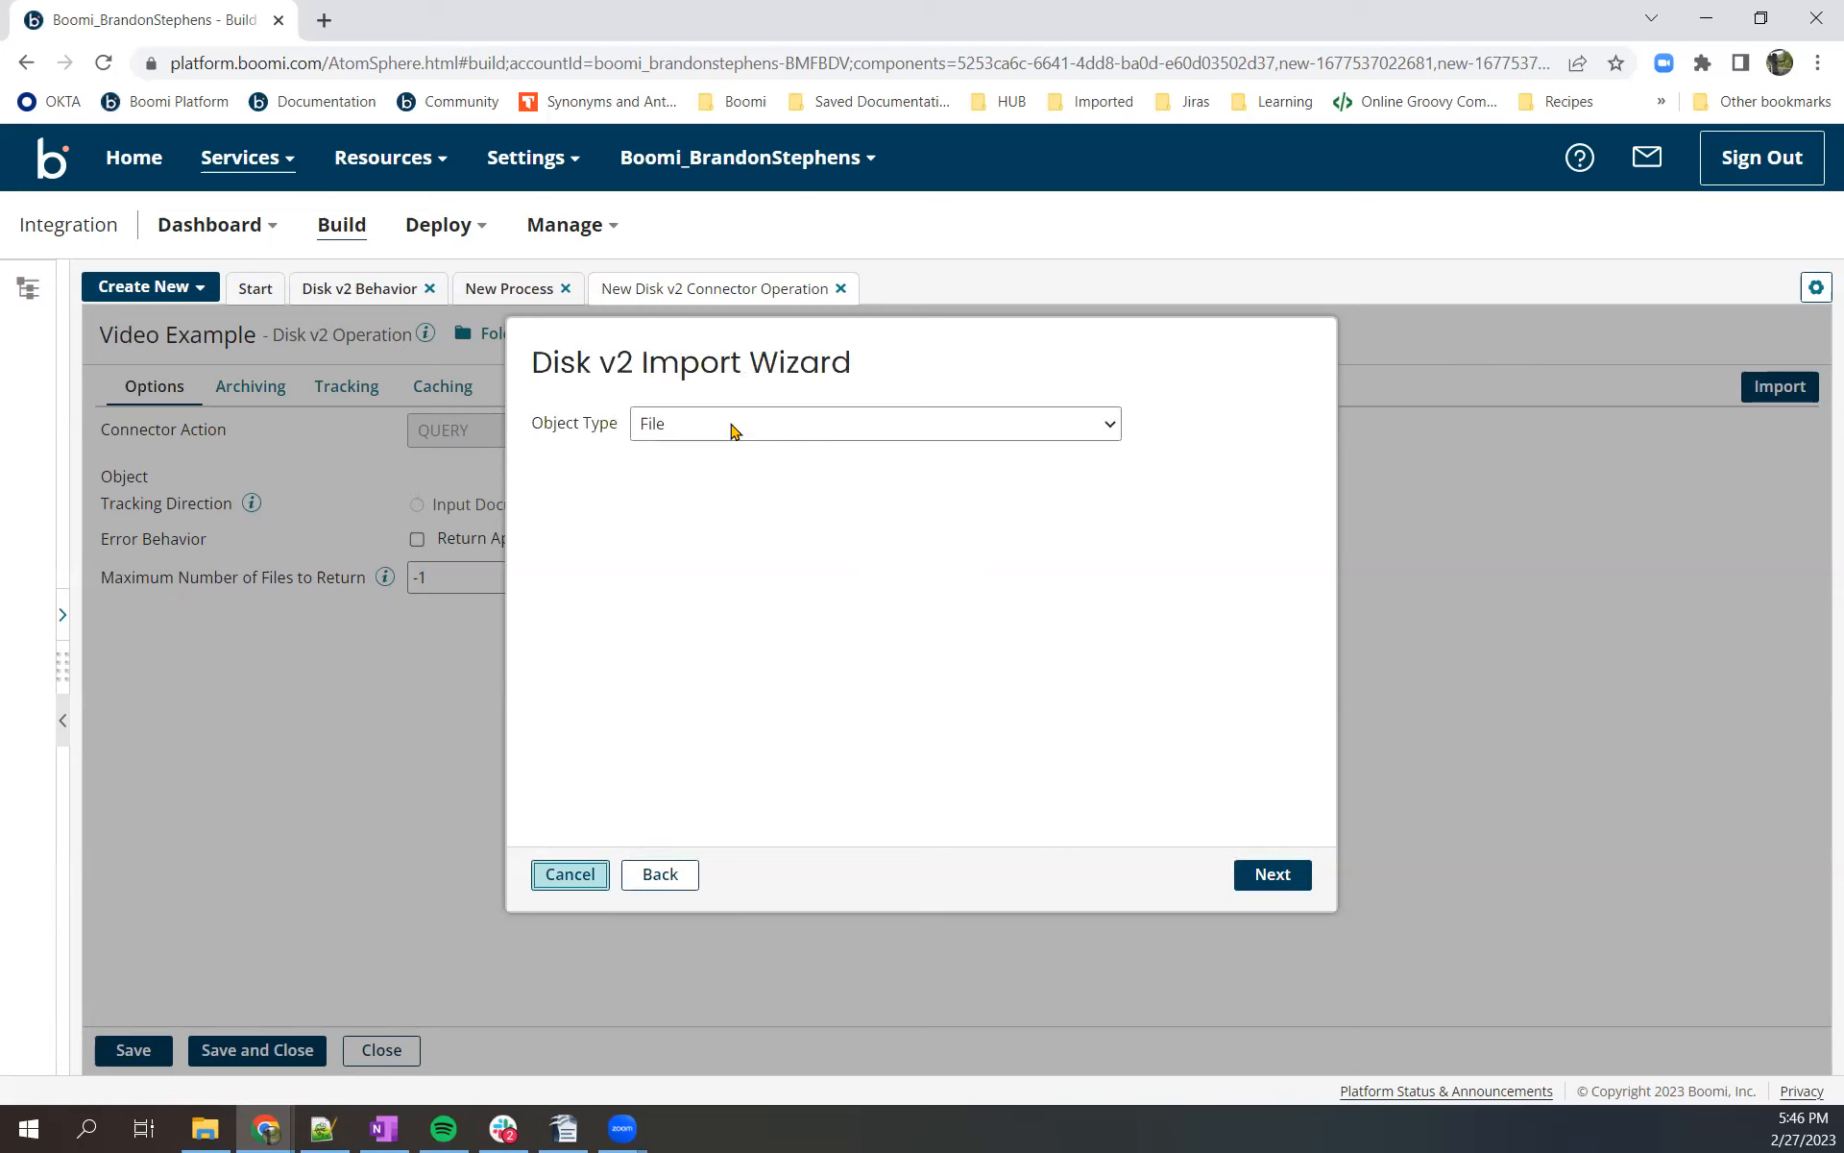
pyautogui.click(1272, 875)
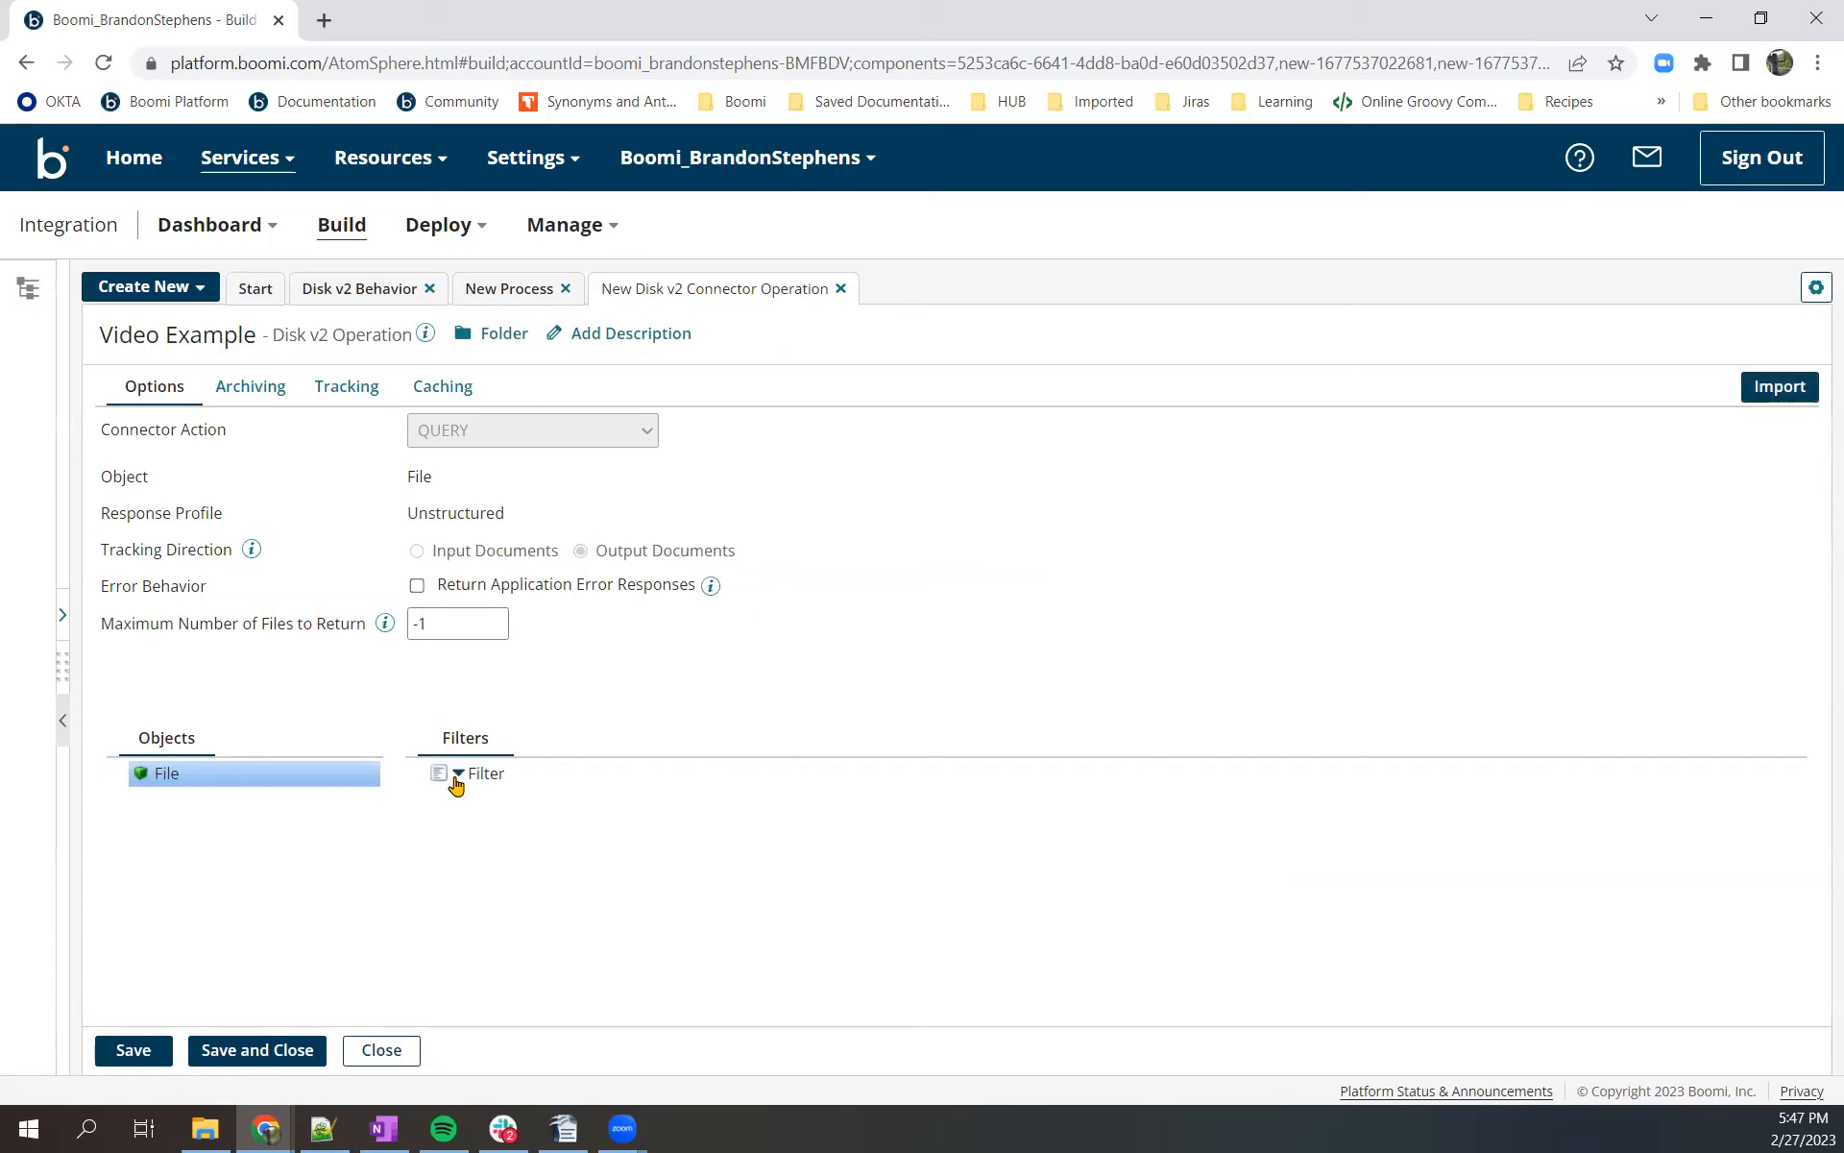
# - Add a query filter expression named 'Is Document Empty'
pyautogui.click(460, 774)
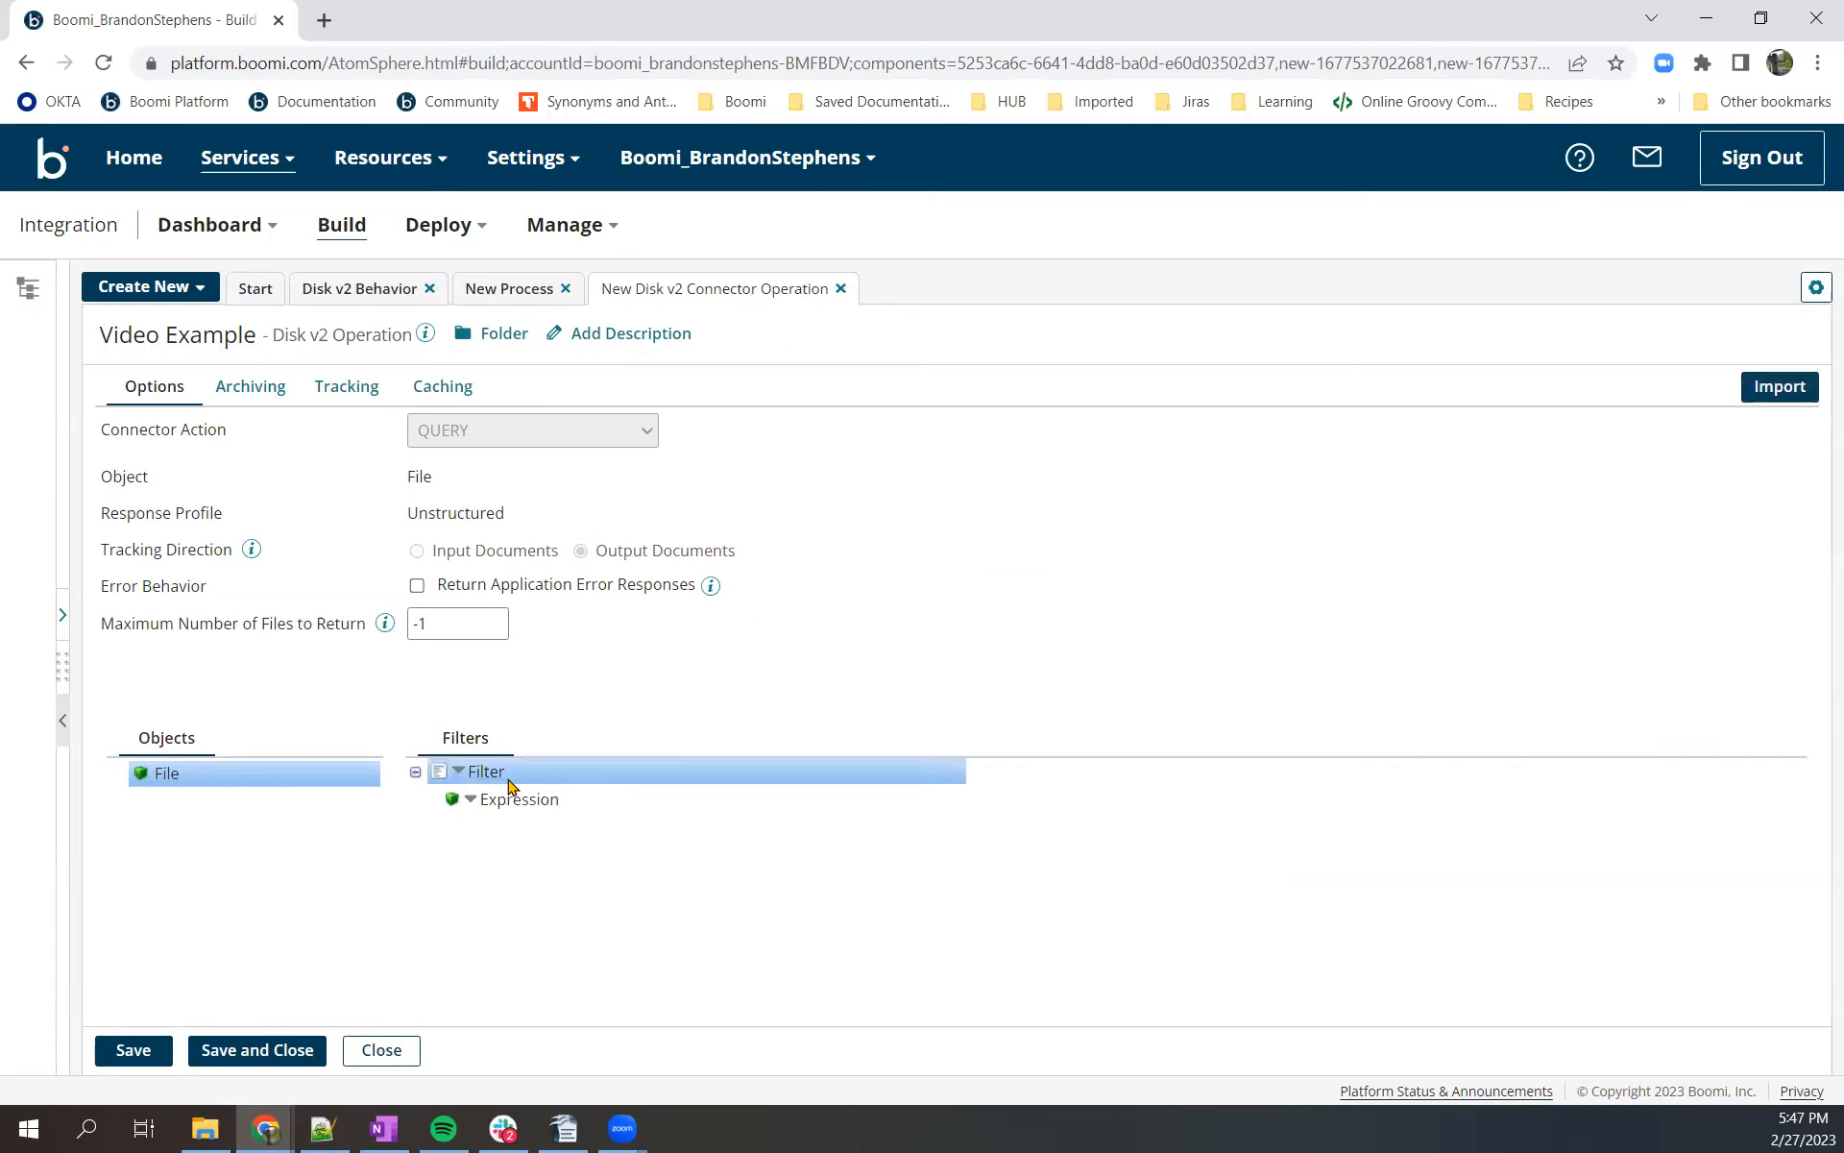
pyautogui.click(517, 798)
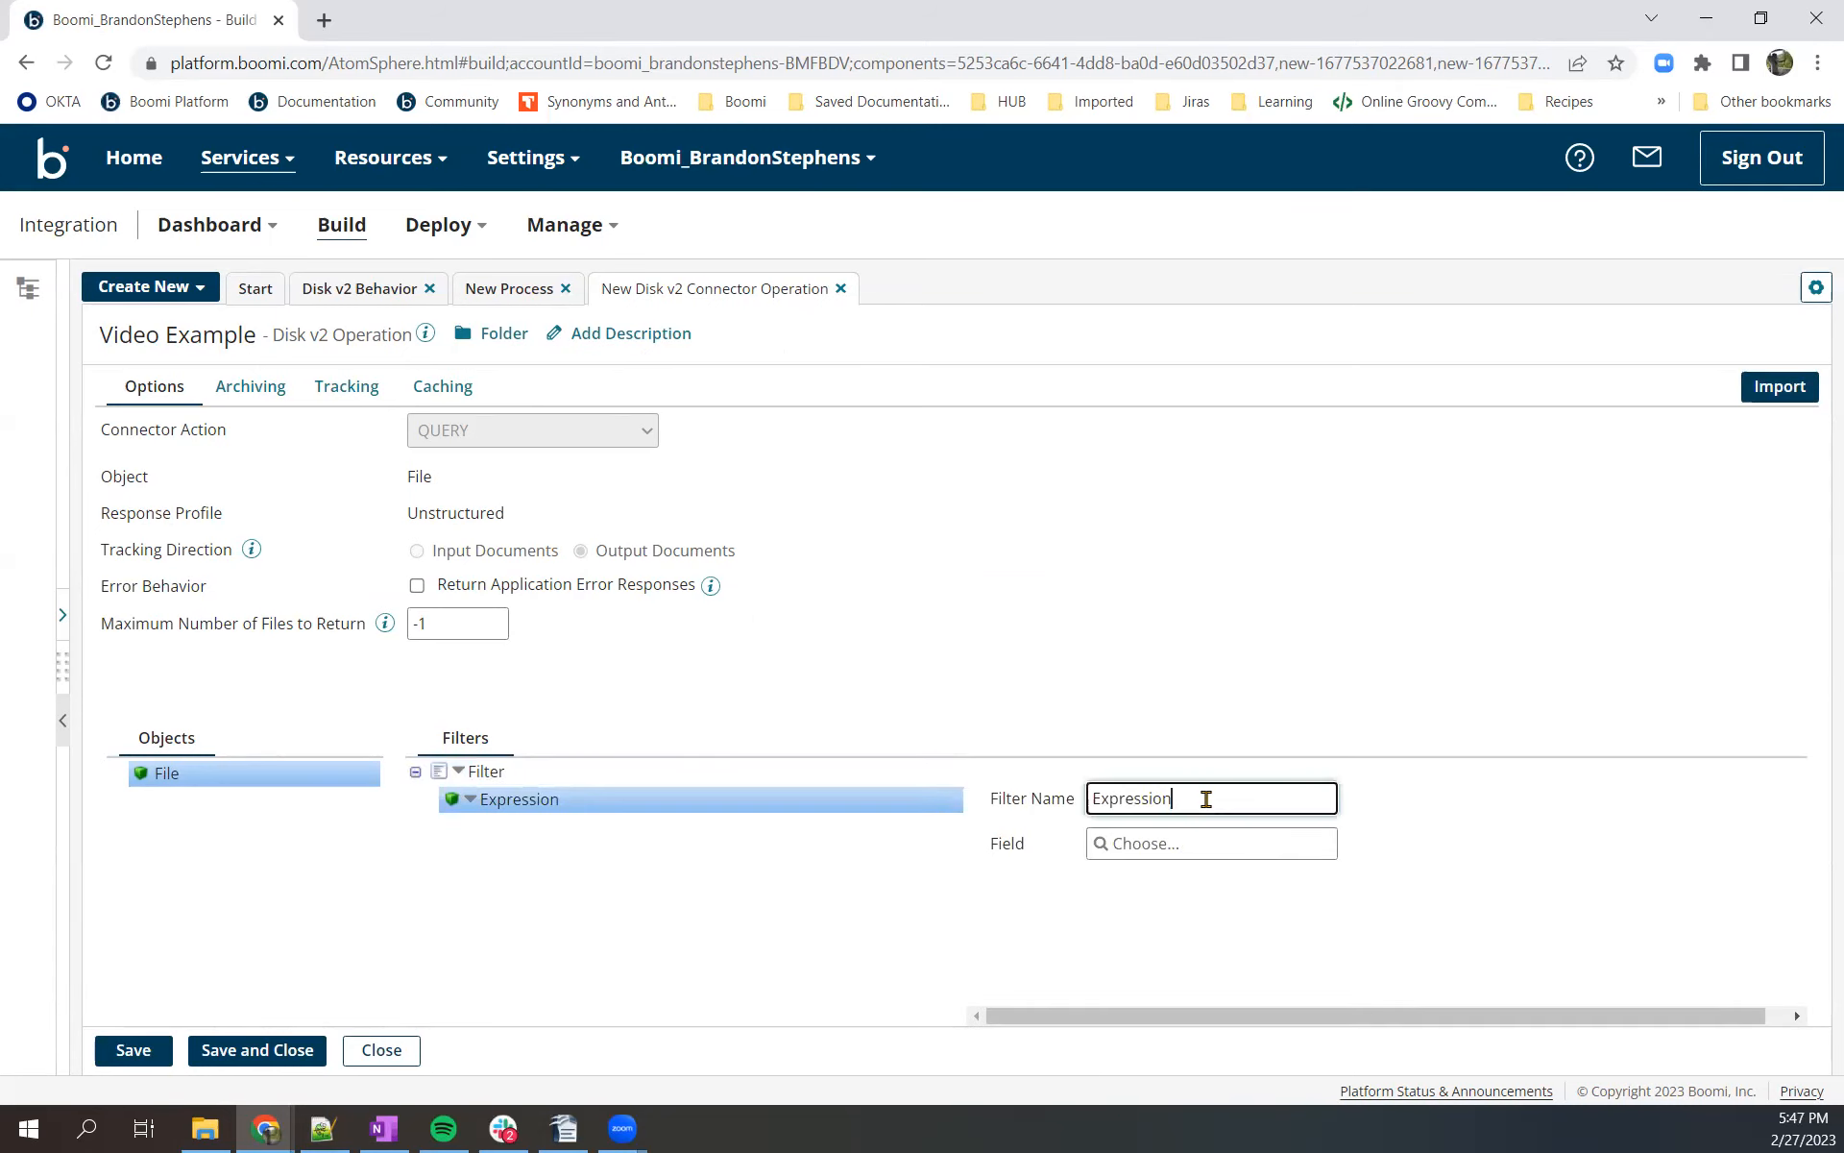
pyautogui.write('Is Document B')
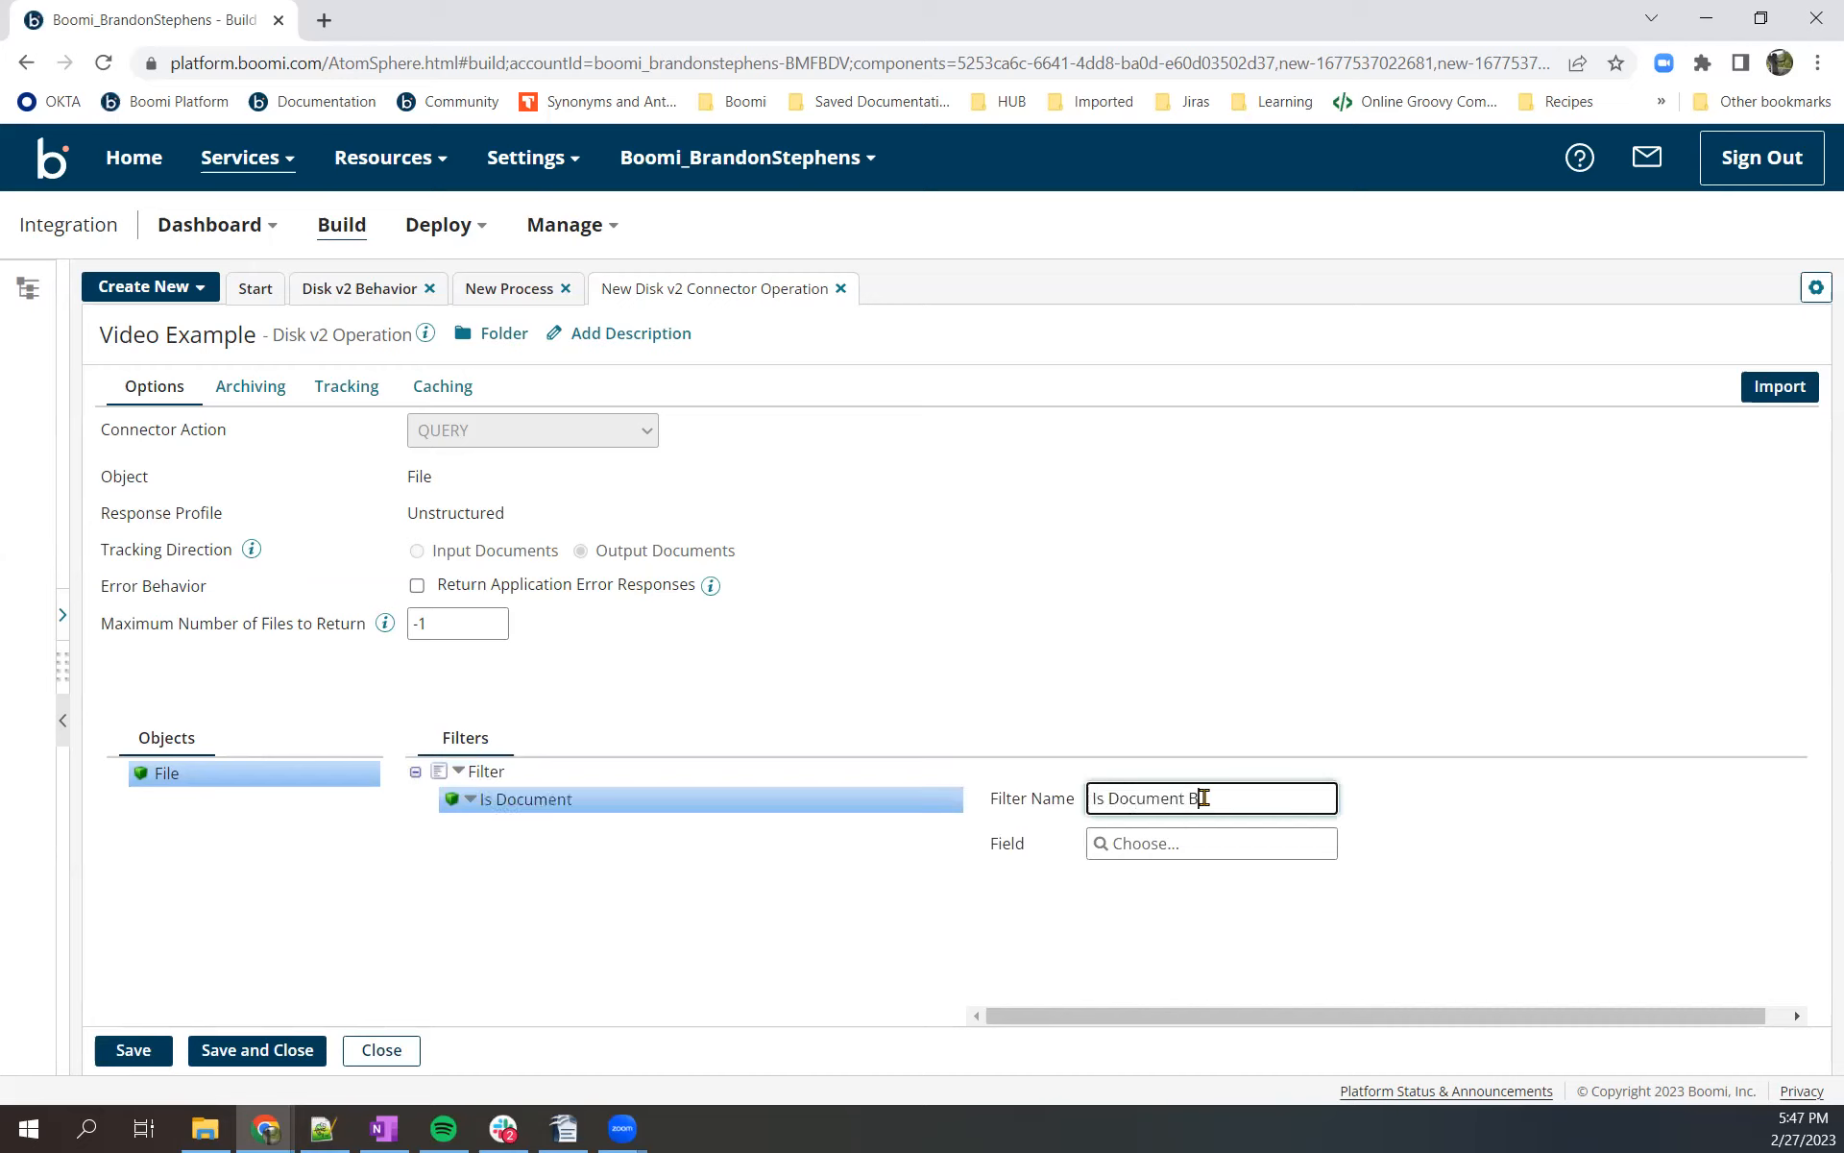
pyautogui.write('Empty')
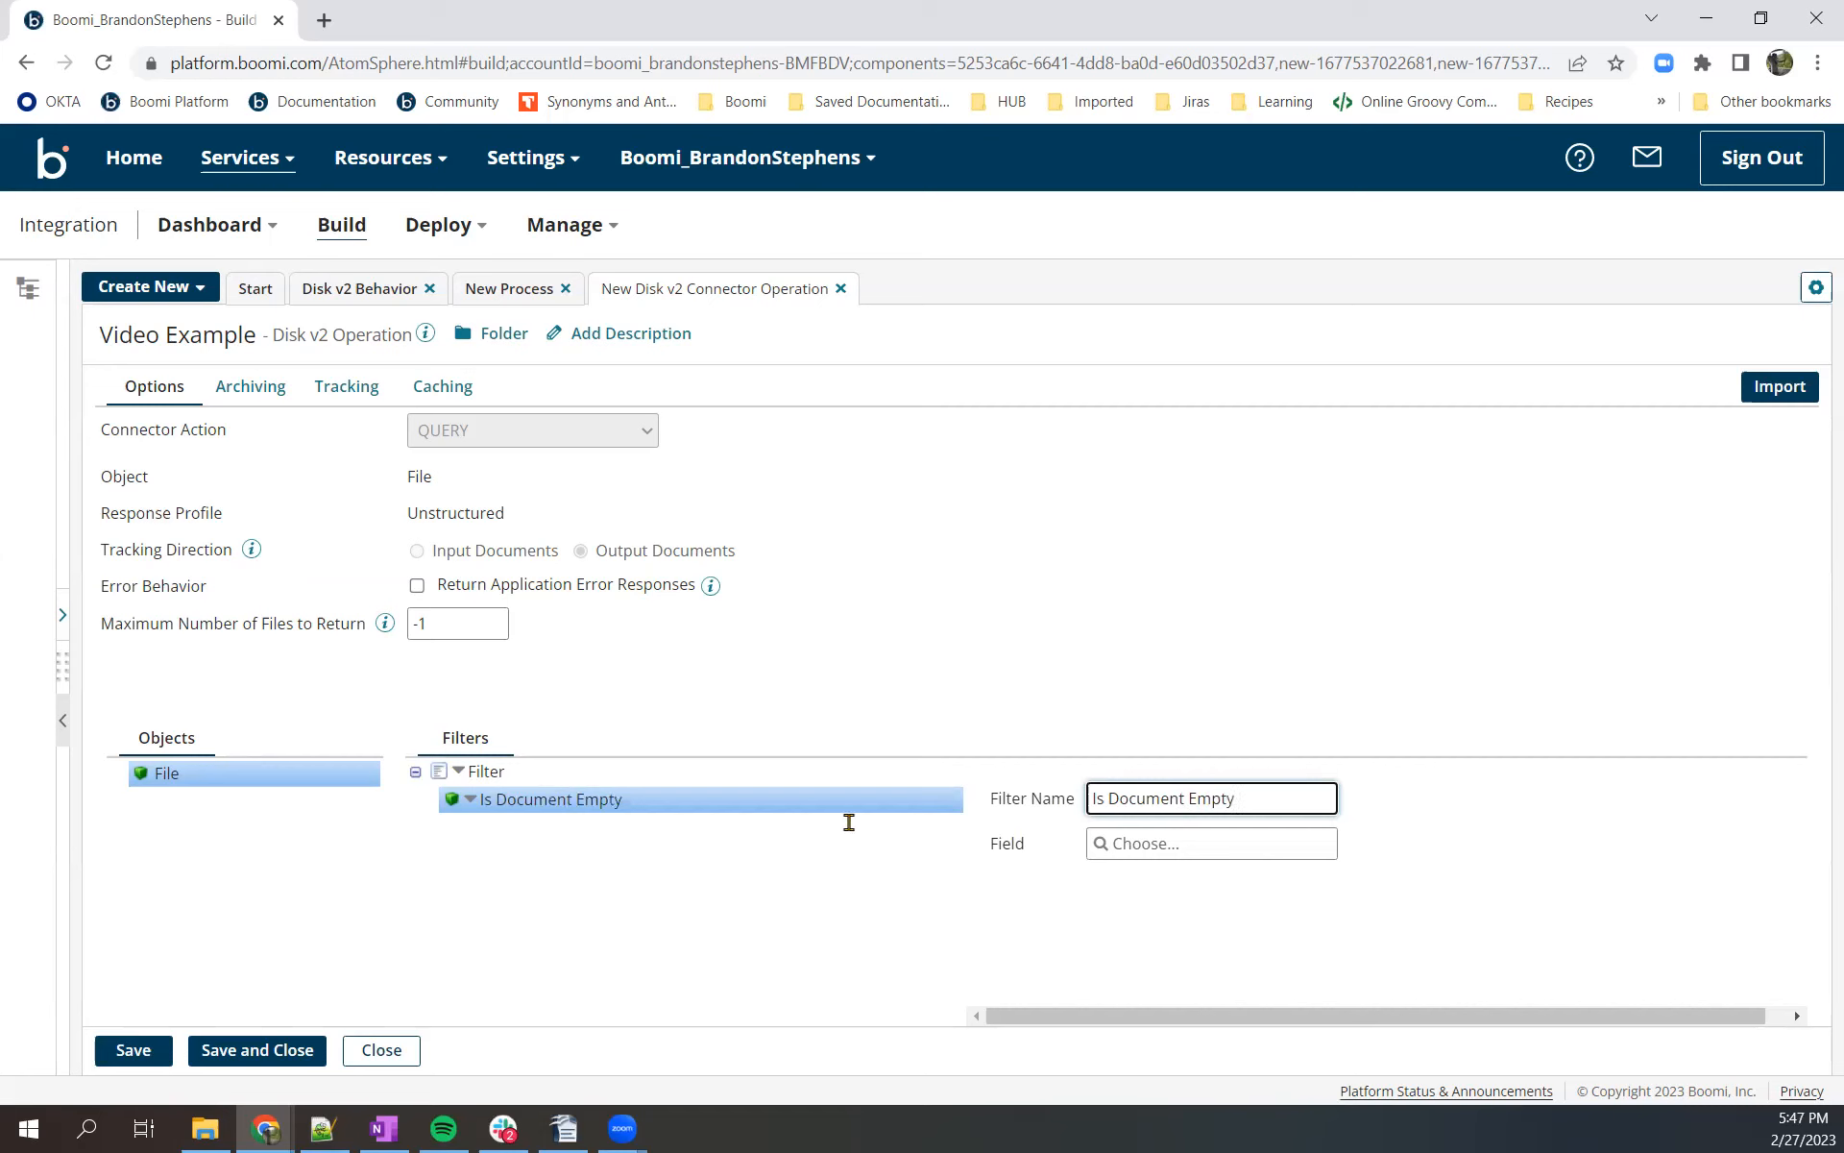
# - Filter on fileSize with Greater Than, save the operation, and begin adding a parameter value
pyautogui.click(1211, 842)
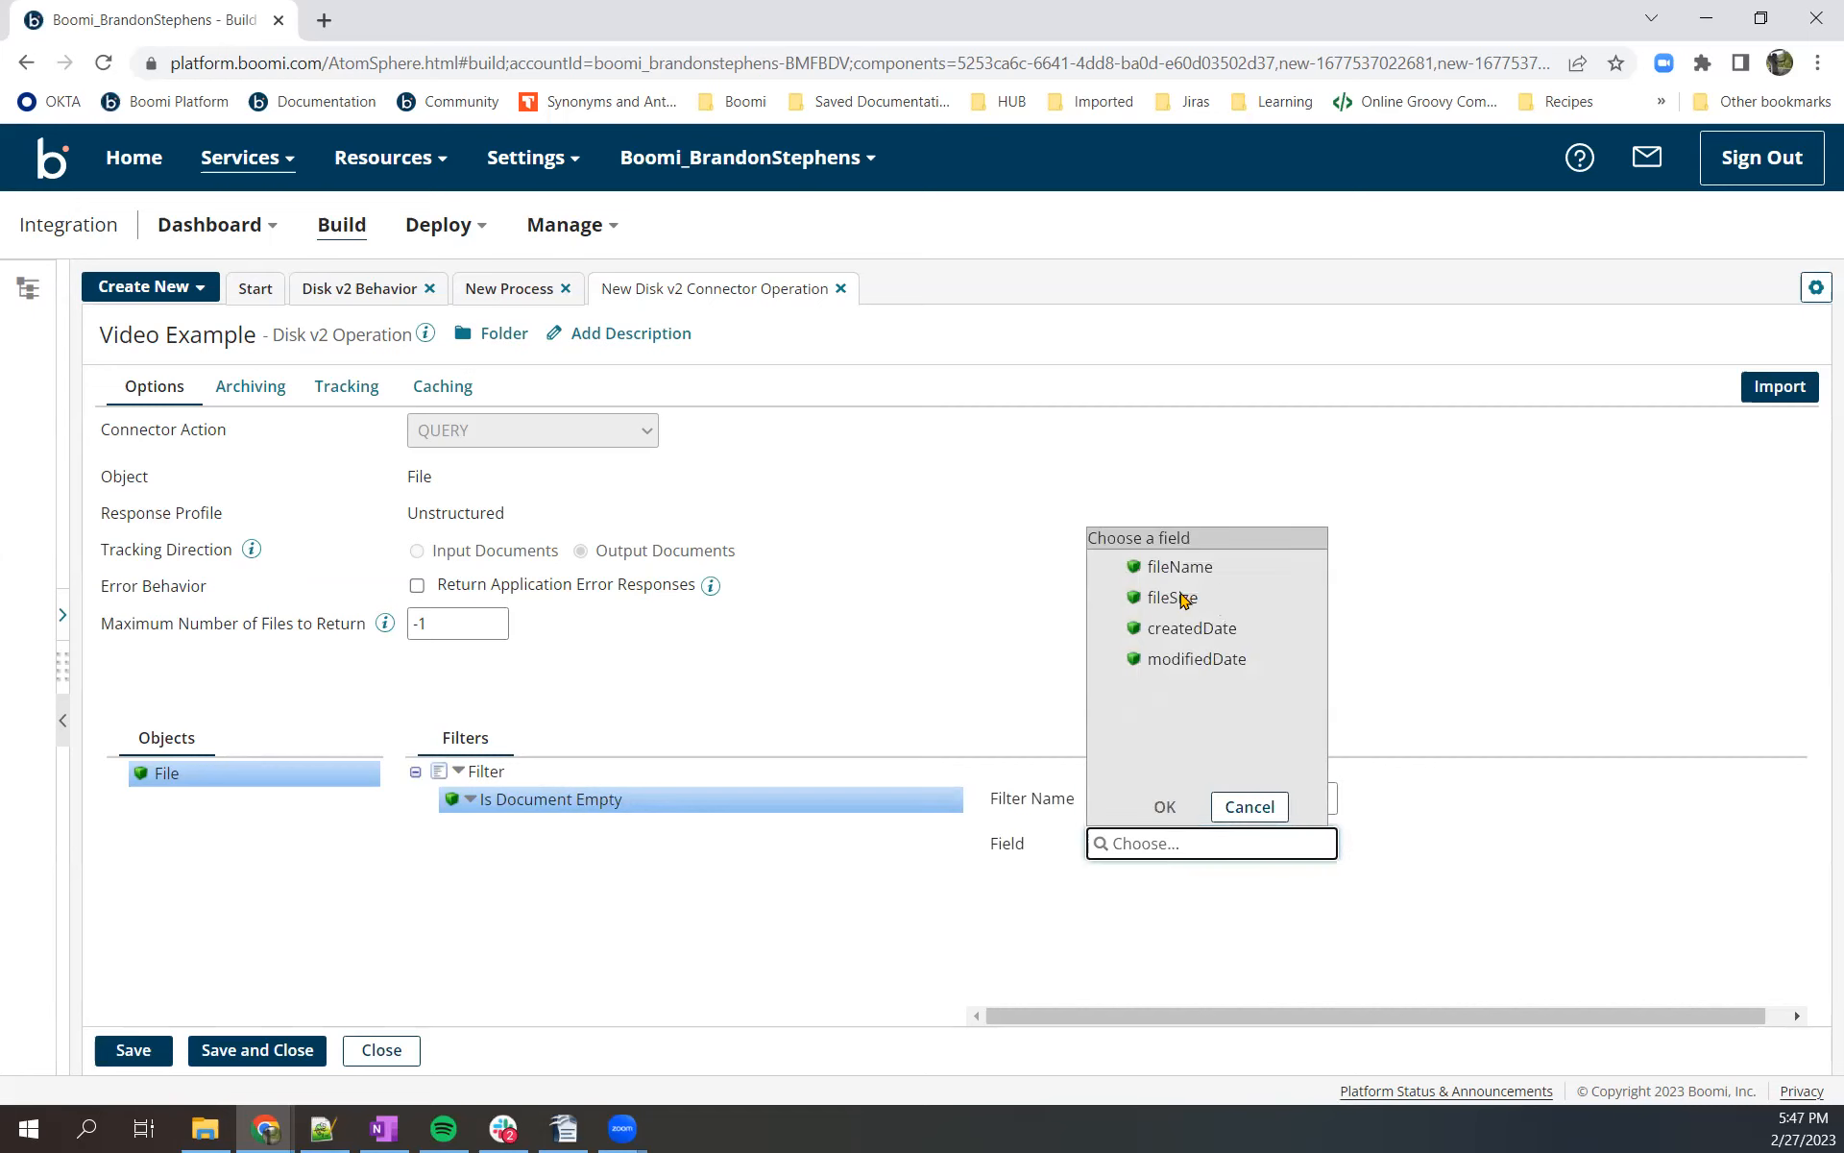
pyautogui.moveTo(1190, 639)
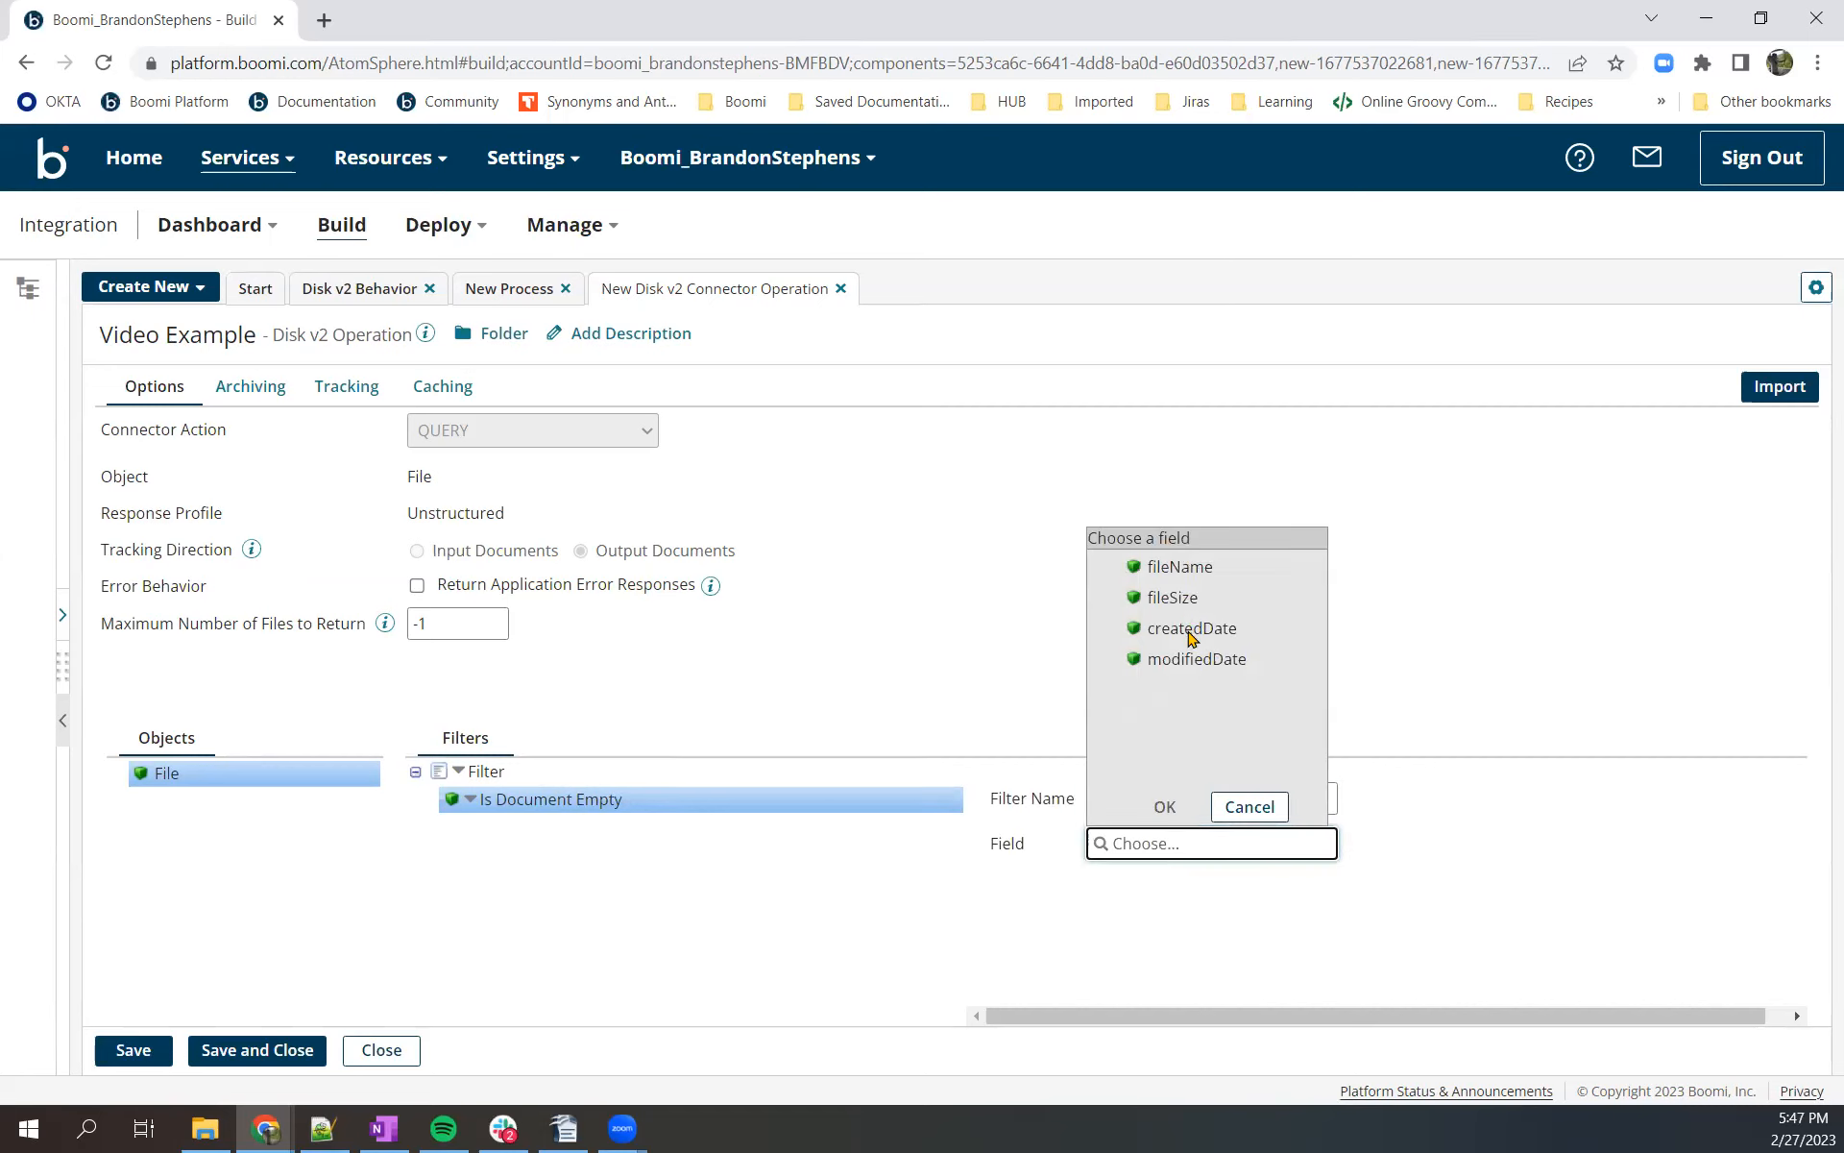
pyautogui.moveTo(1185, 604)
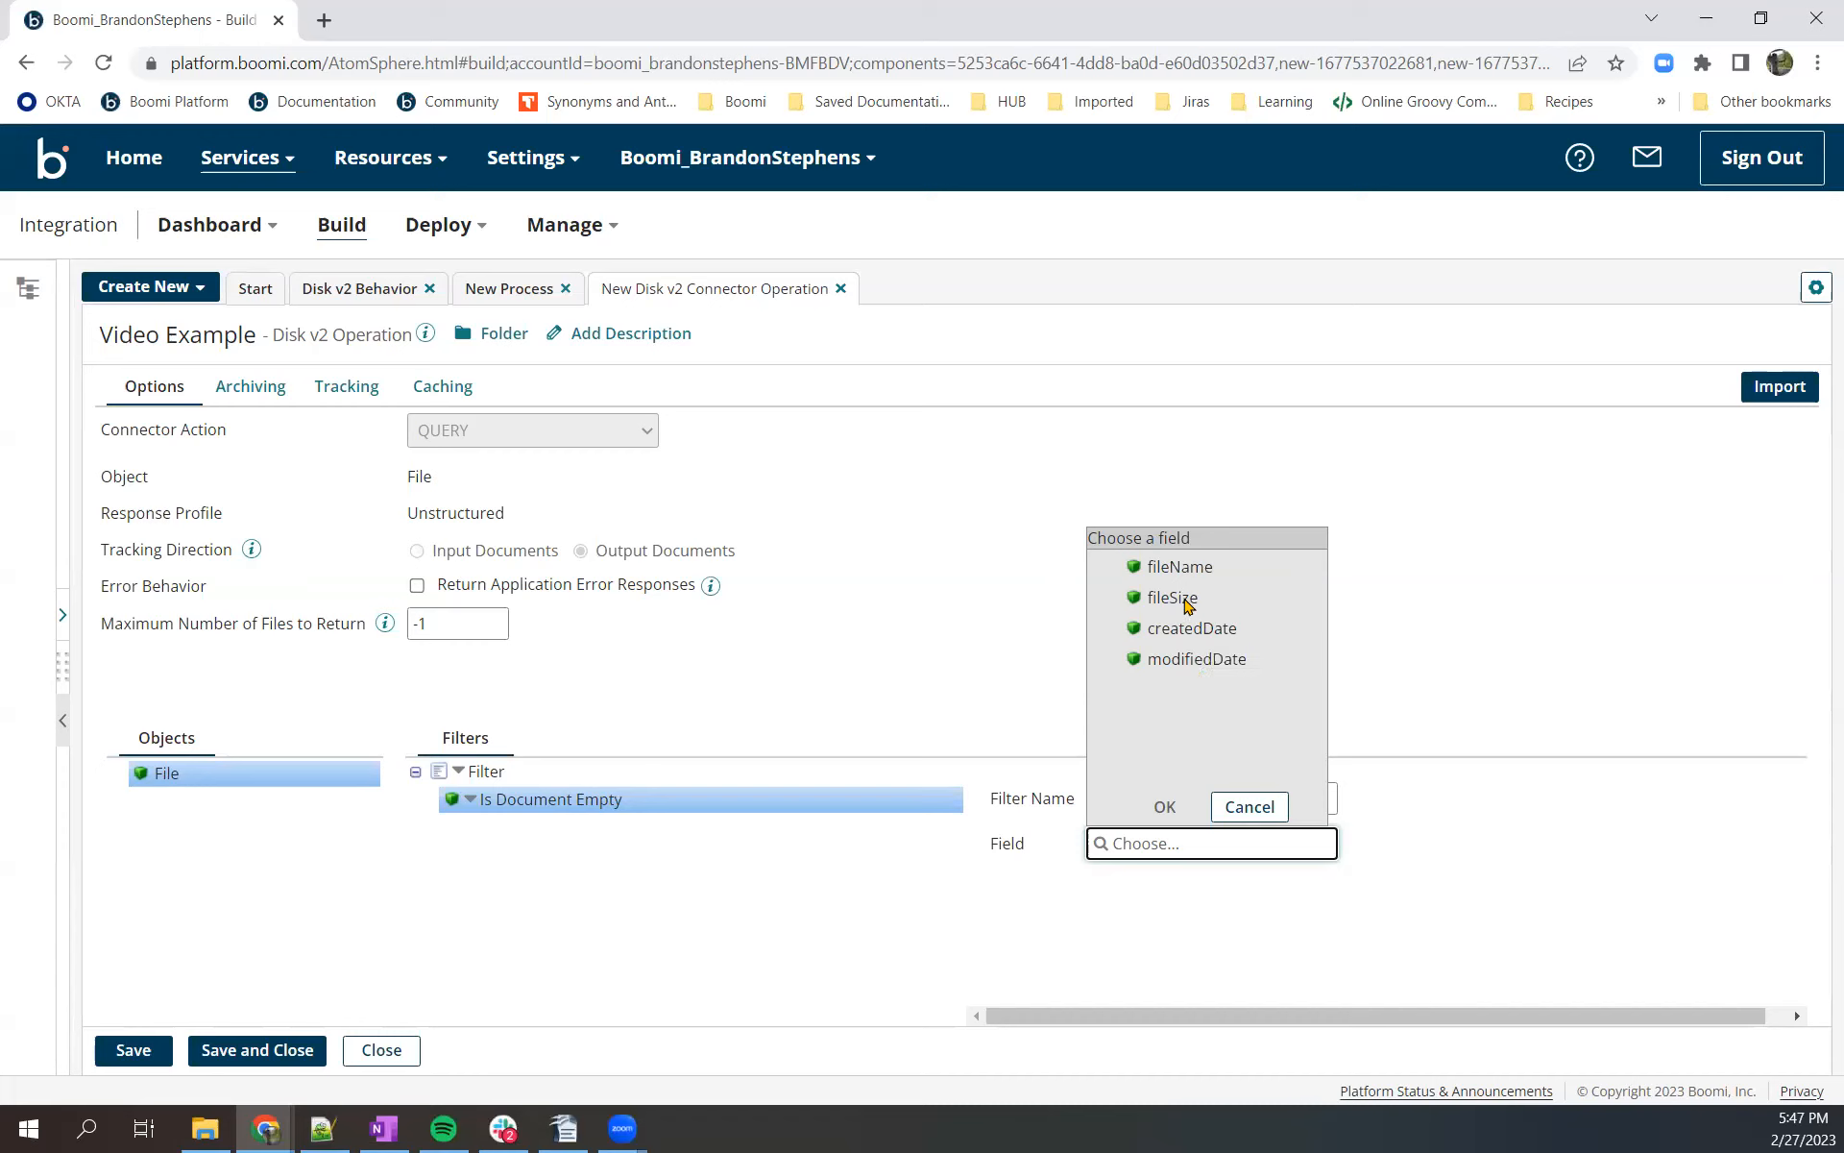
pyautogui.click(1172, 598)
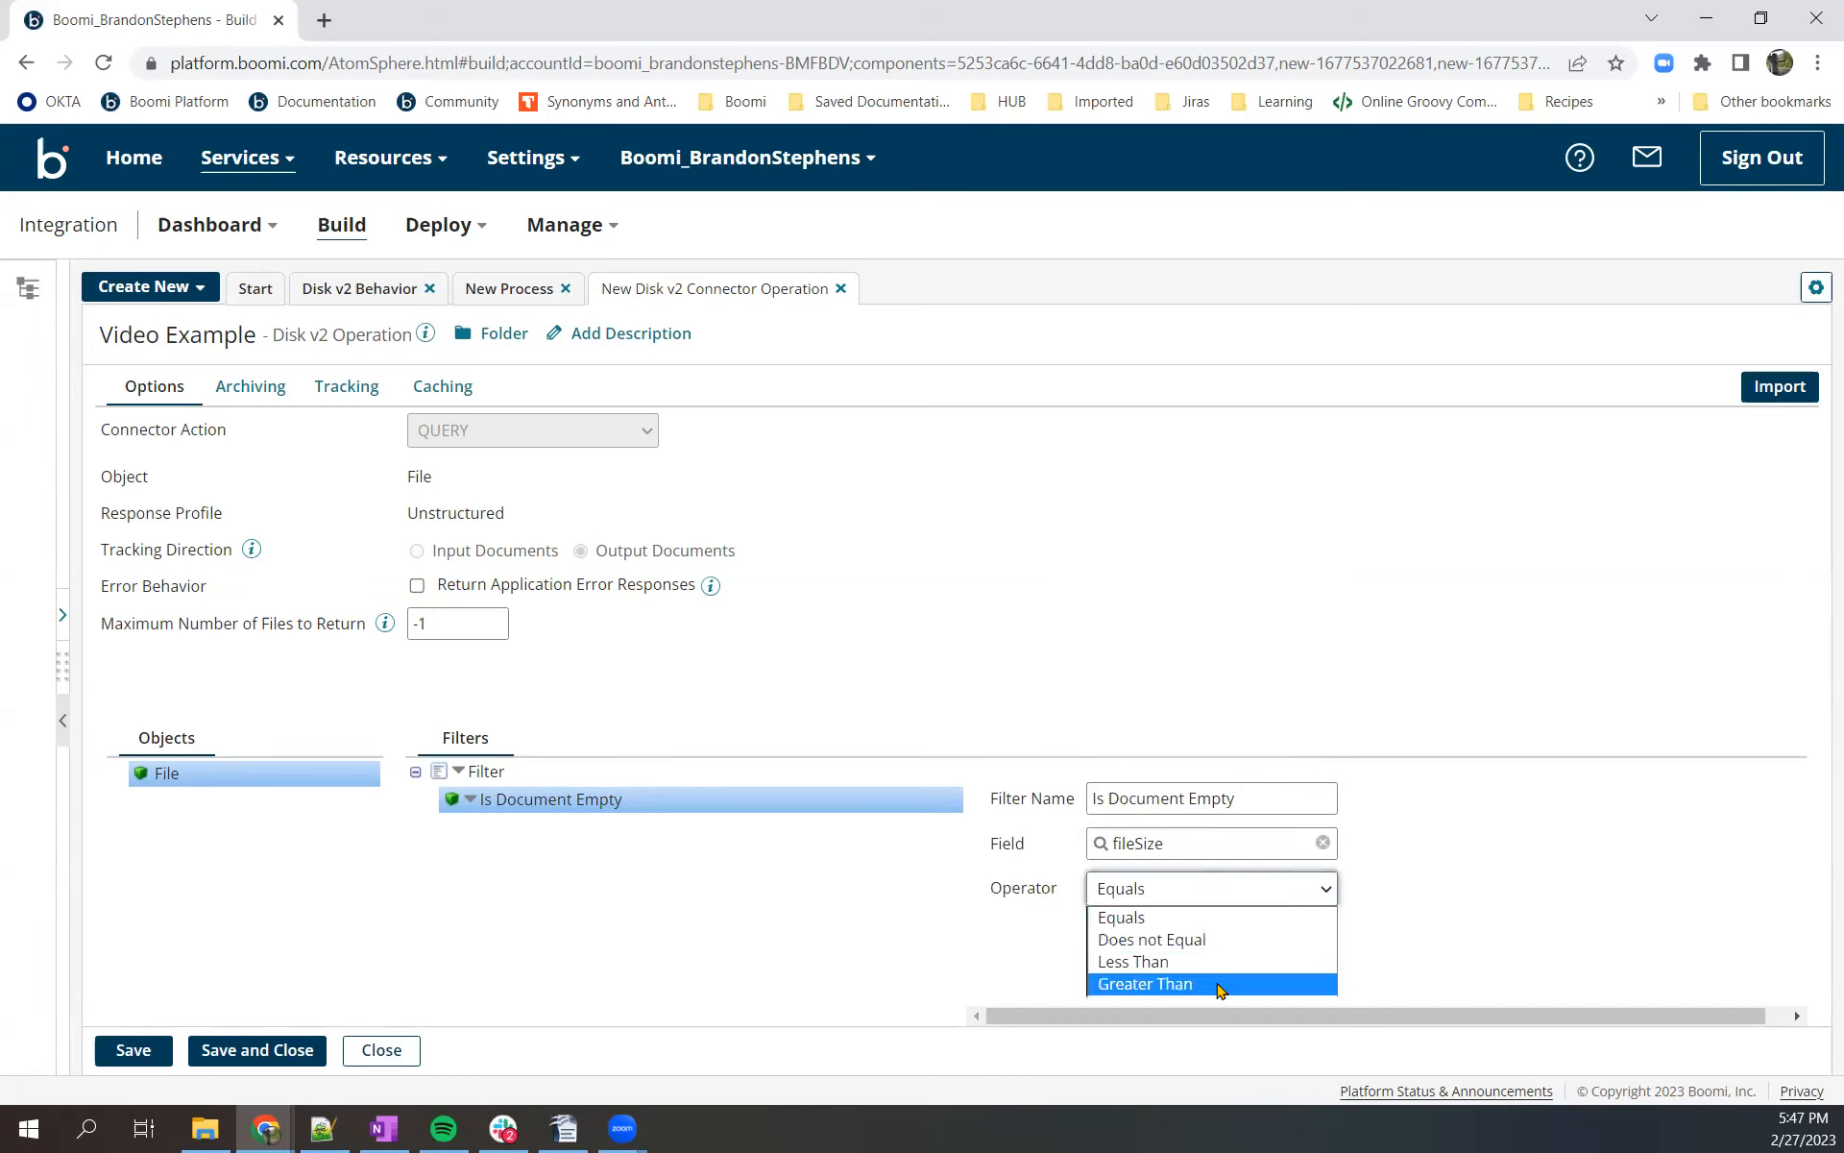
pyautogui.click(1143, 984)
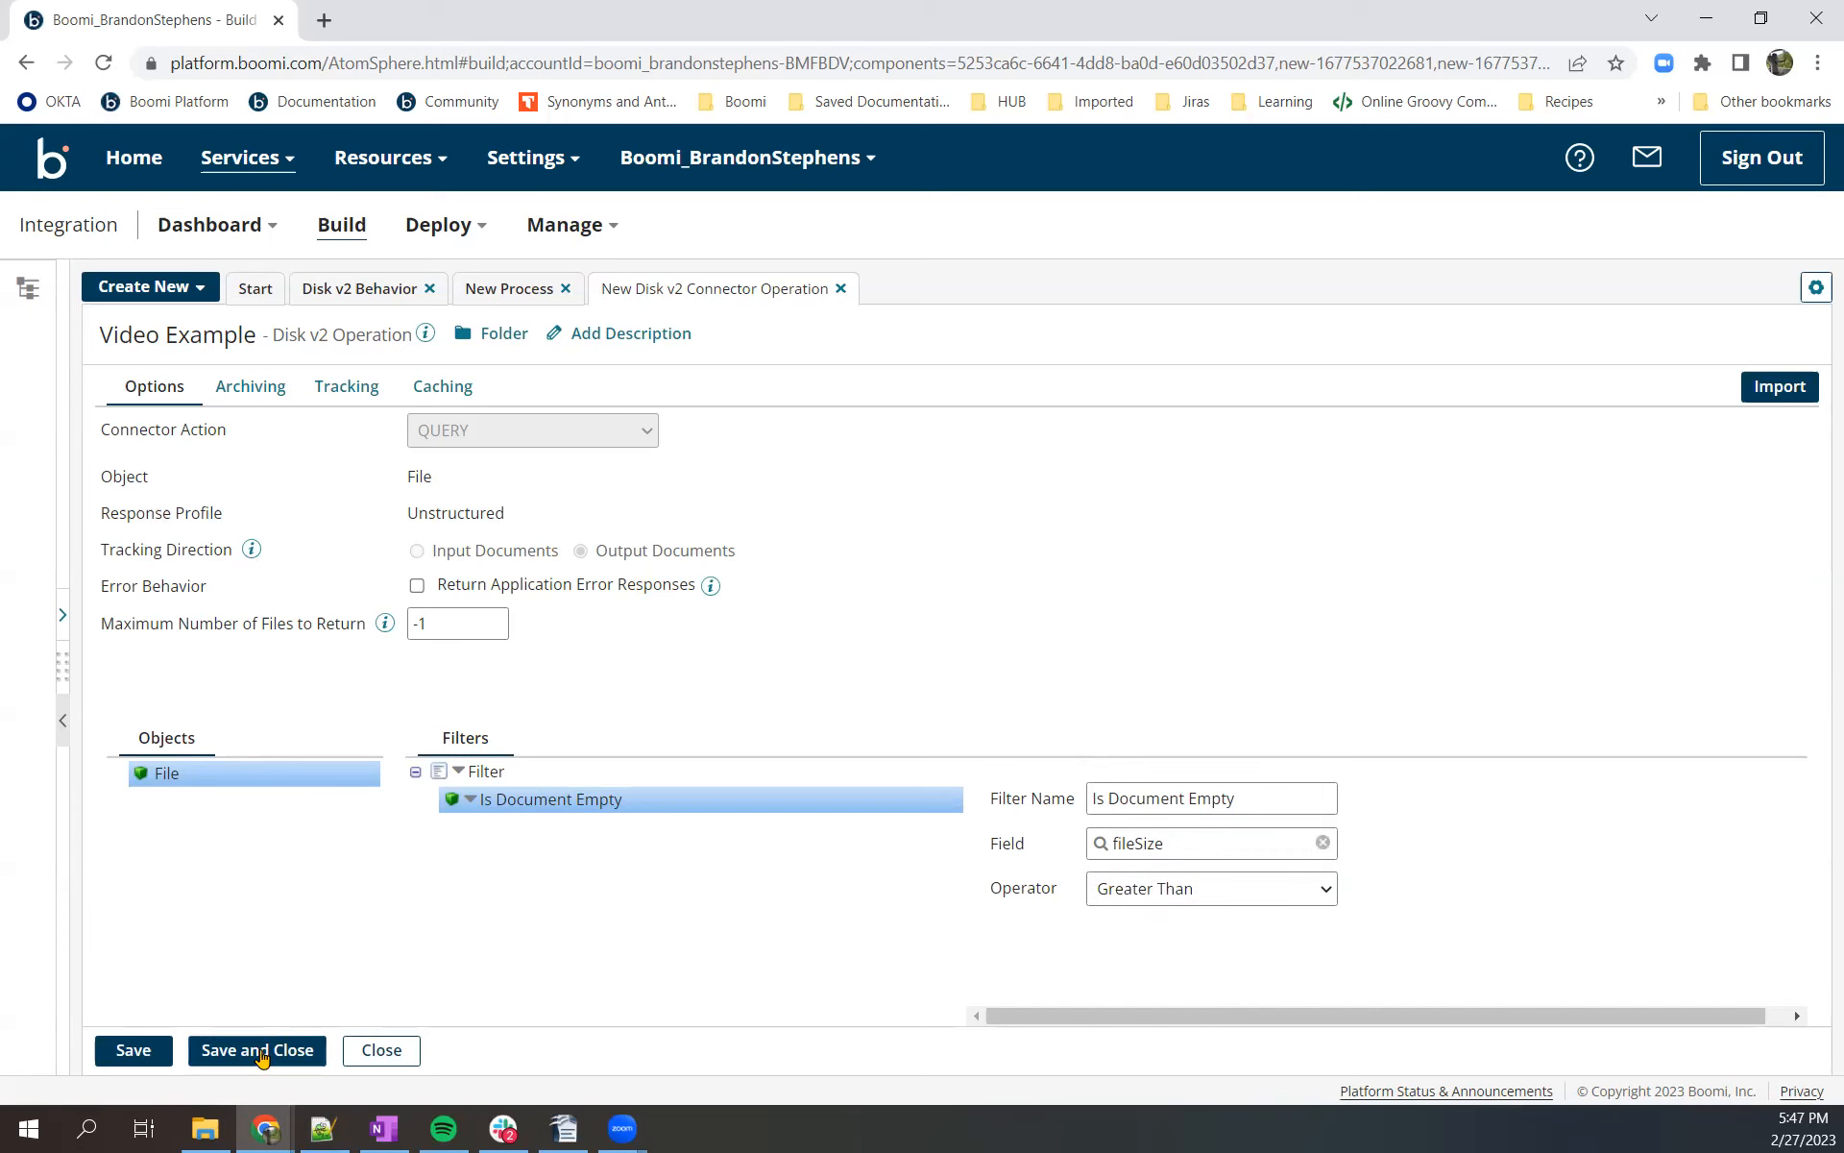
pyautogui.click(255, 1050)
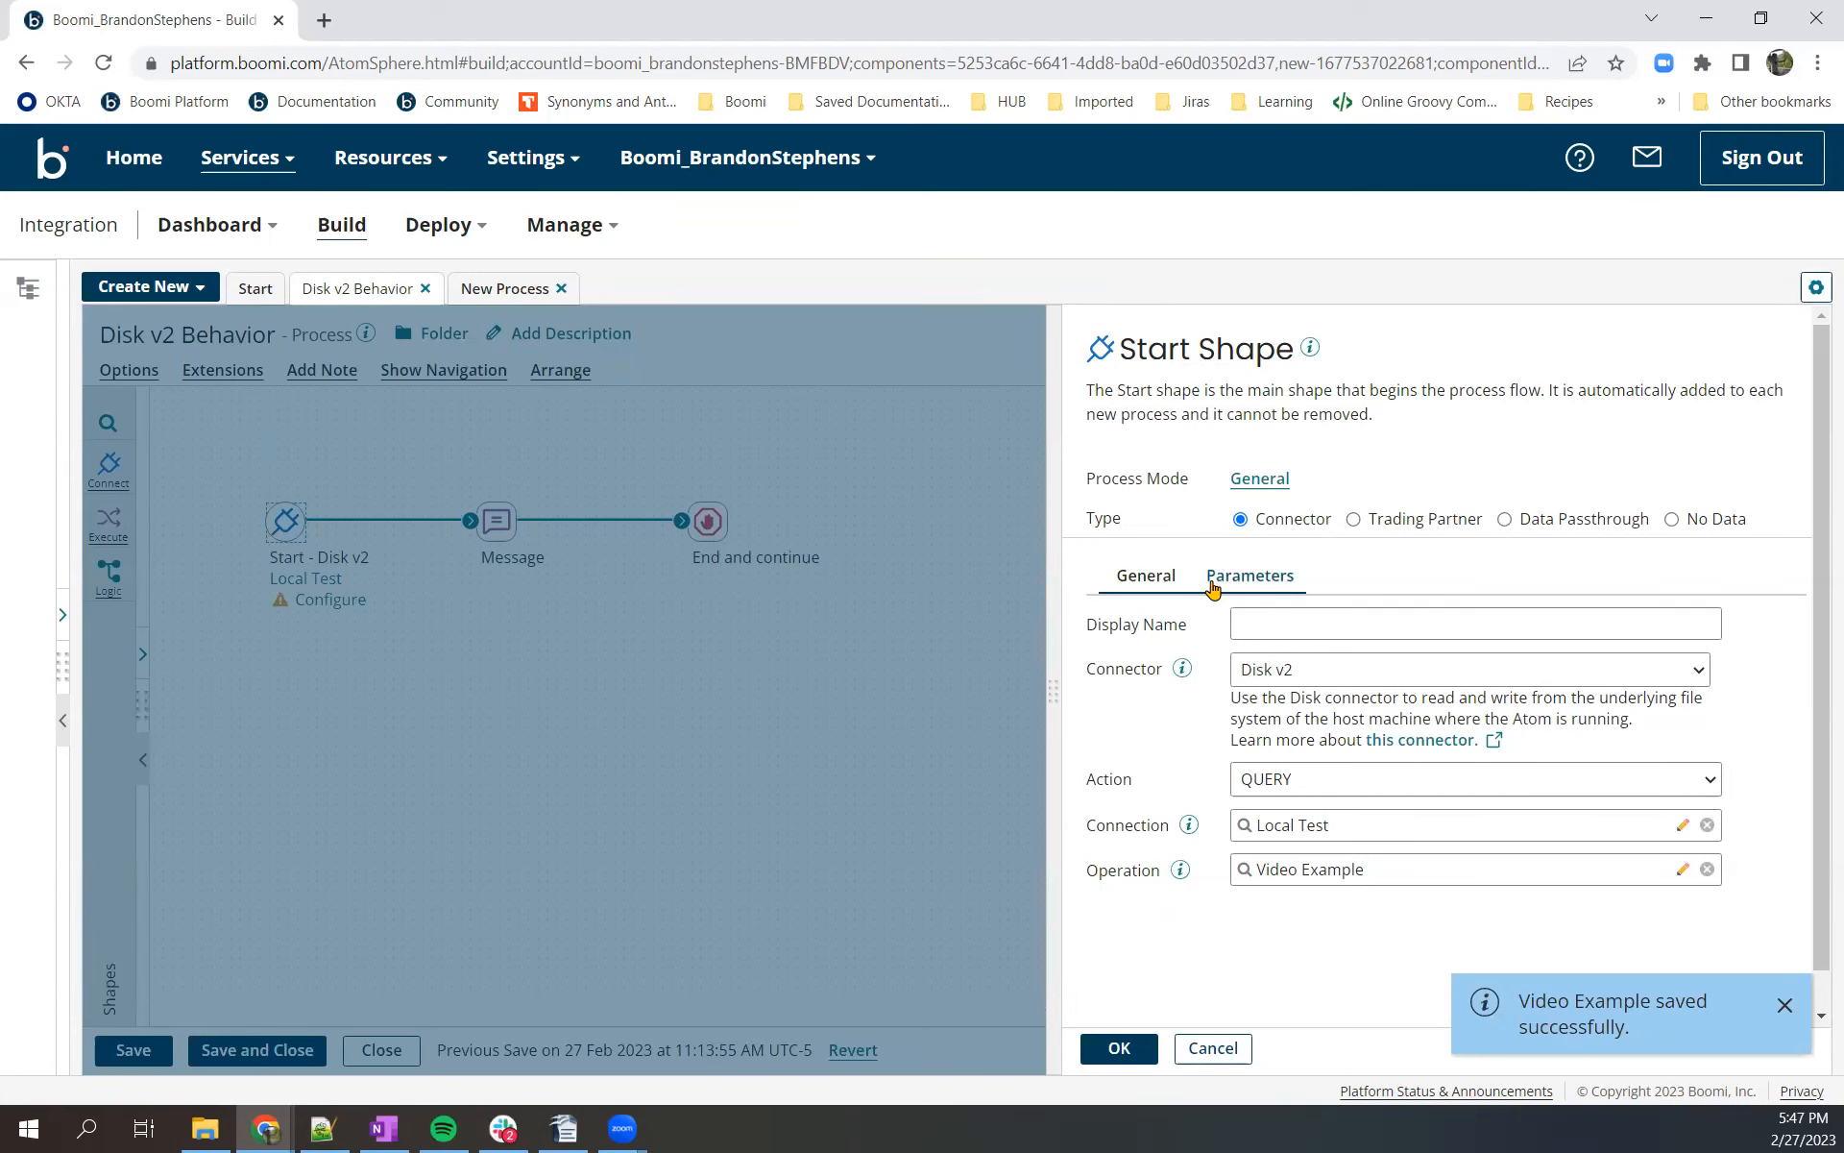
pyautogui.click(1251, 575)
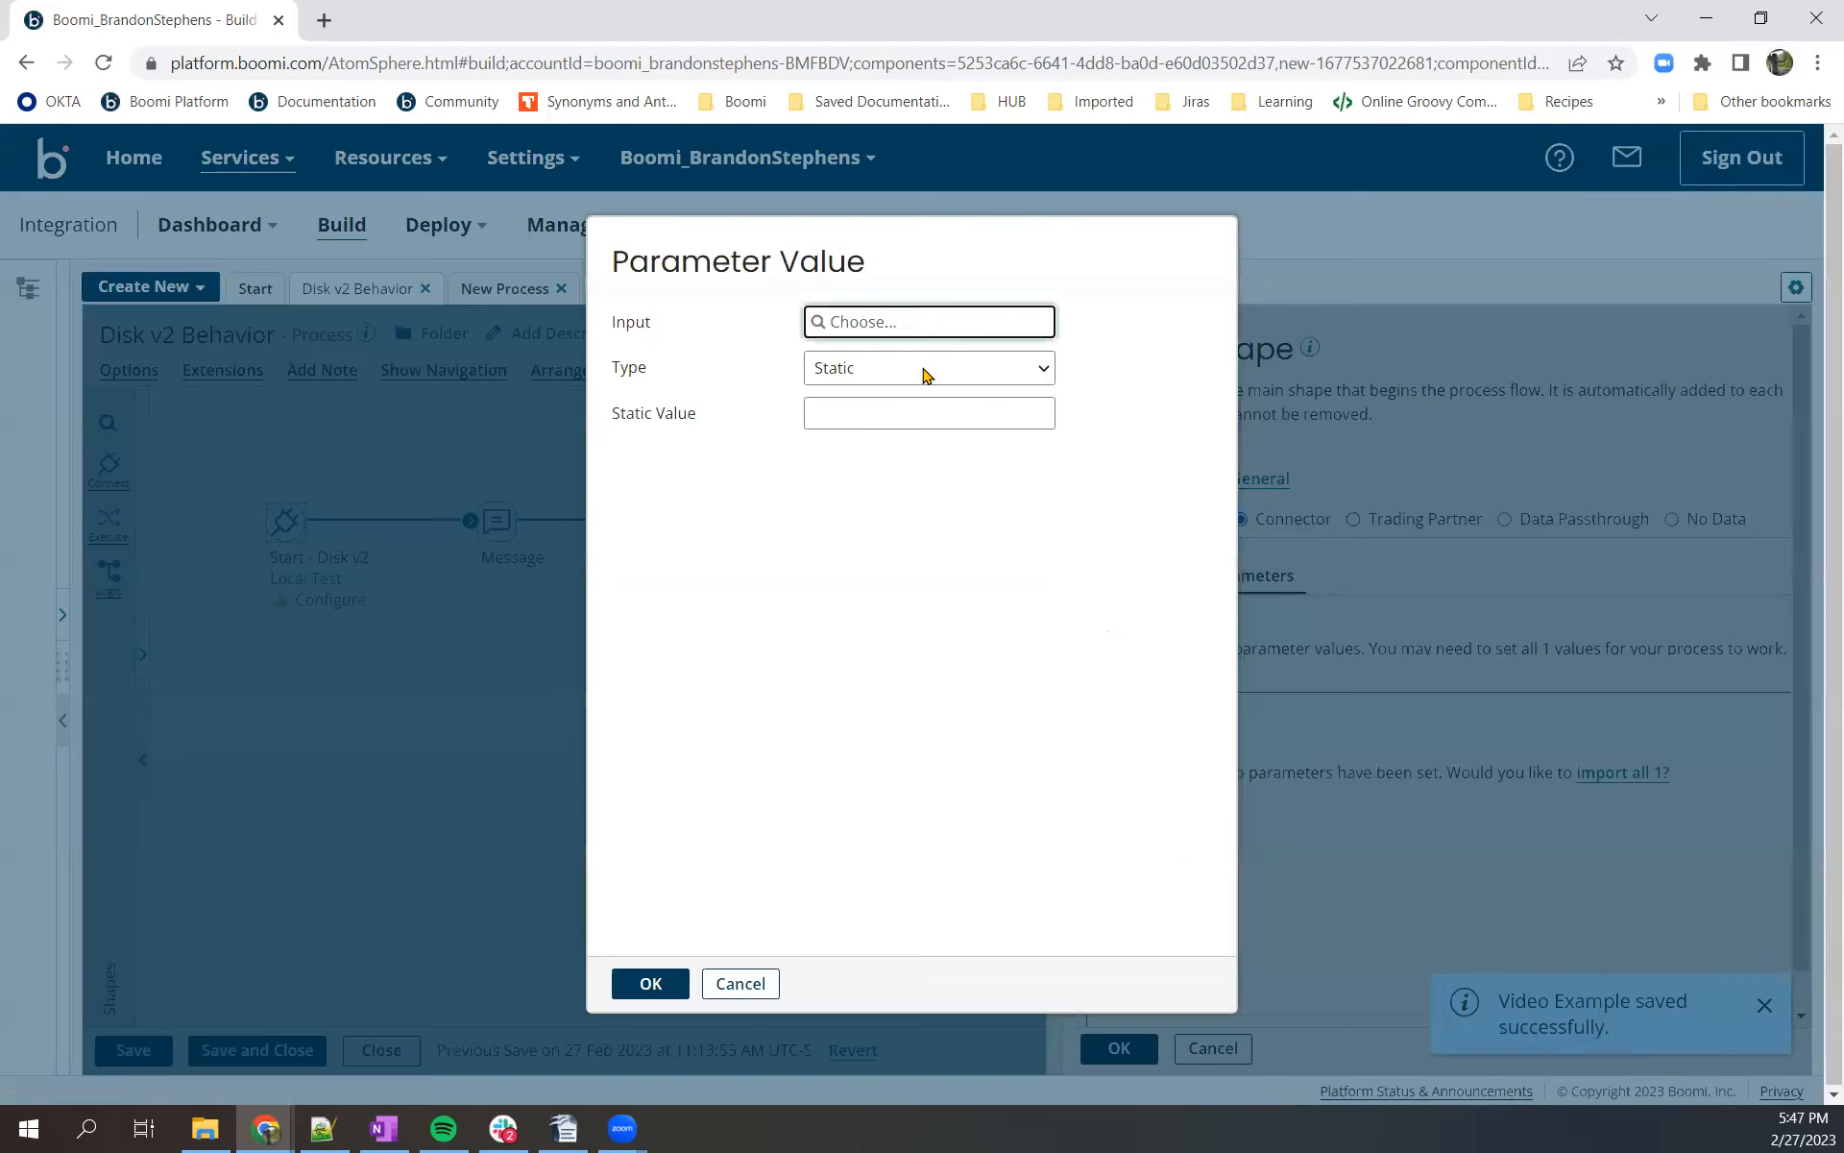
# - Give the Is Document Empty parameter a static value of 0 and apply the Start shape
pyautogui.click(928, 321)
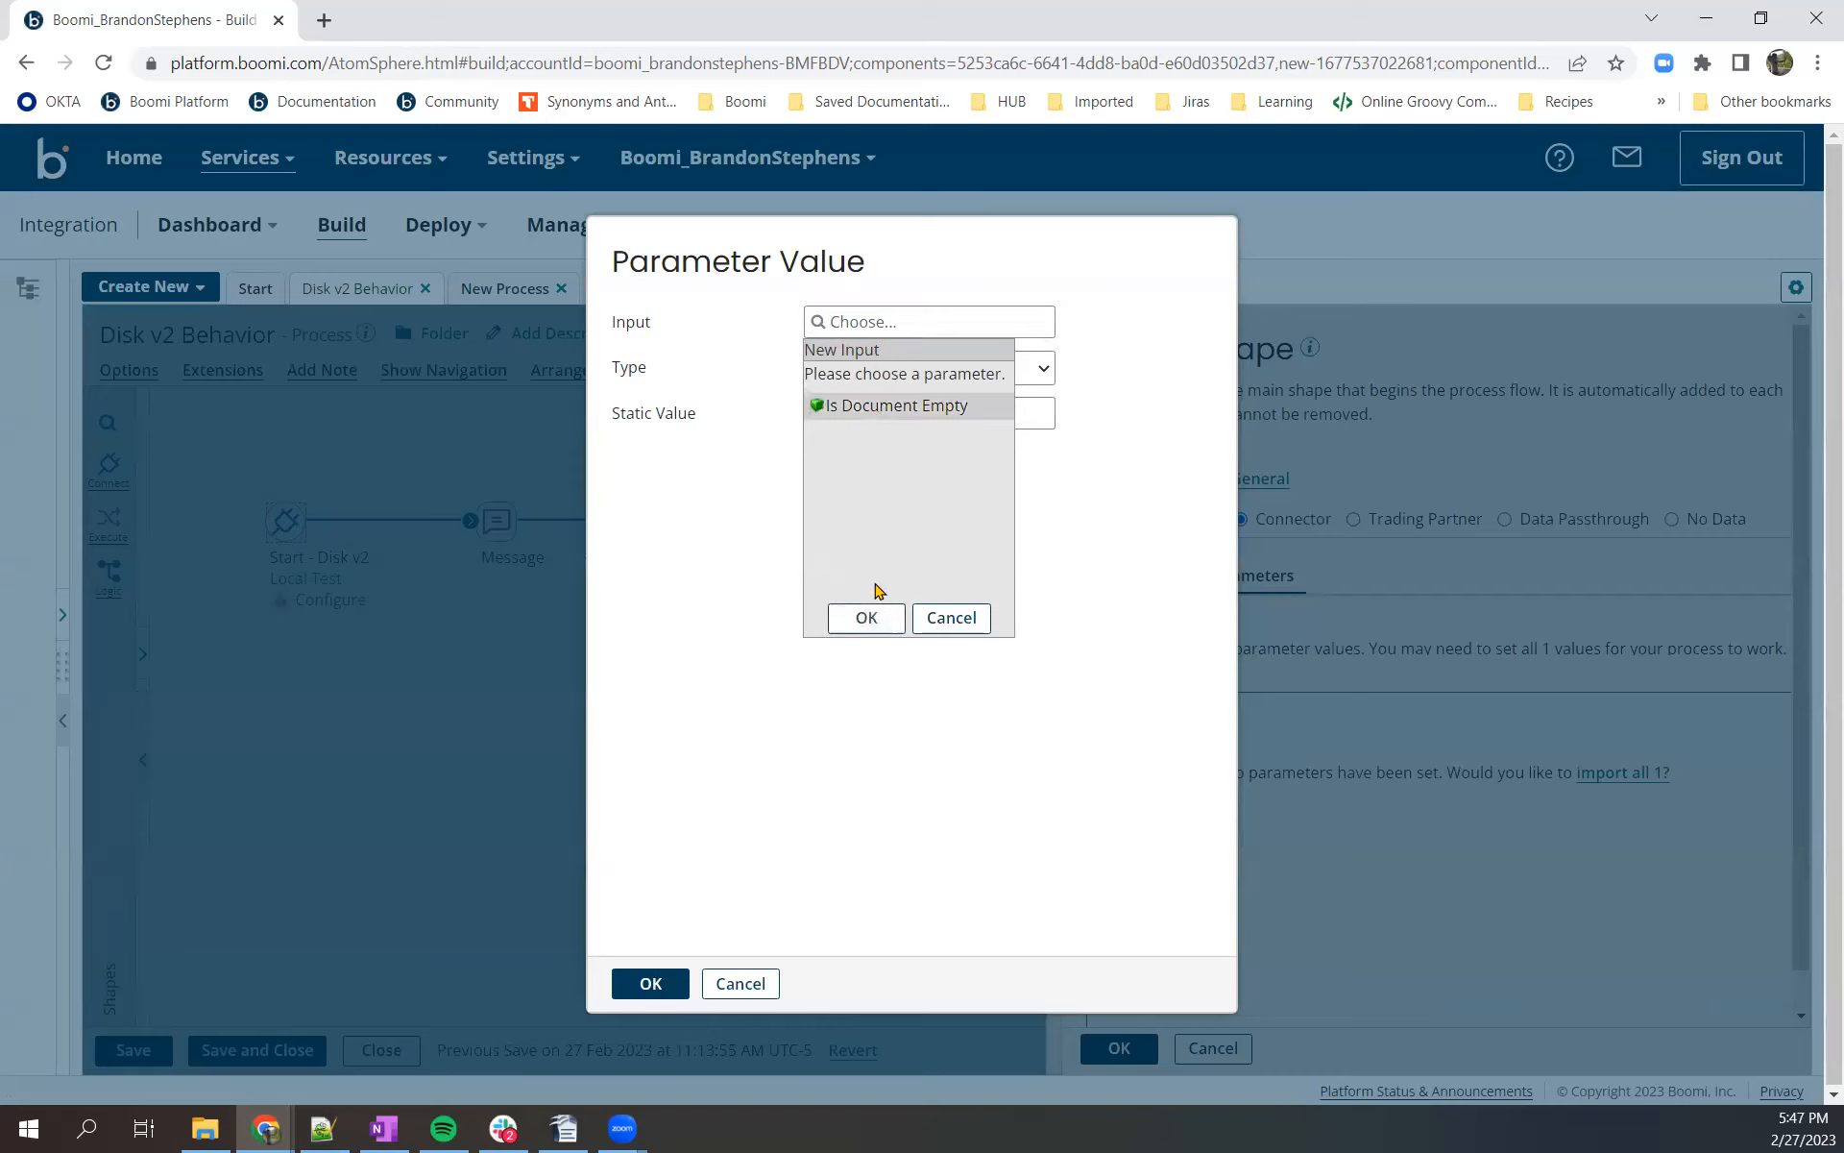
pyautogui.click(898, 404)
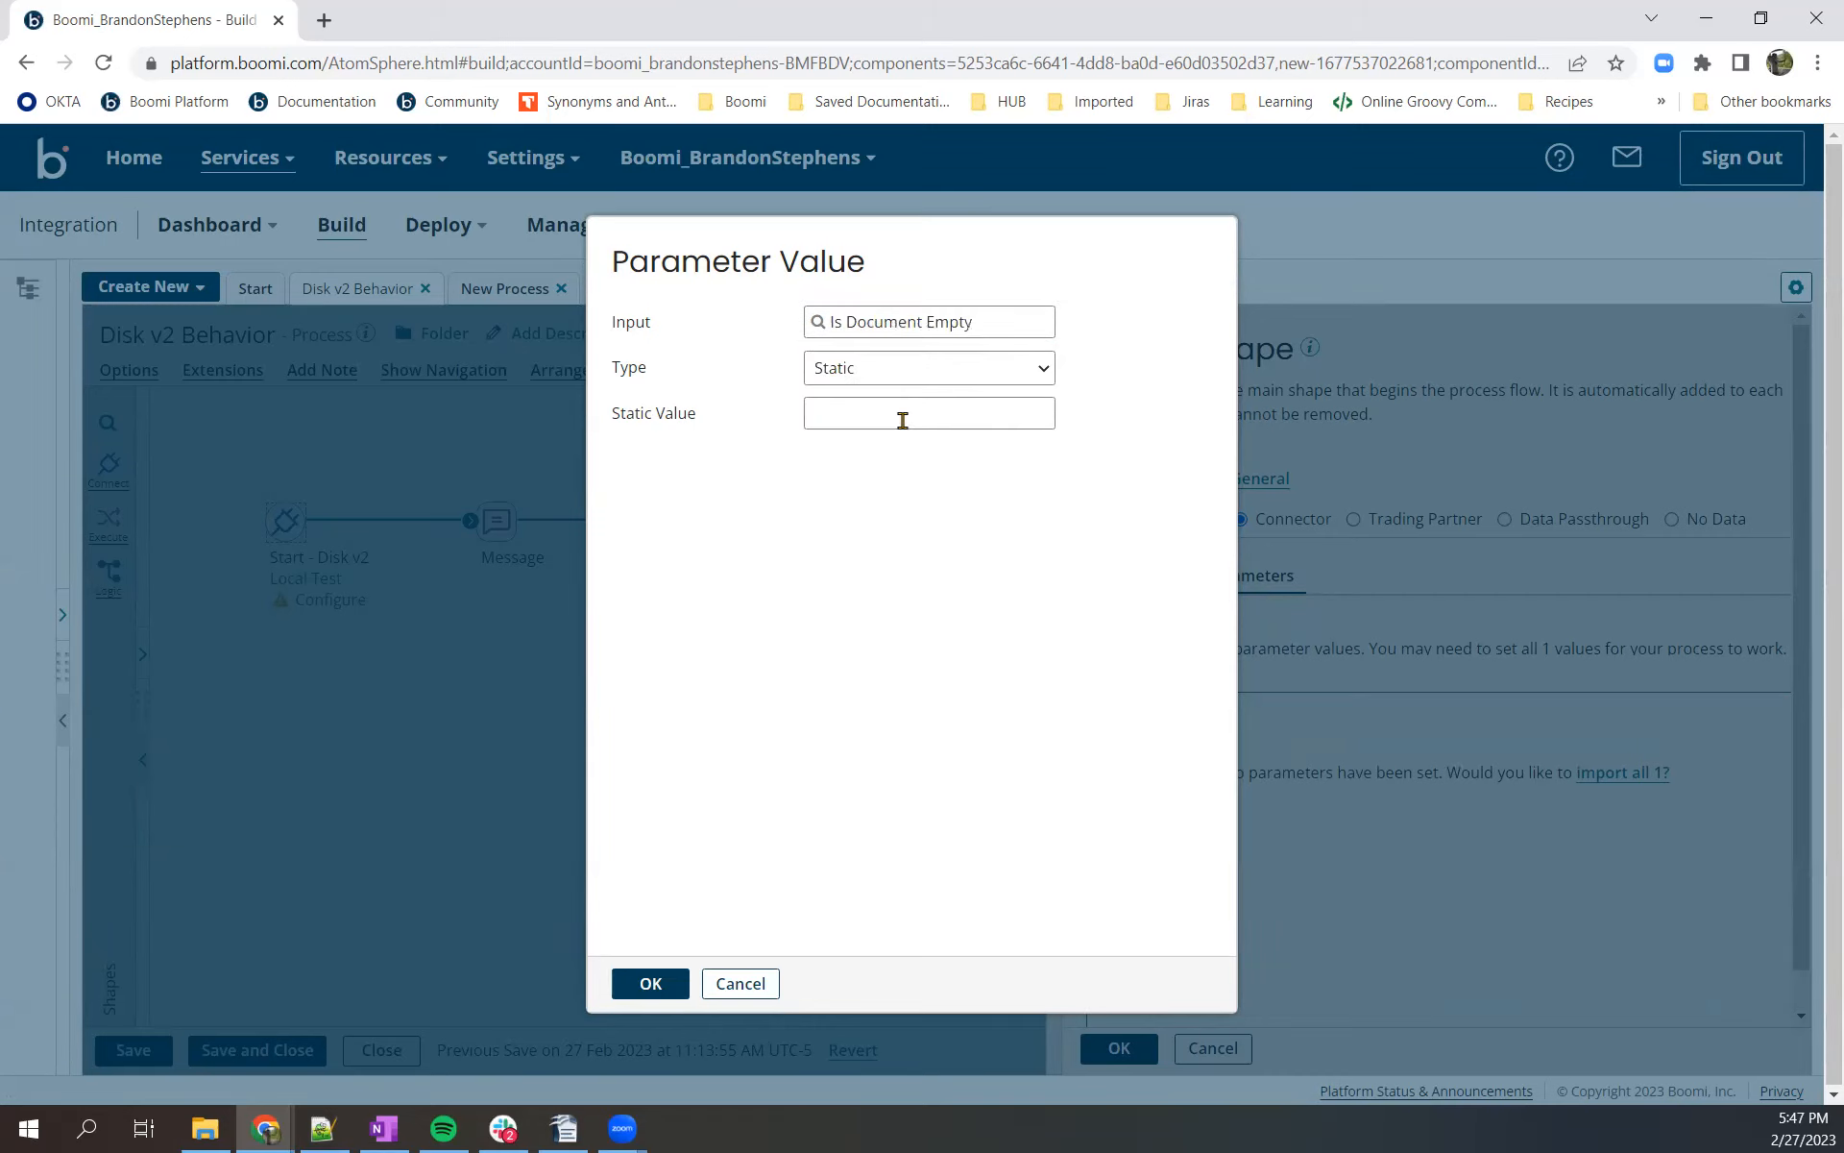
pyautogui.write('0')
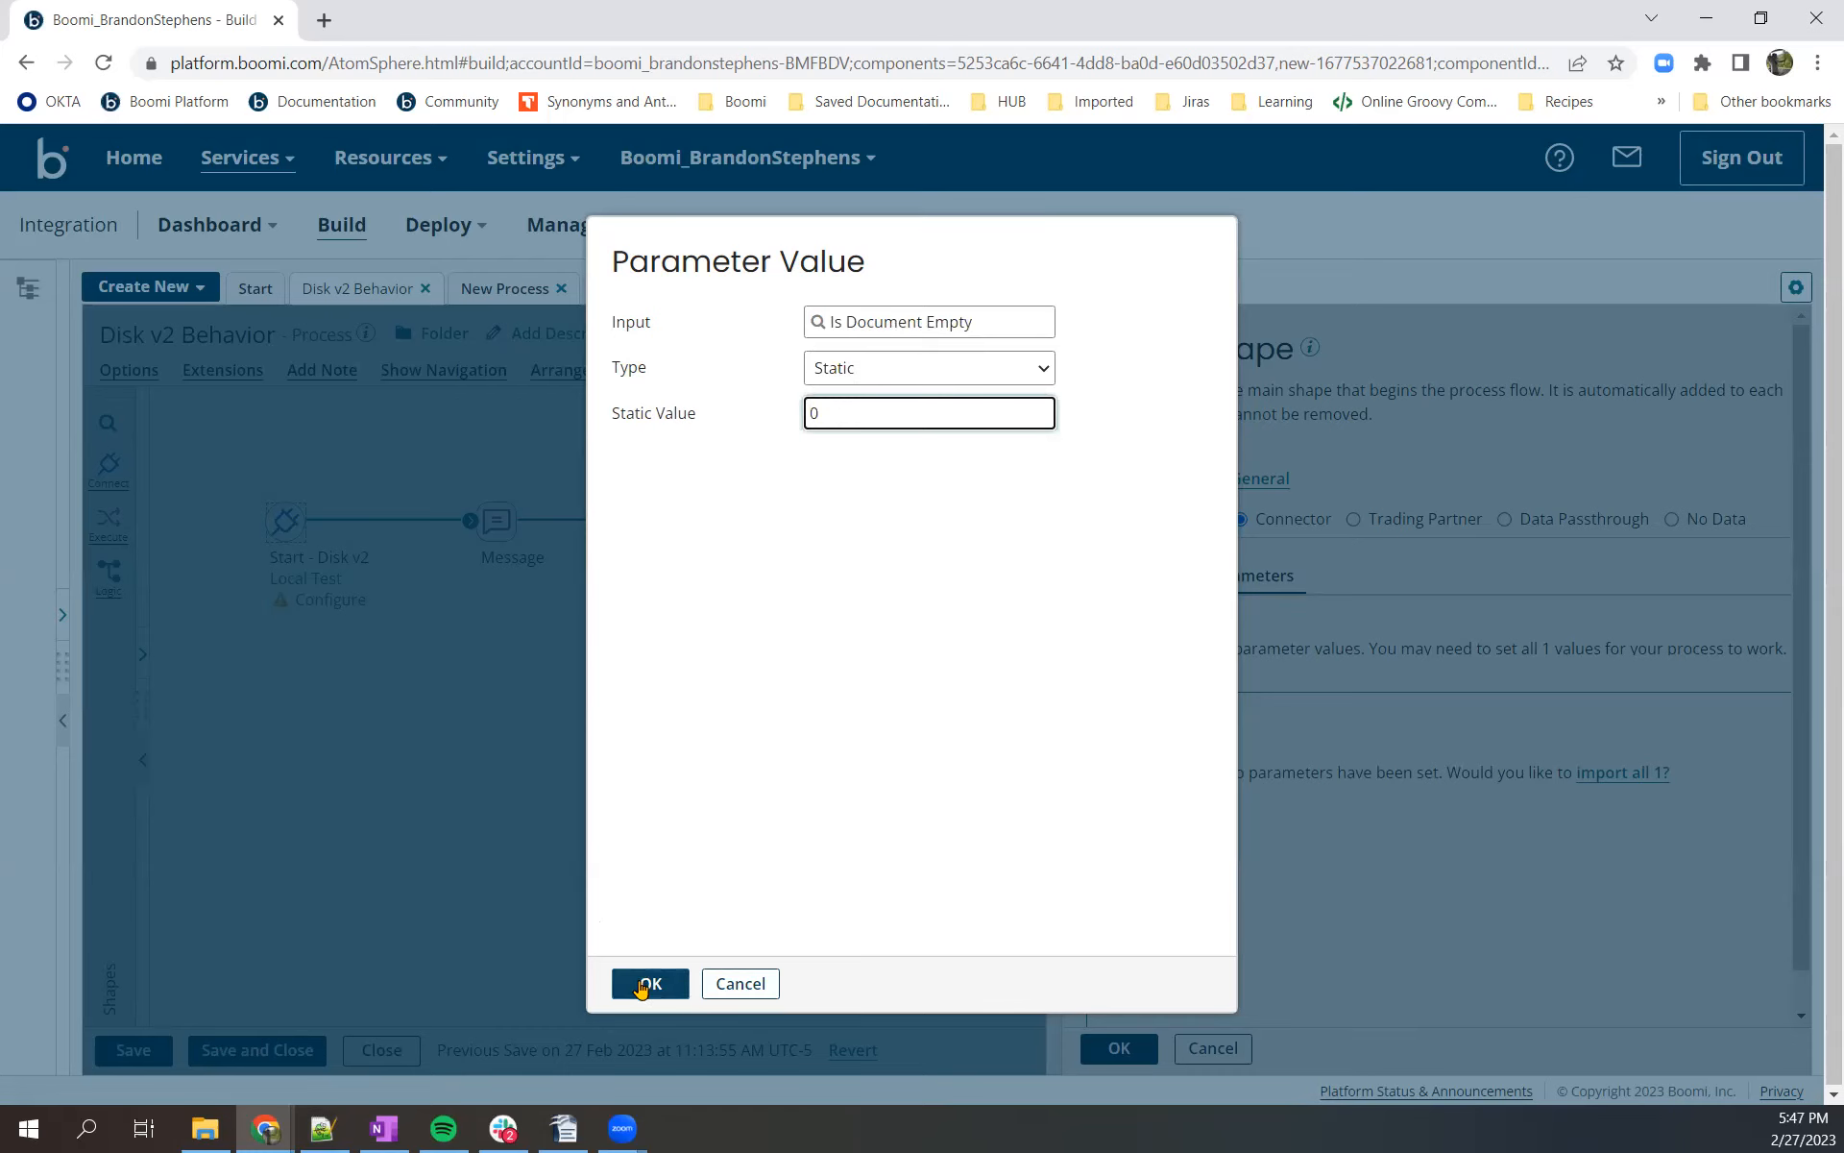
pyautogui.click(649, 984)
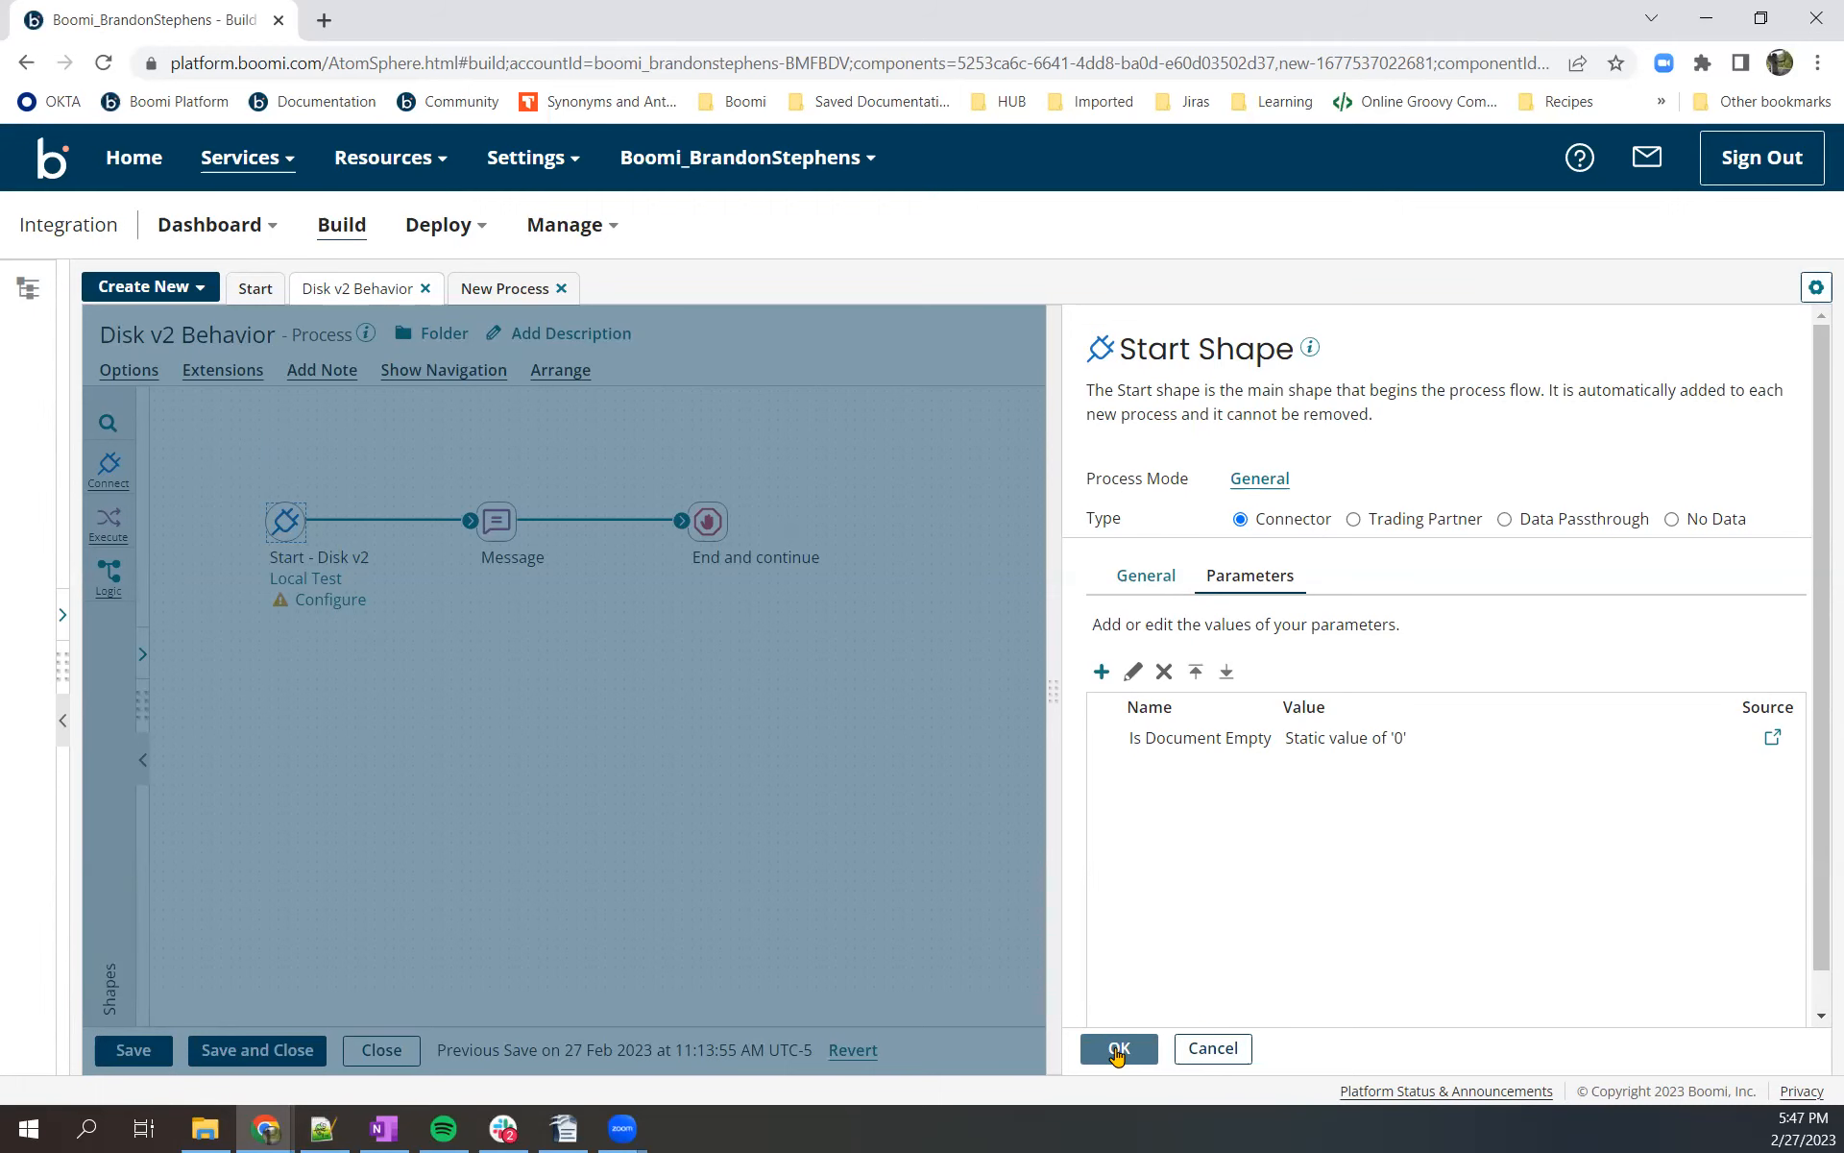
pyautogui.click(1115, 1048)
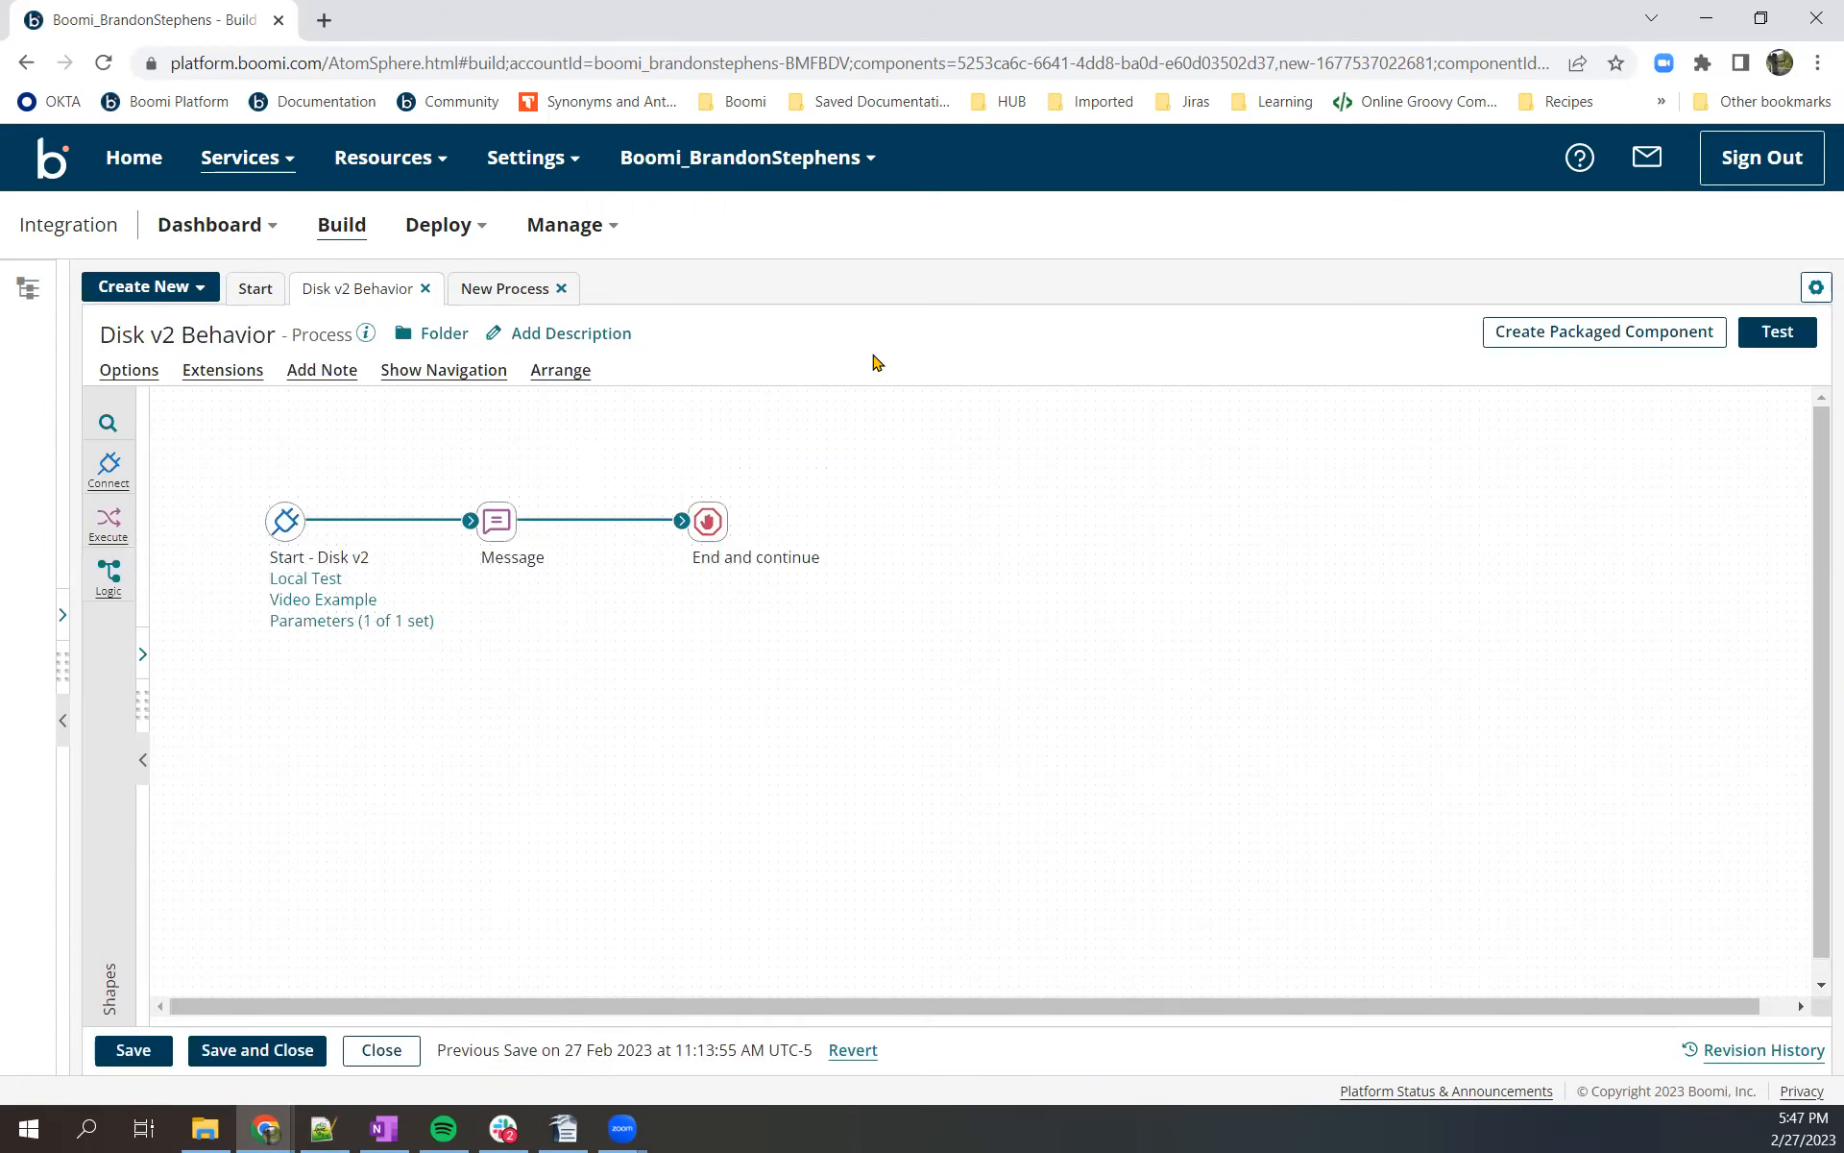